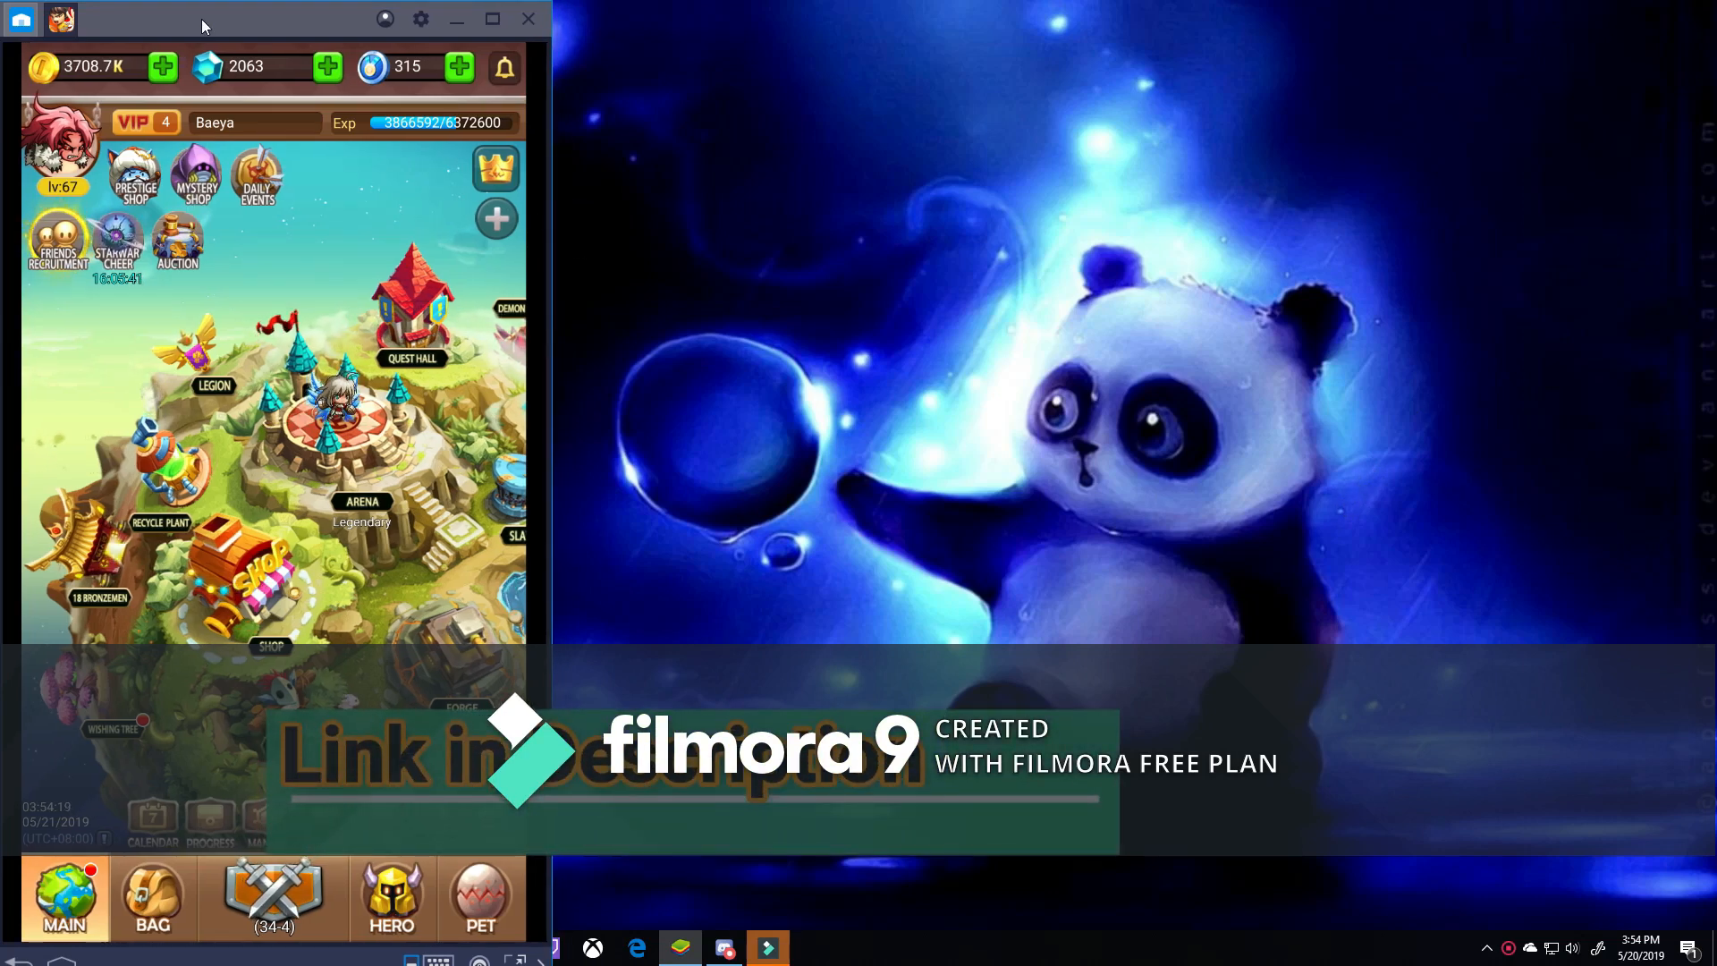
# Review the FocusHit skill's info in the Skill panel, then close back to the hero page.
pyautogui.click(391, 898)
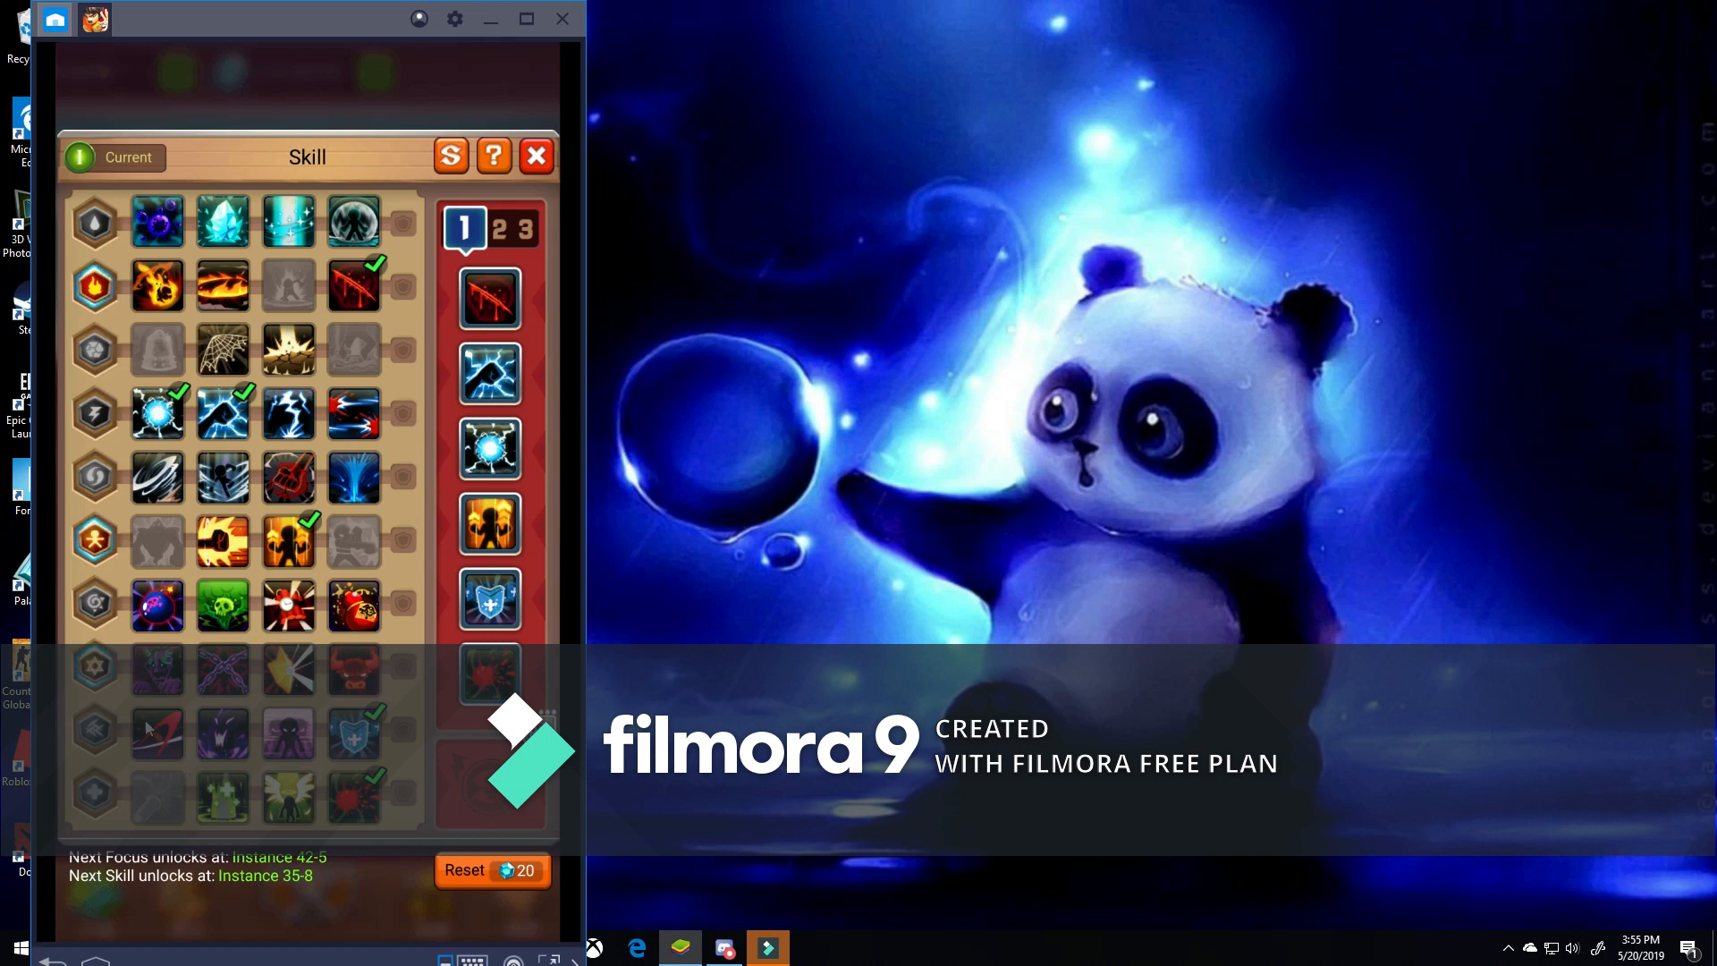
pyautogui.moveTo(153, 751)
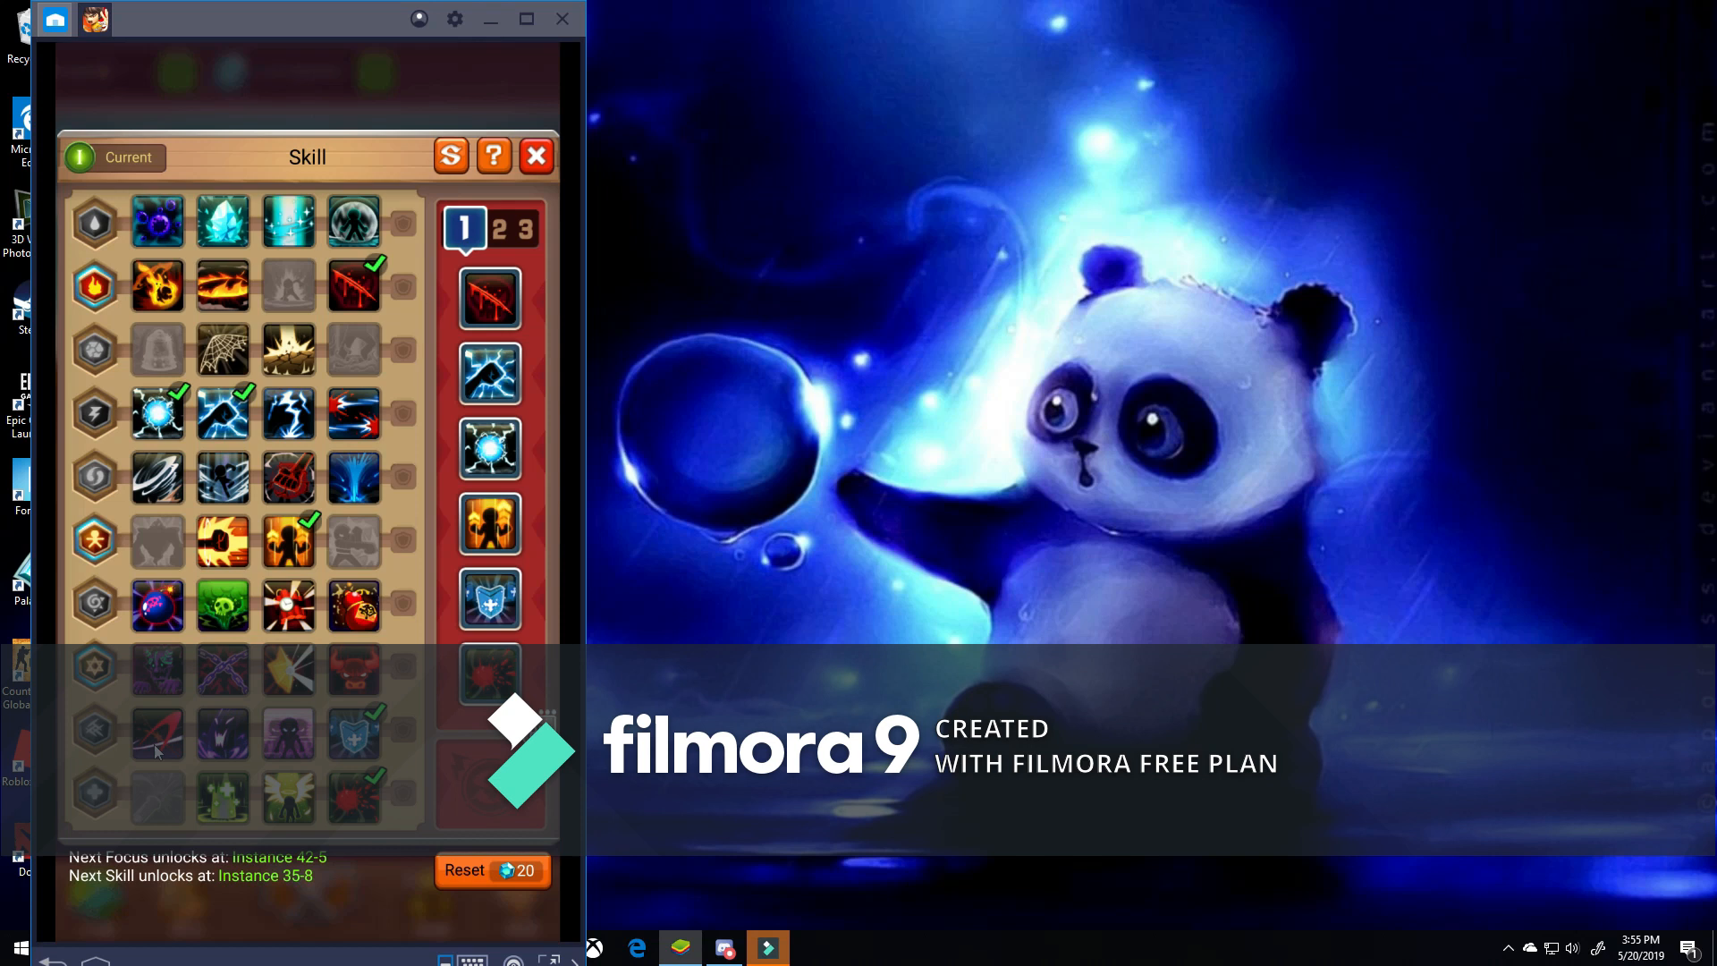
pyautogui.moveTo(219, 558)
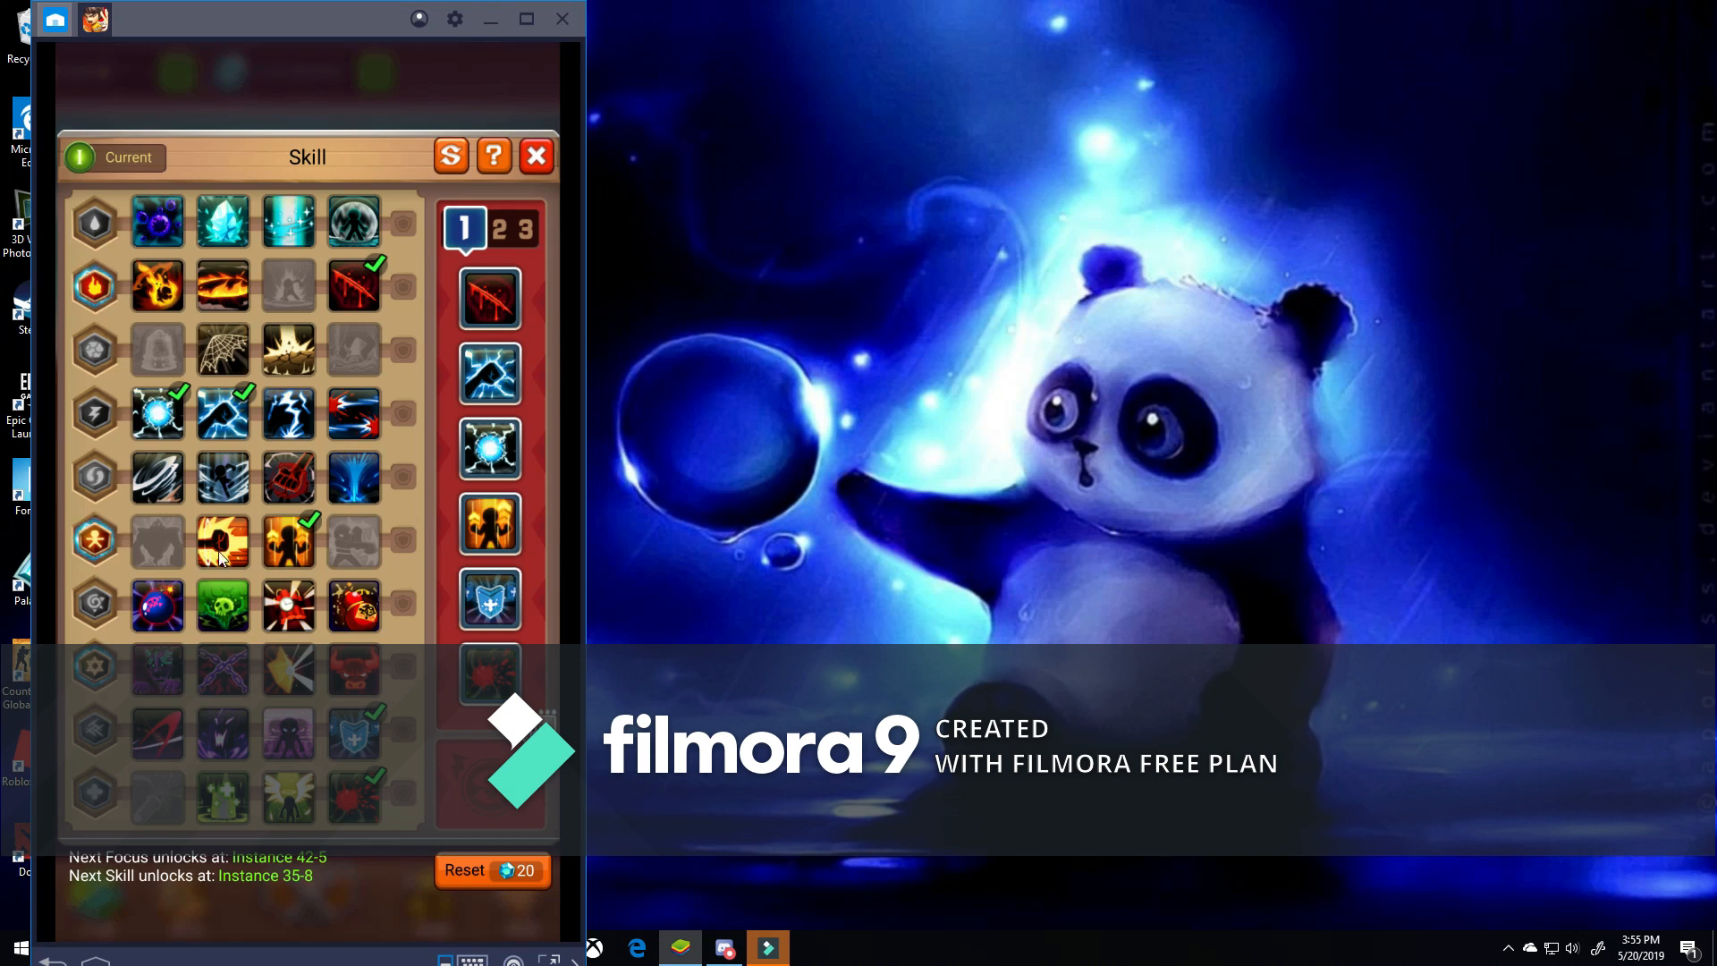
pyautogui.moveTo(214, 507)
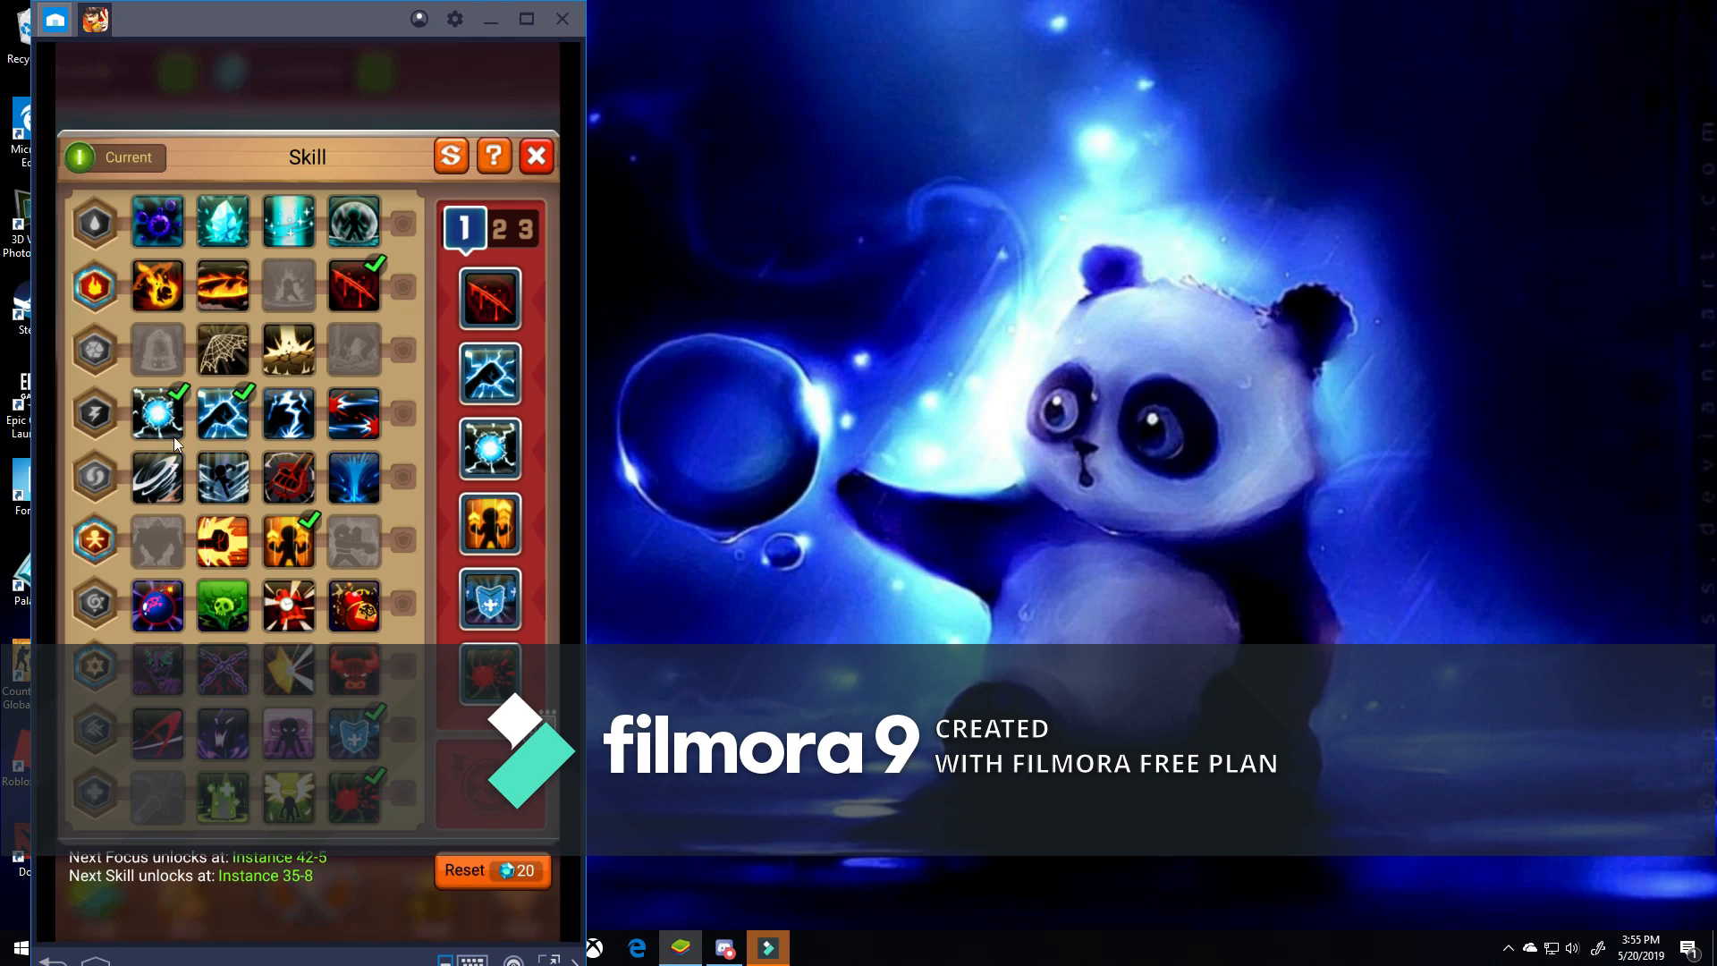
pyautogui.moveTo(160, 362)
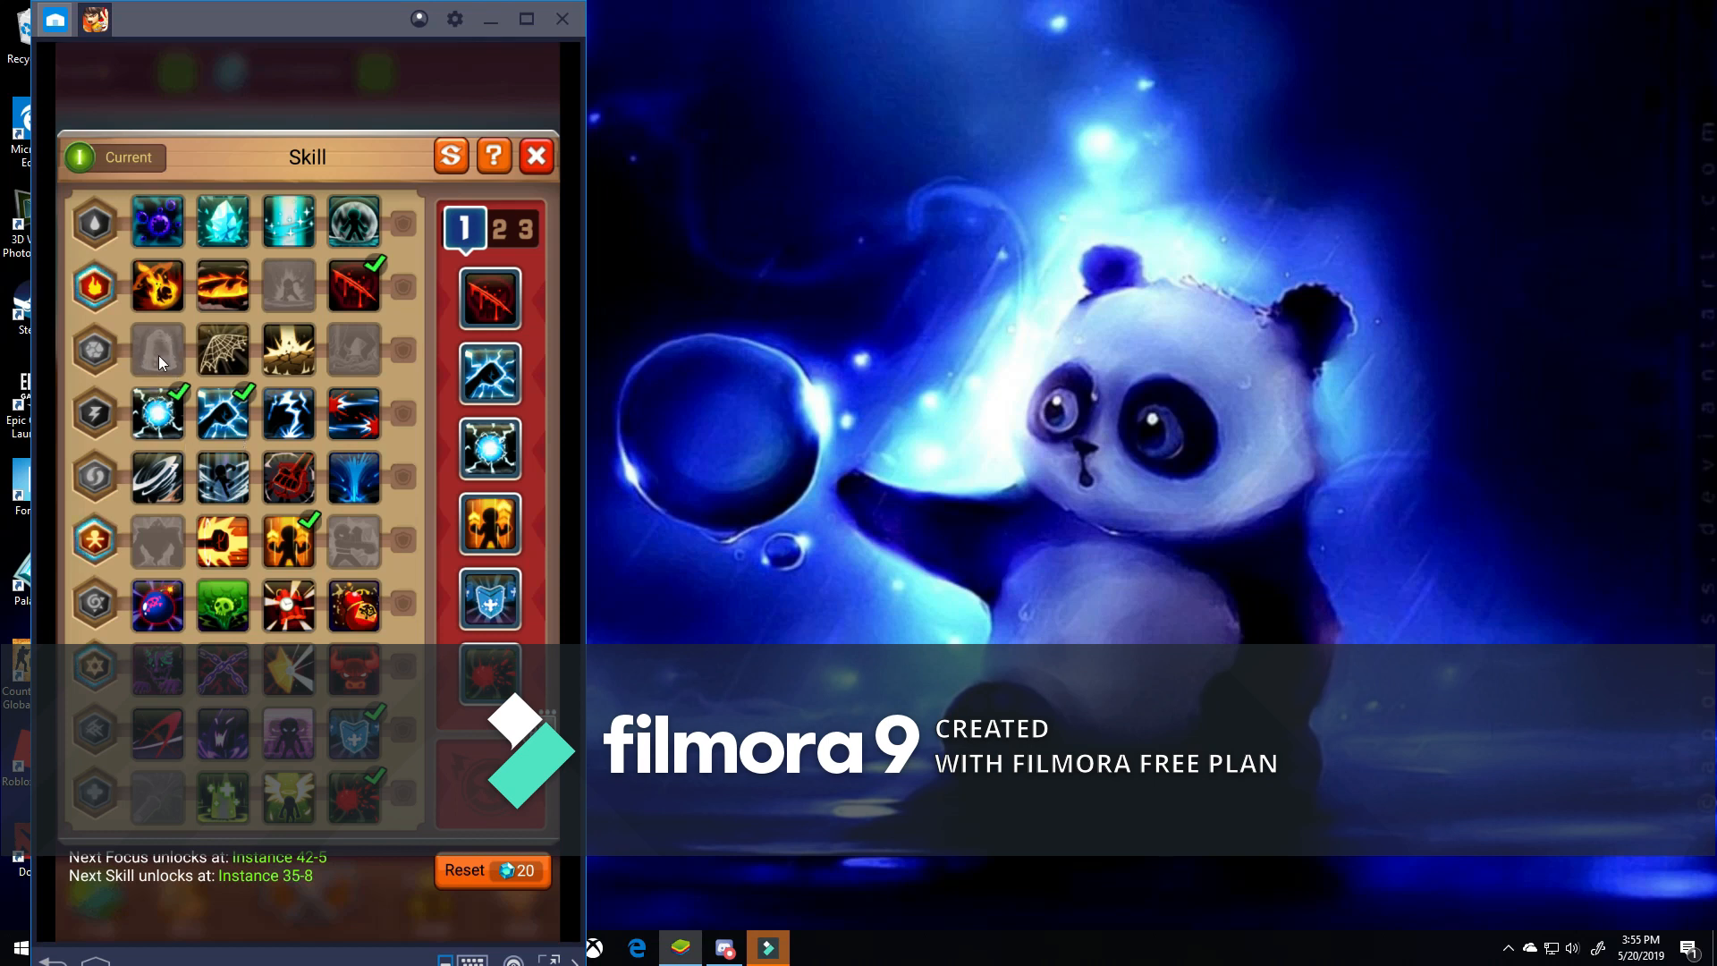
pyautogui.moveTo(304, 367)
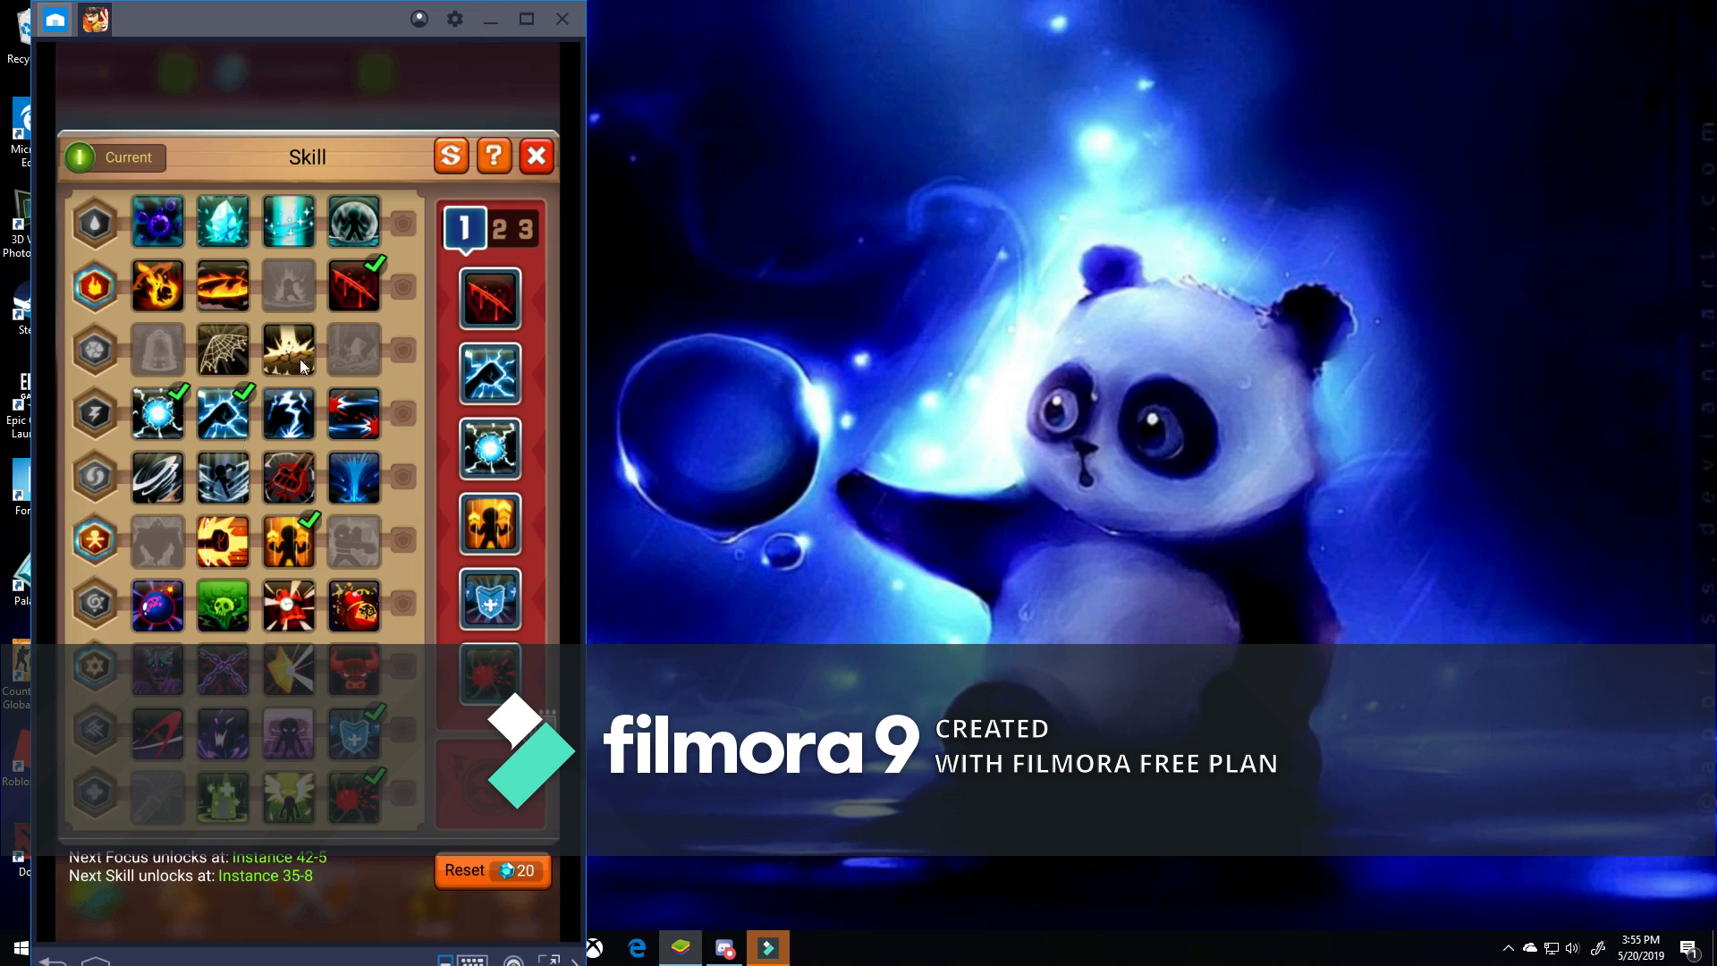
pyautogui.moveTo(142, 213)
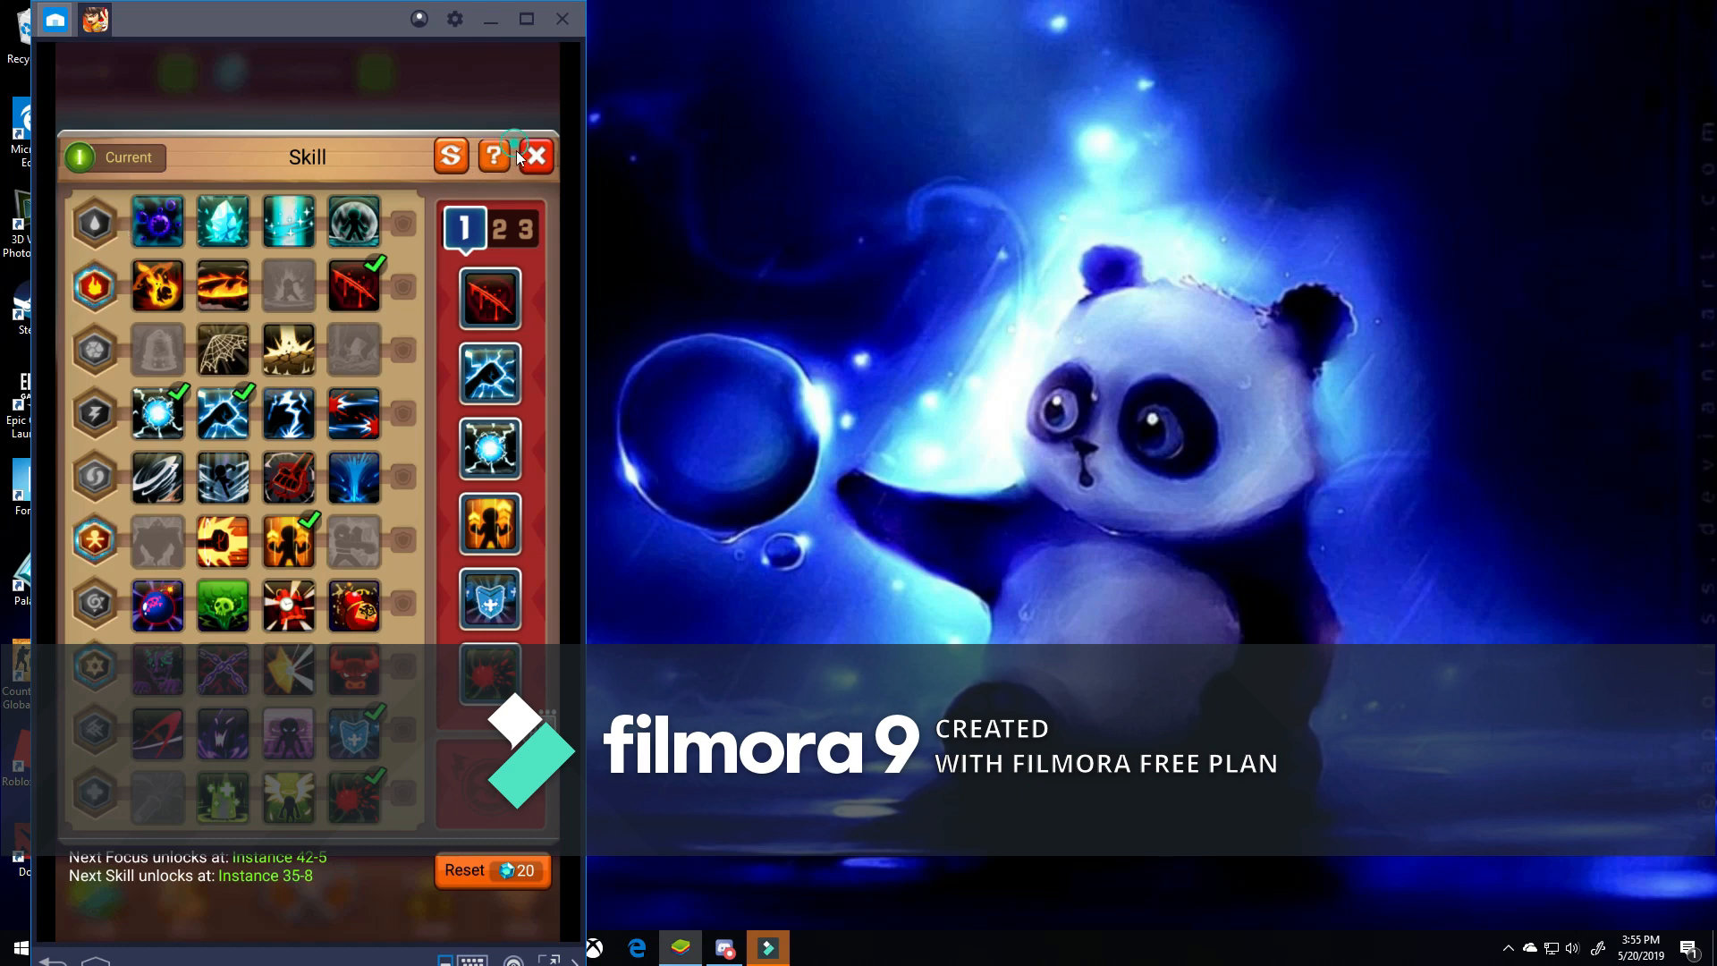
pyautogui.click(537, 157)
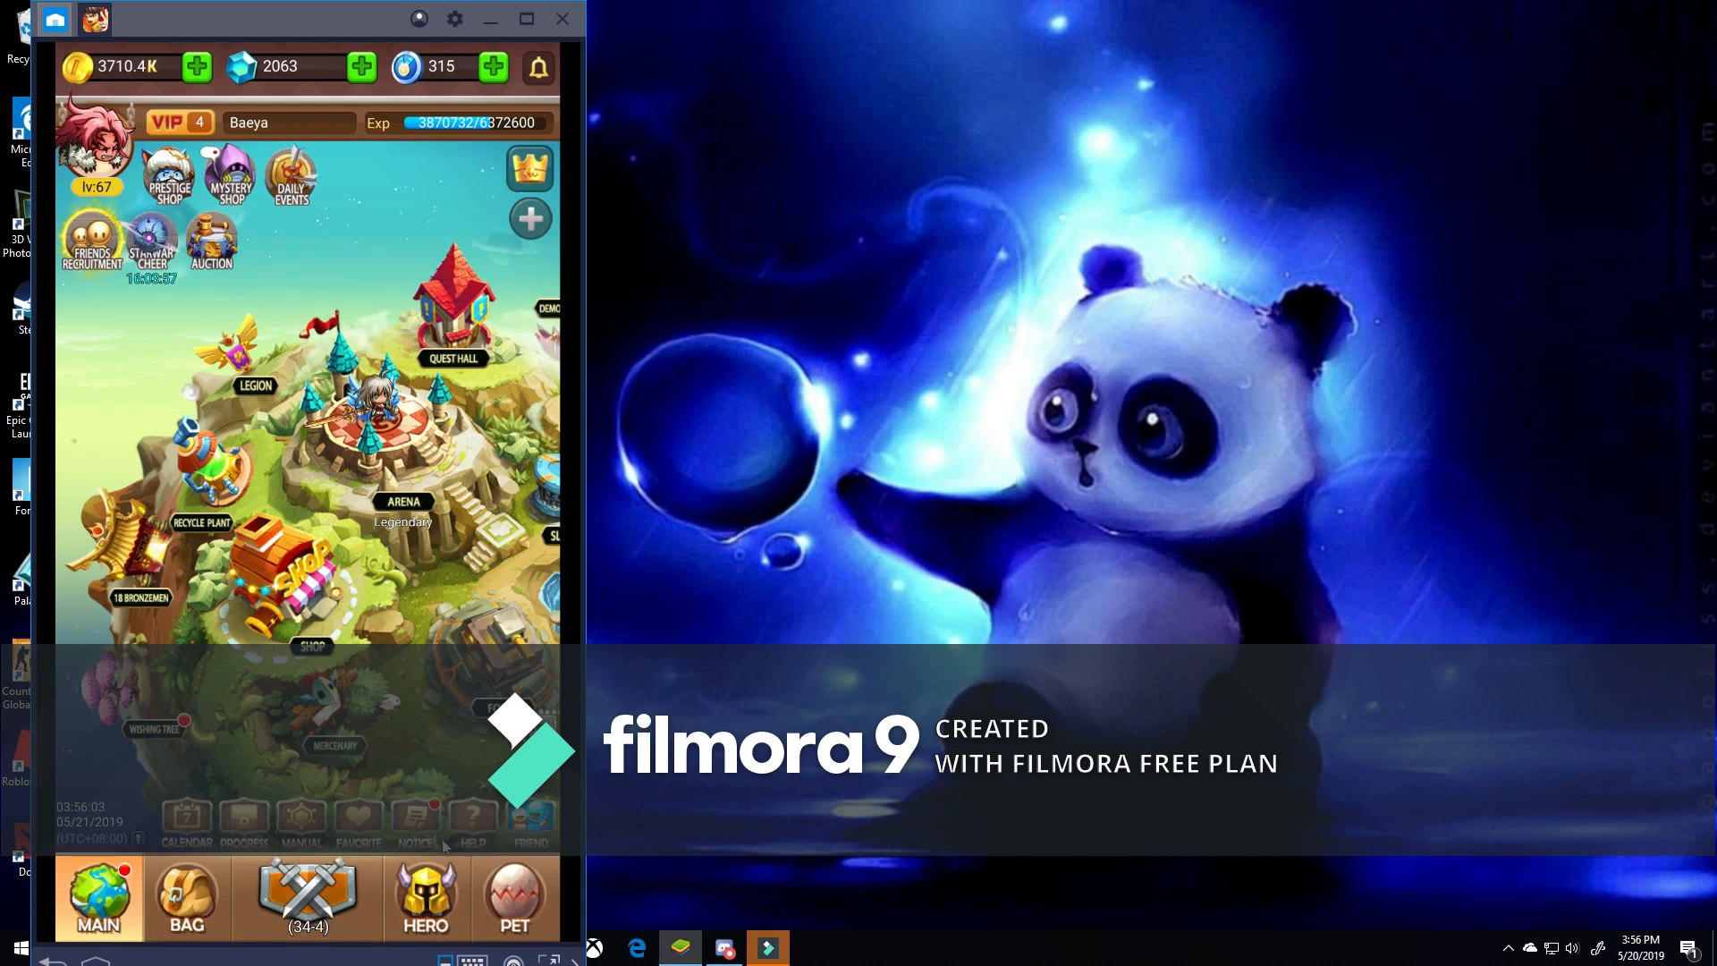
pyautogui.click(425, 898)
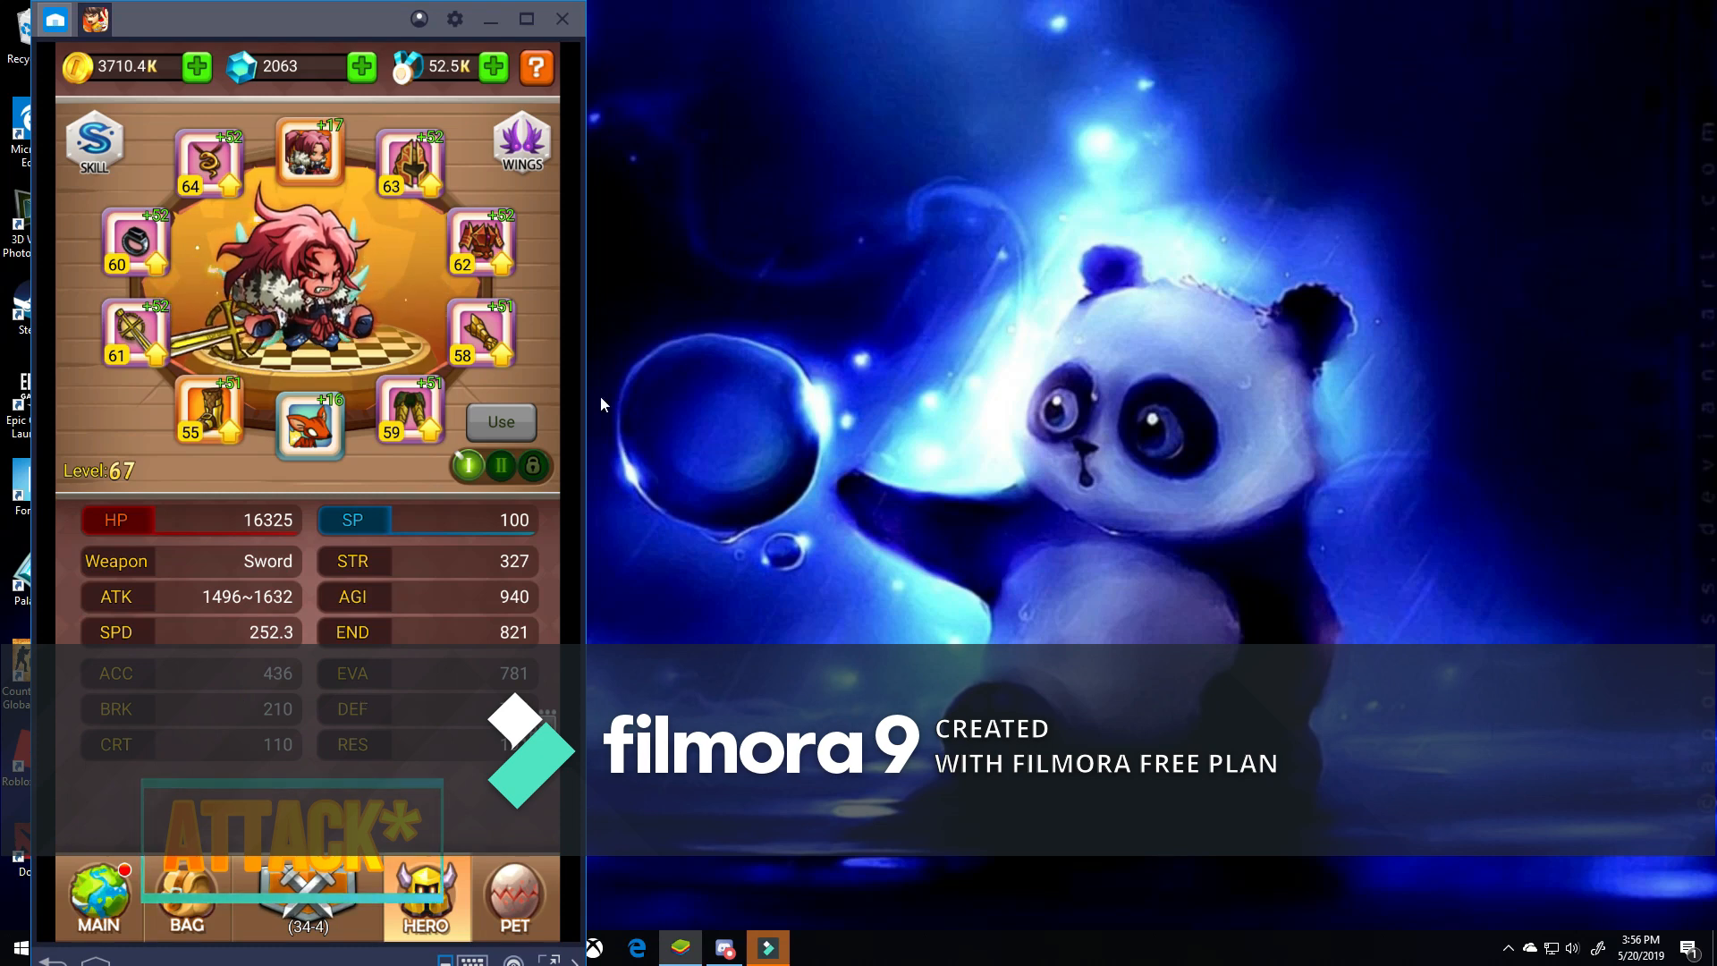
pyautogui.click(94, 142)
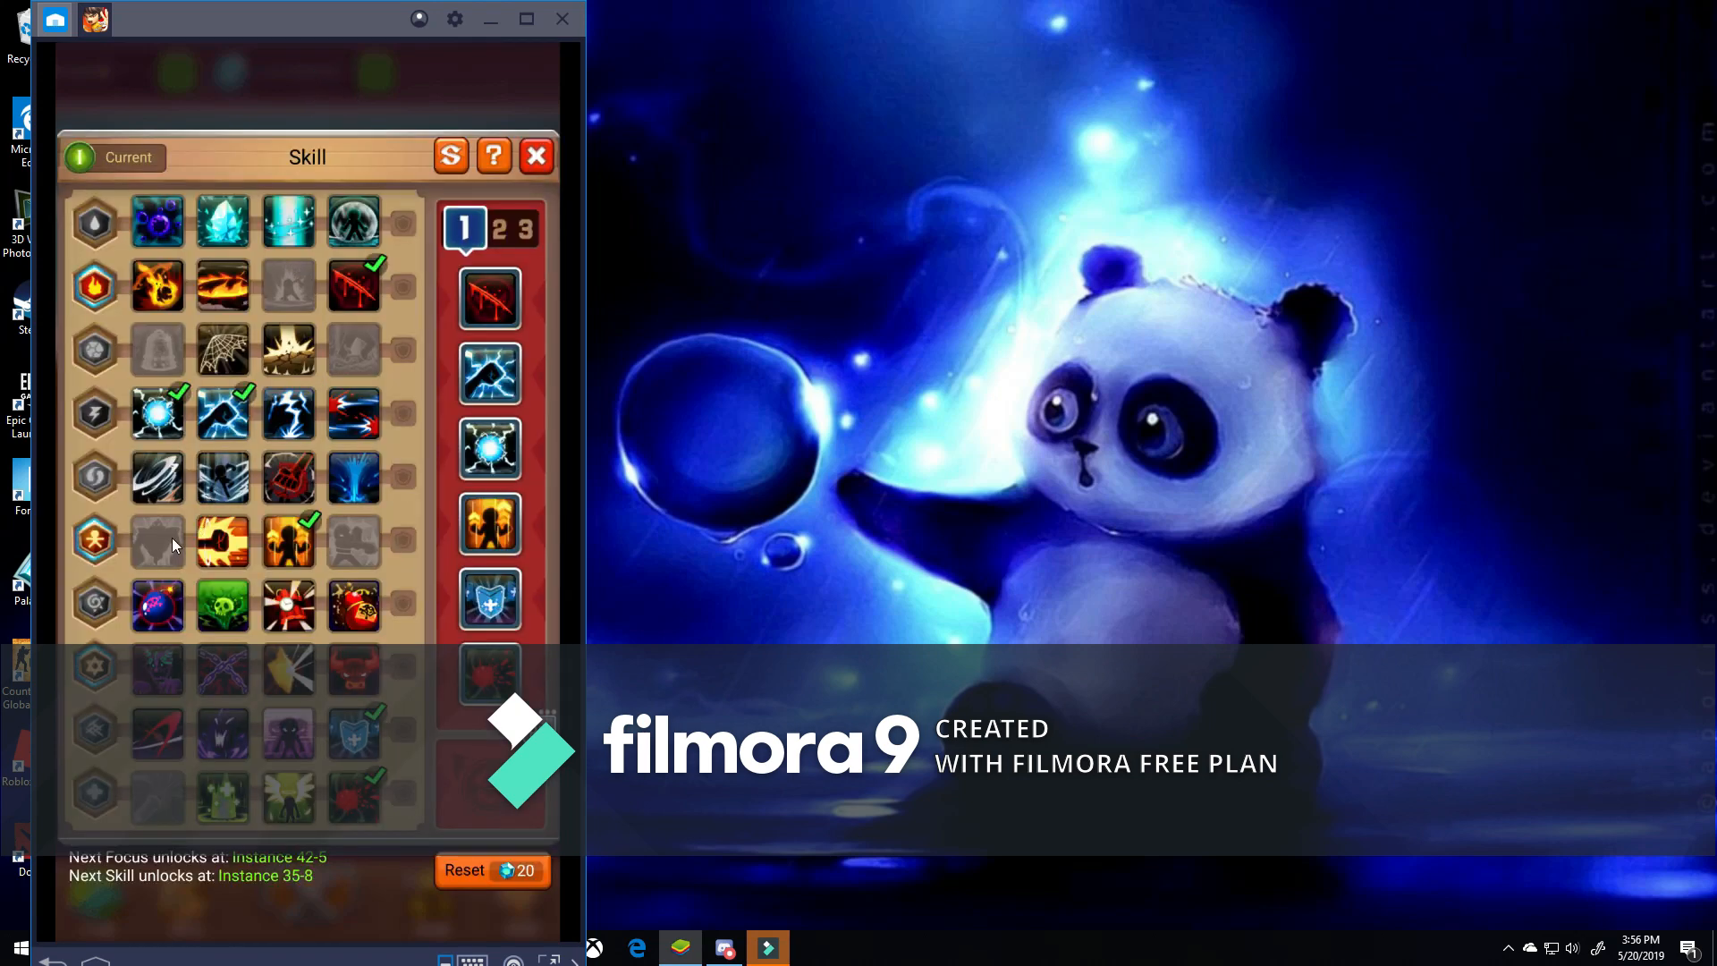
pyautogui.moveTo(321, 562)
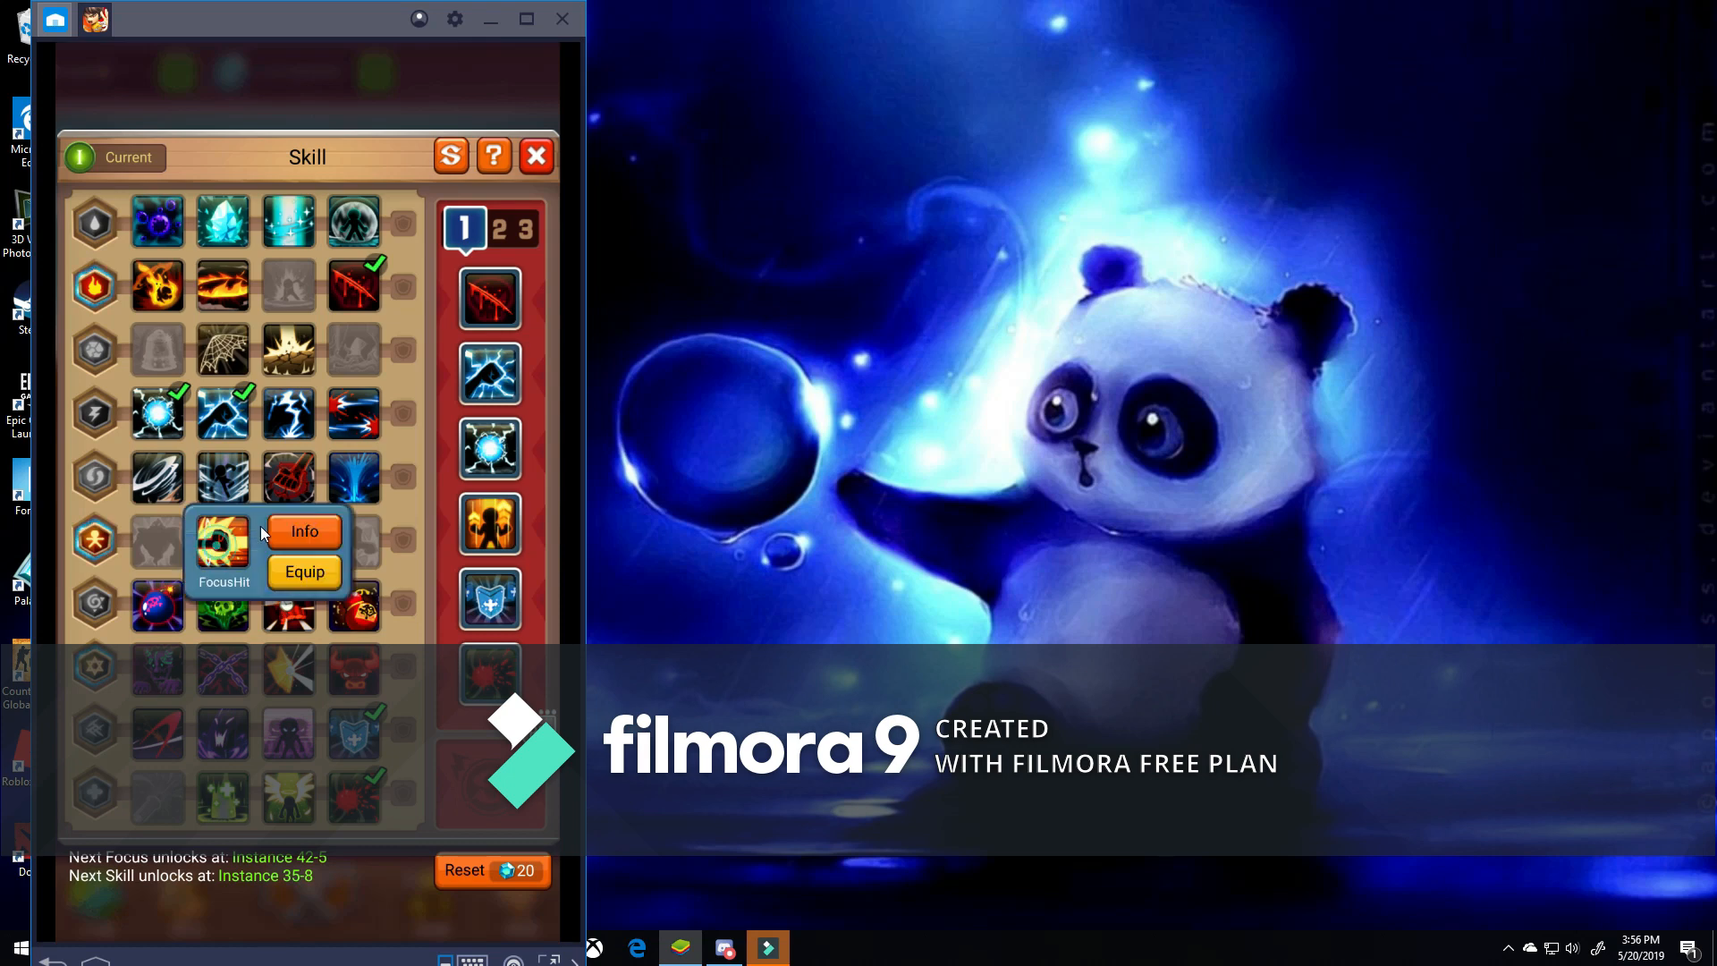
pyautogui.click(306, 531)
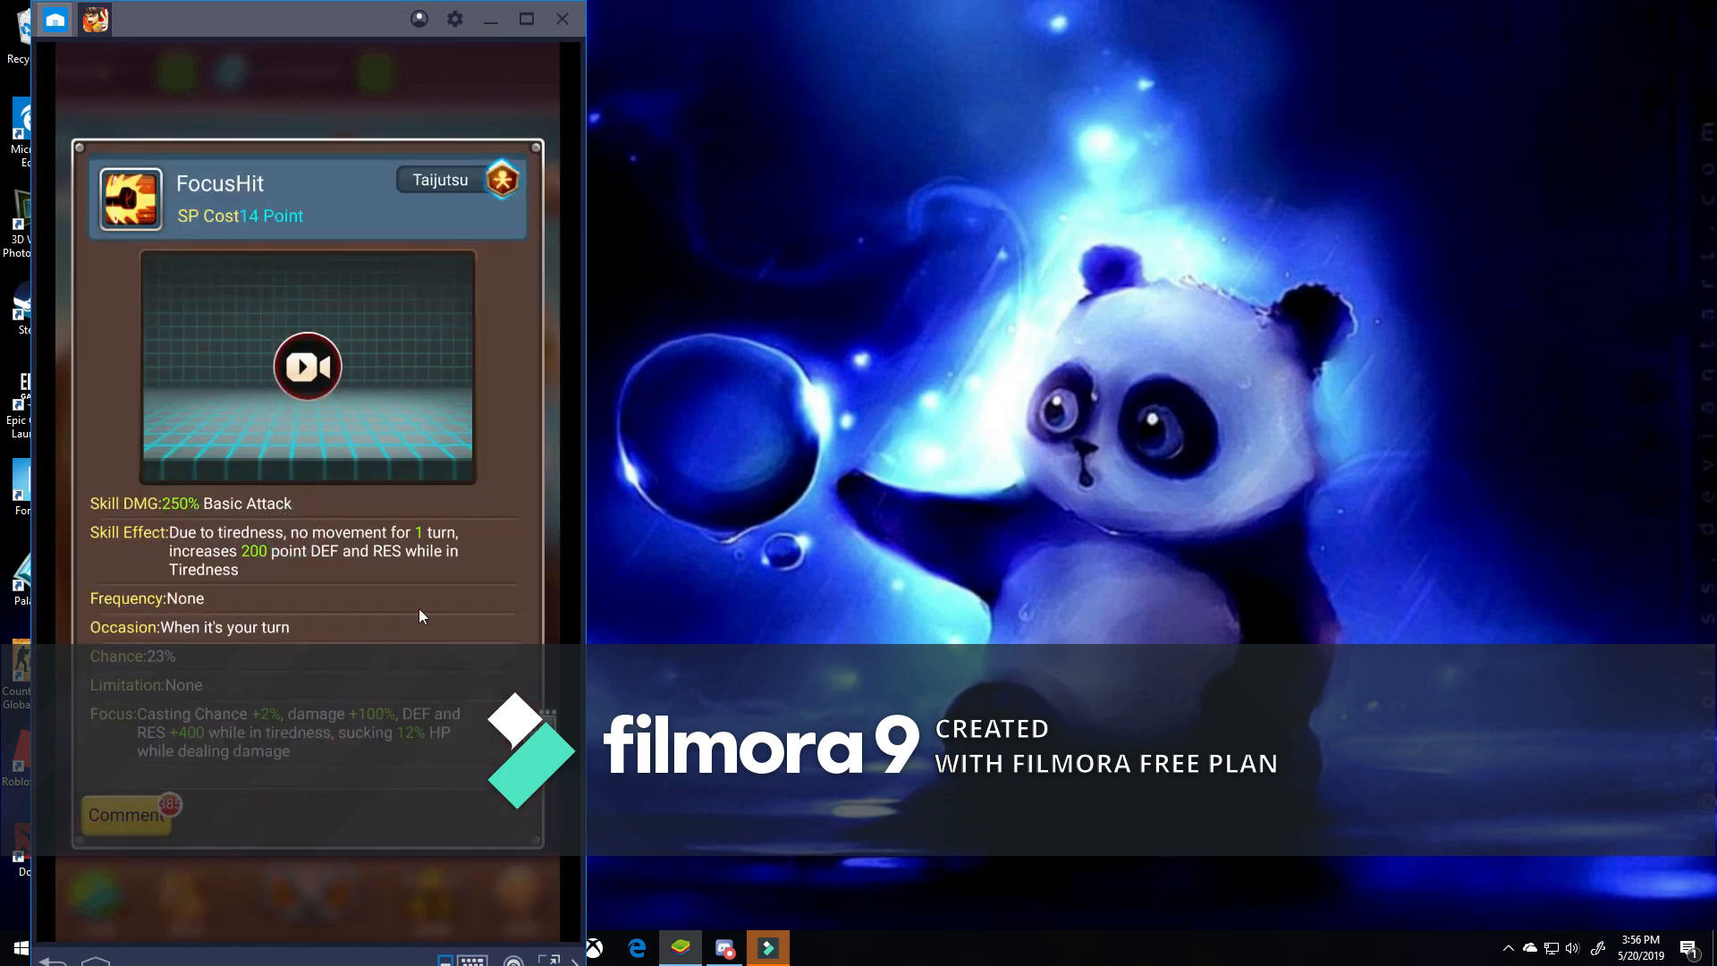
pyautogui.moveTo(153, 507)
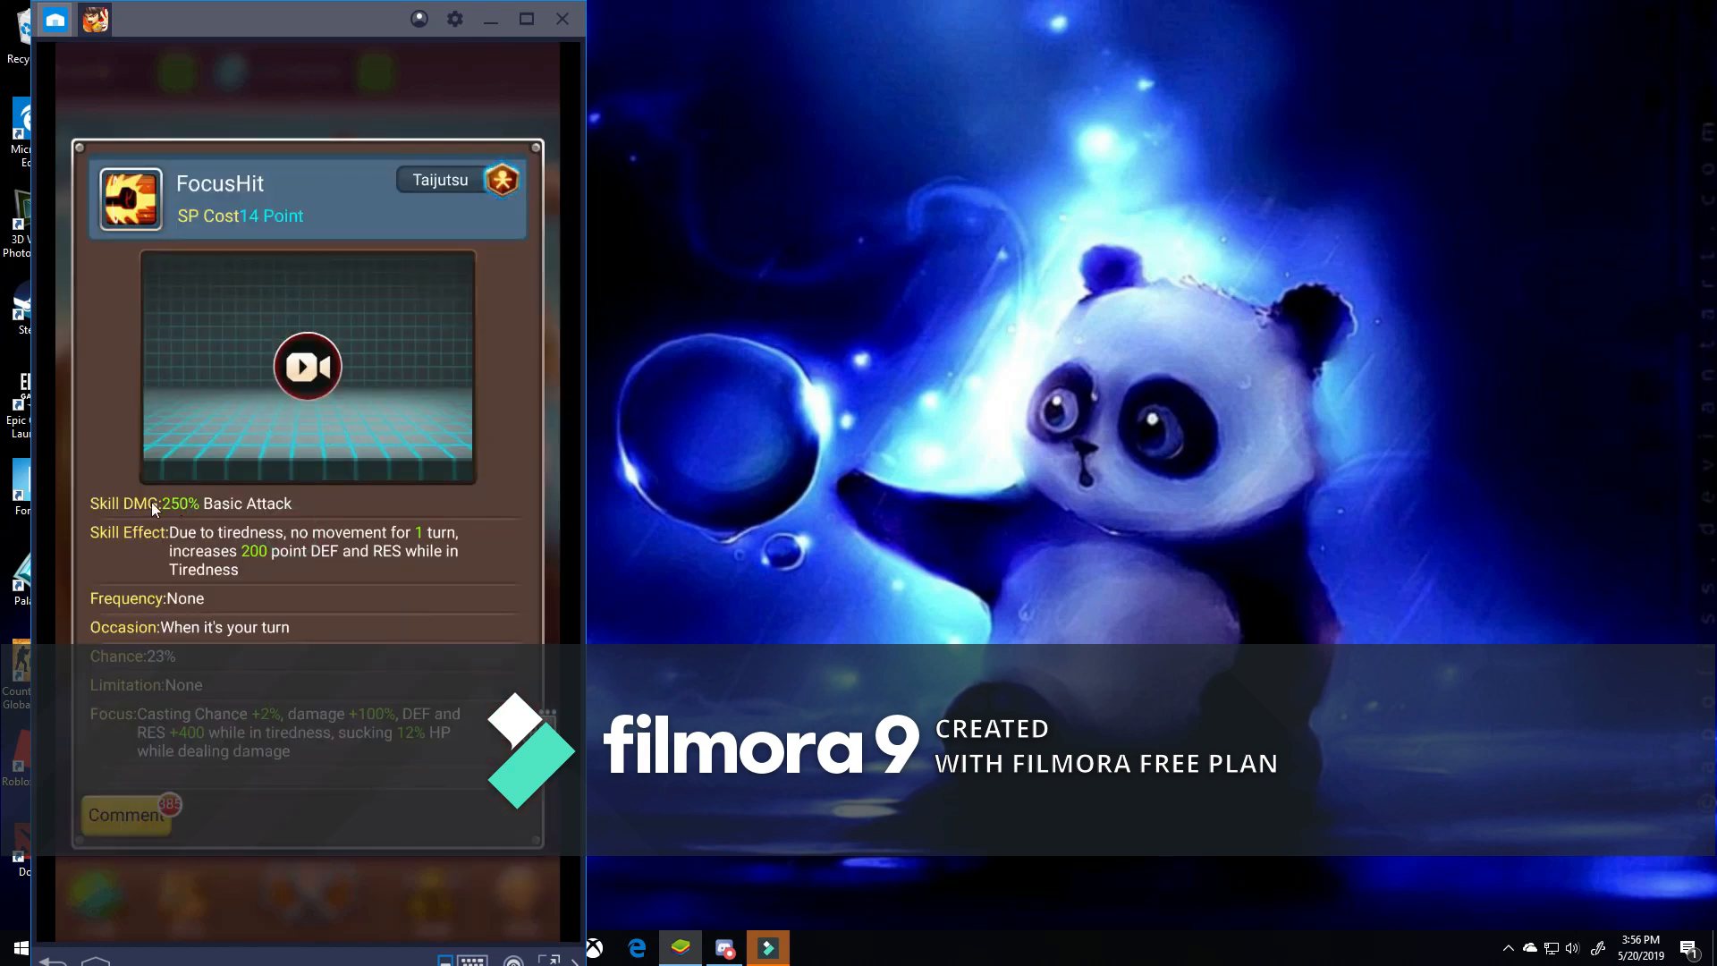
pyautogui.moveTo(211, 515)
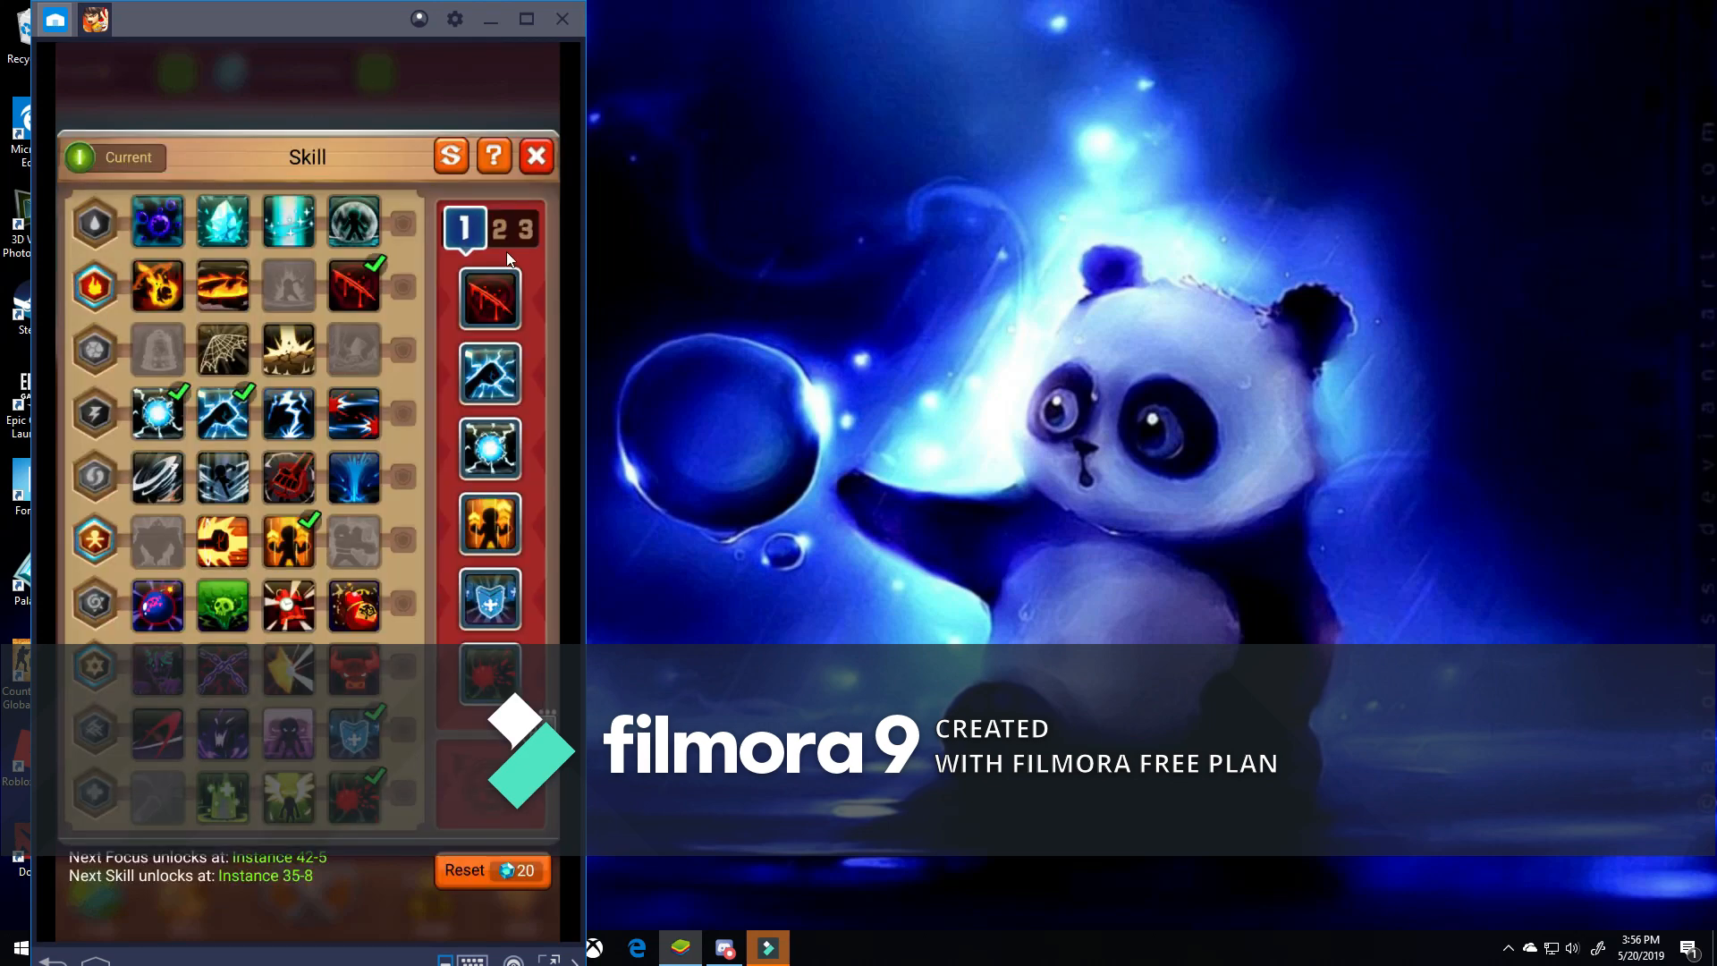
pyautogui.click(536, 156)
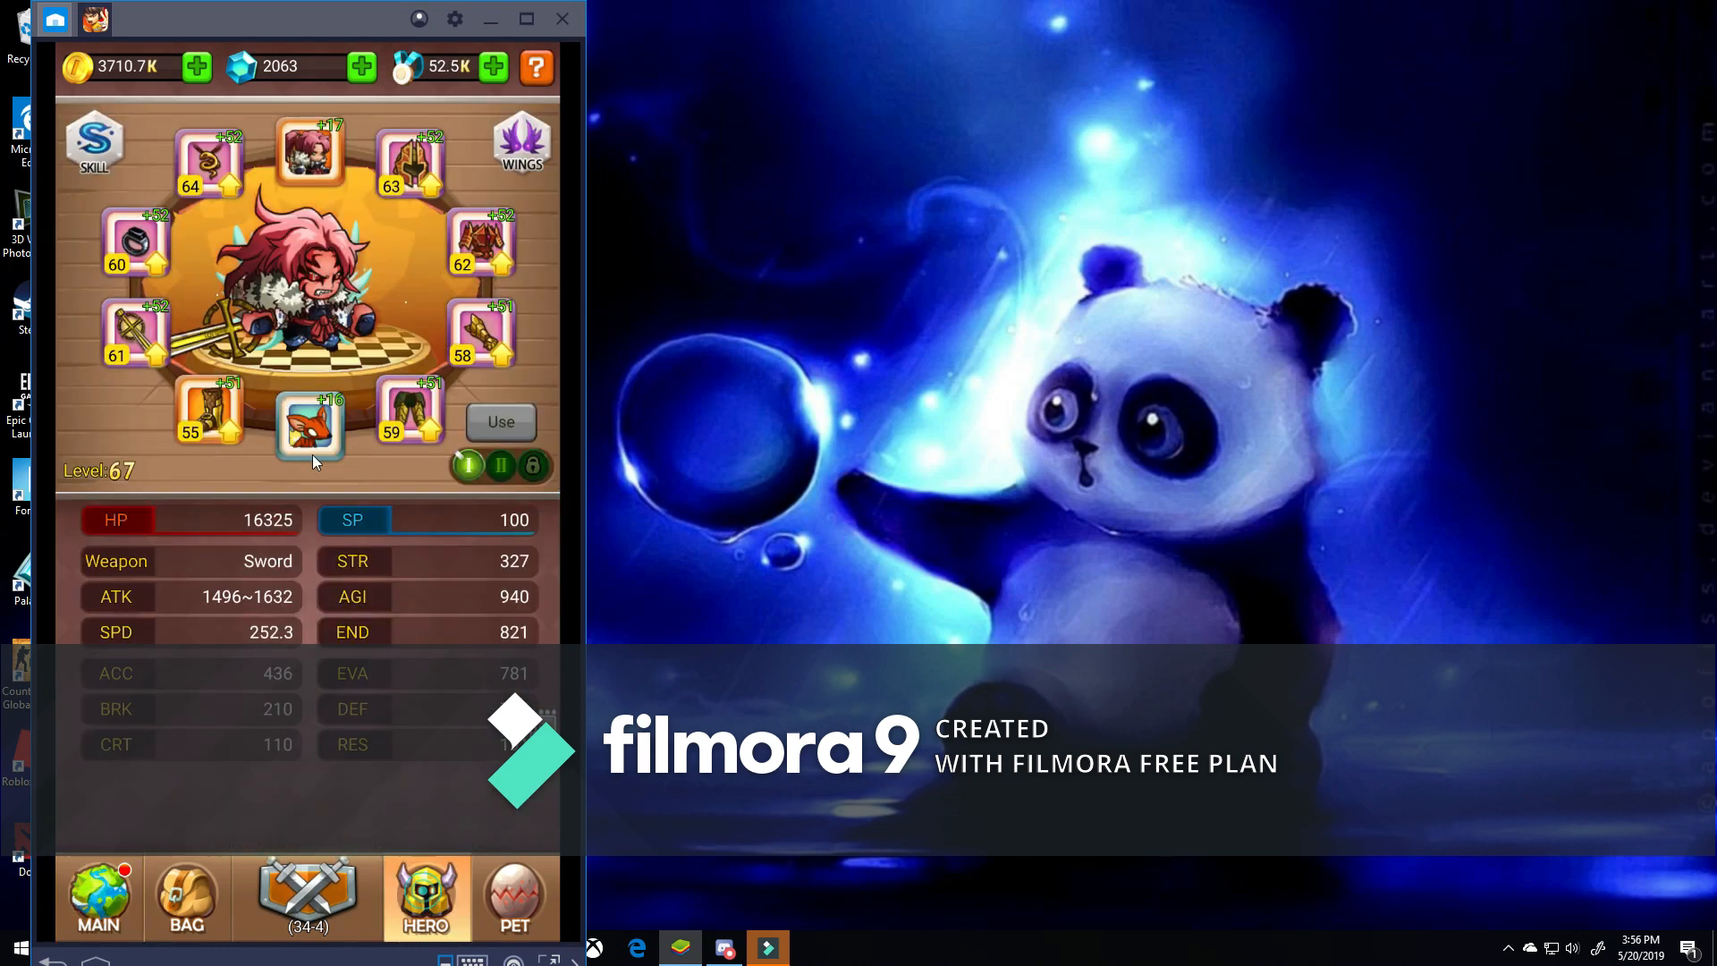
# Open World Competition and view the 6th competition's previous-match bracket.
pyautogui.click(98, 896)
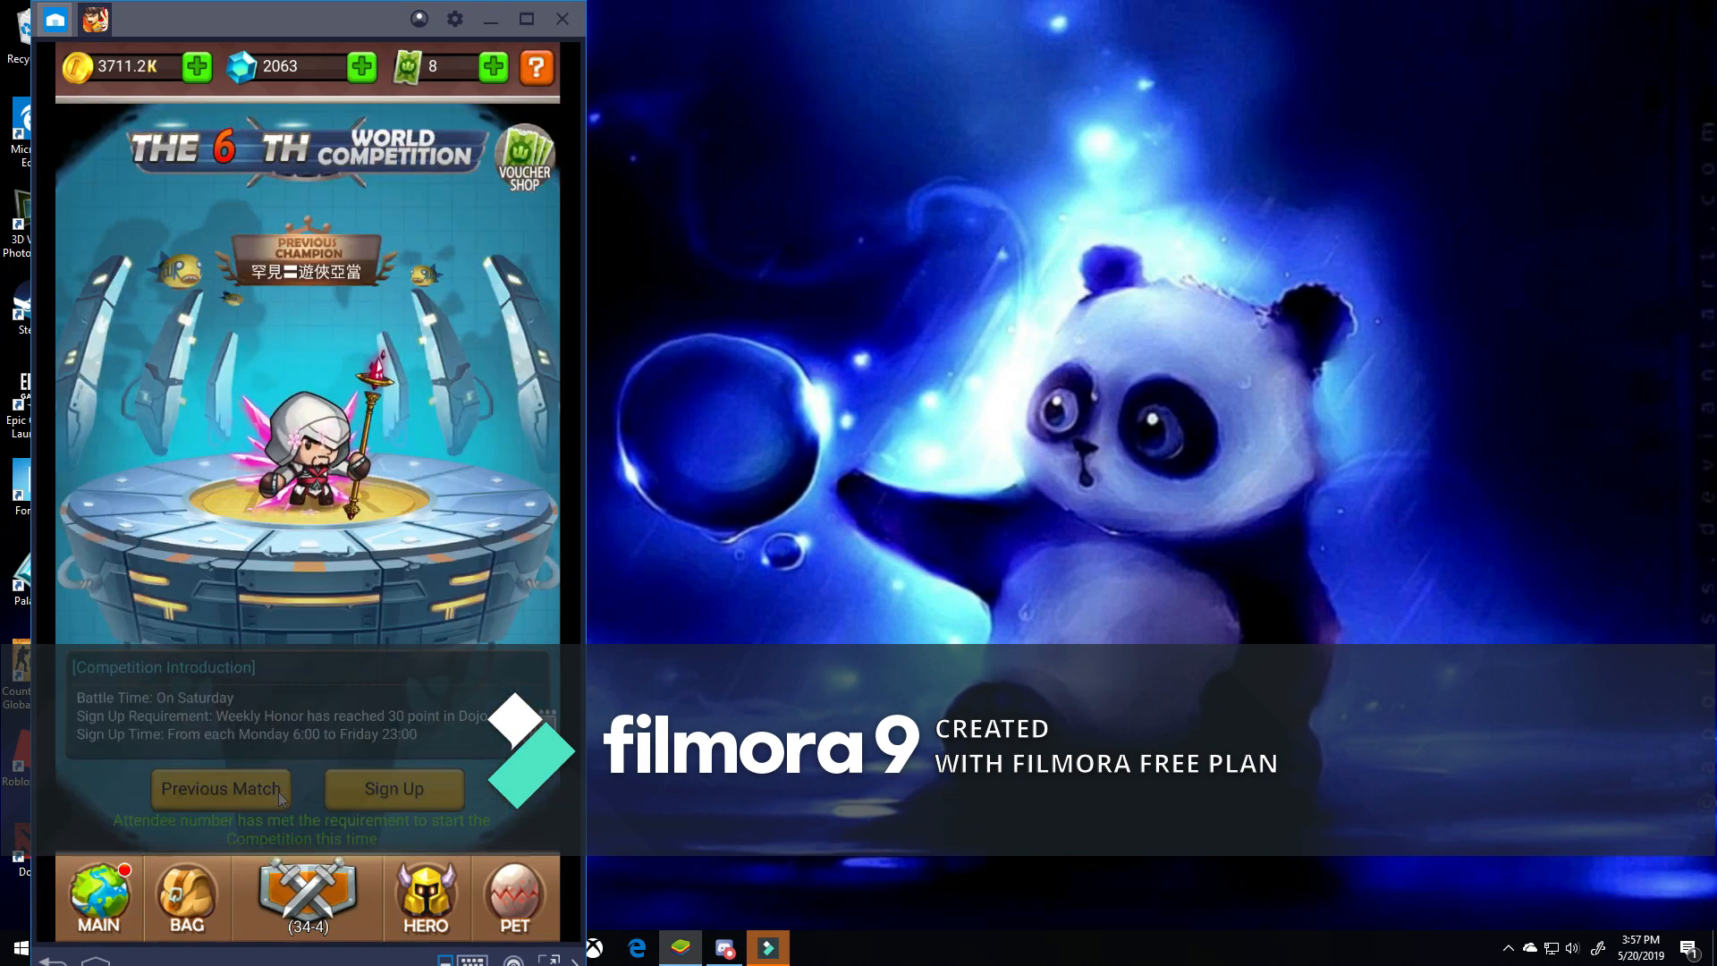
pyautogui.click(219, 789)
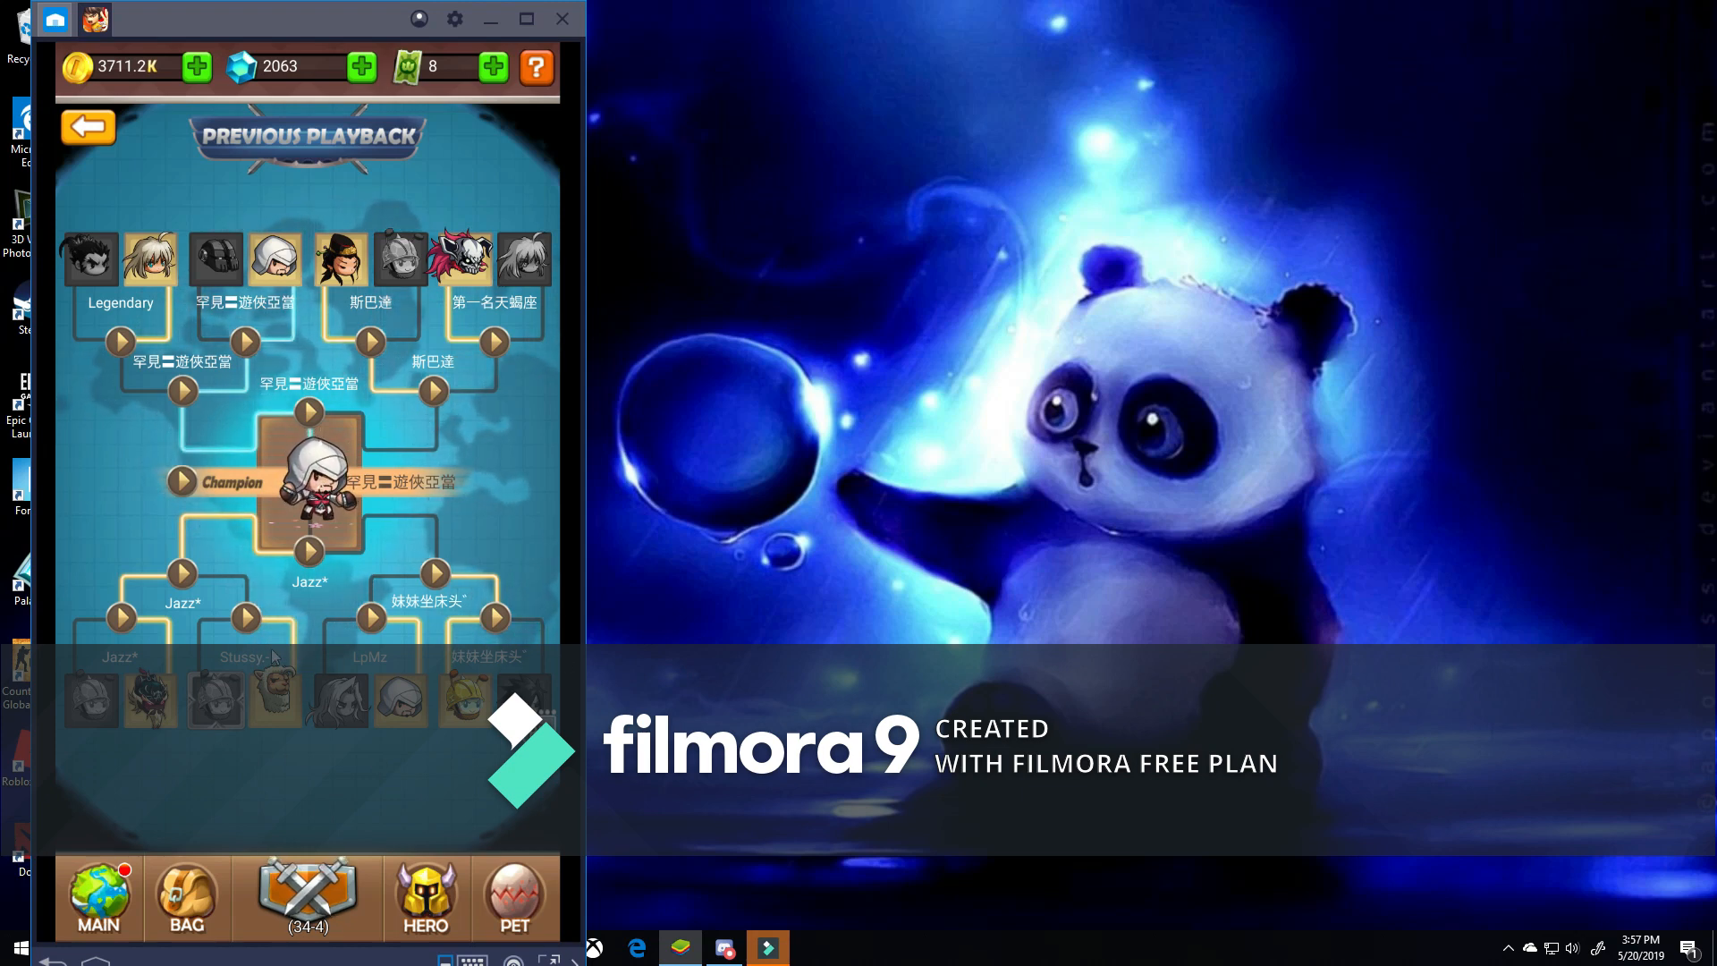
pyautogui.moveTo(660, 625)
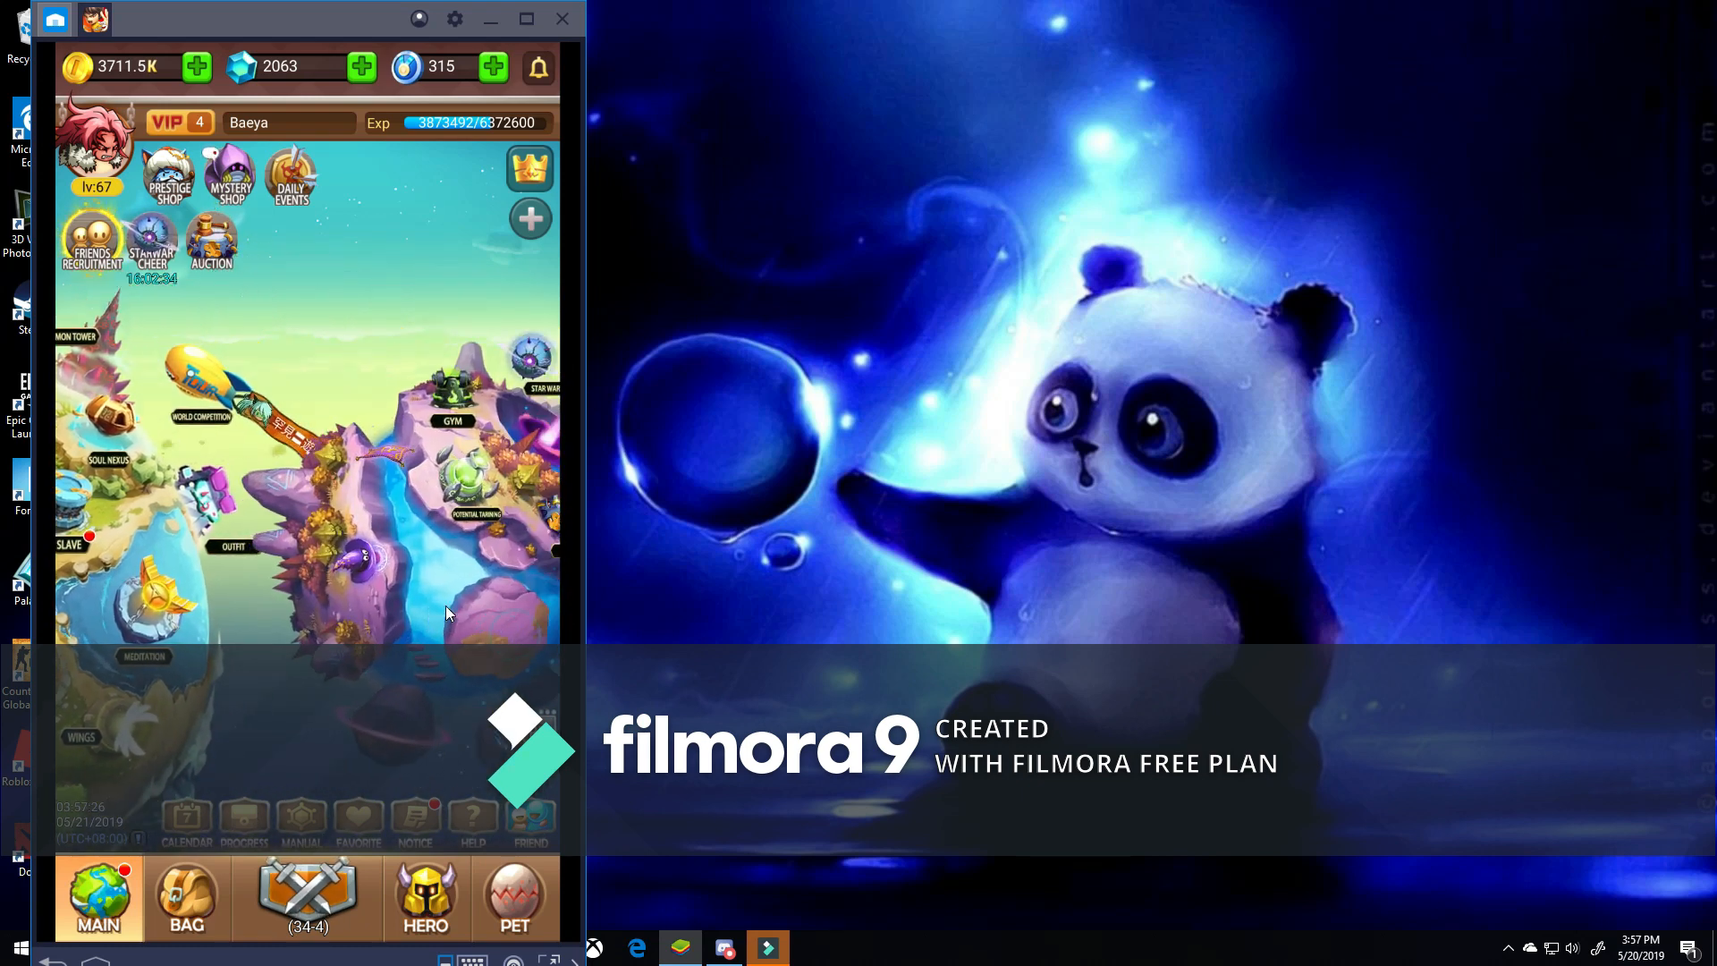
# Equip the yellow winged bottom-row skill into slot 6 and close the Skill panel.
pyautogui.click(425, 896)
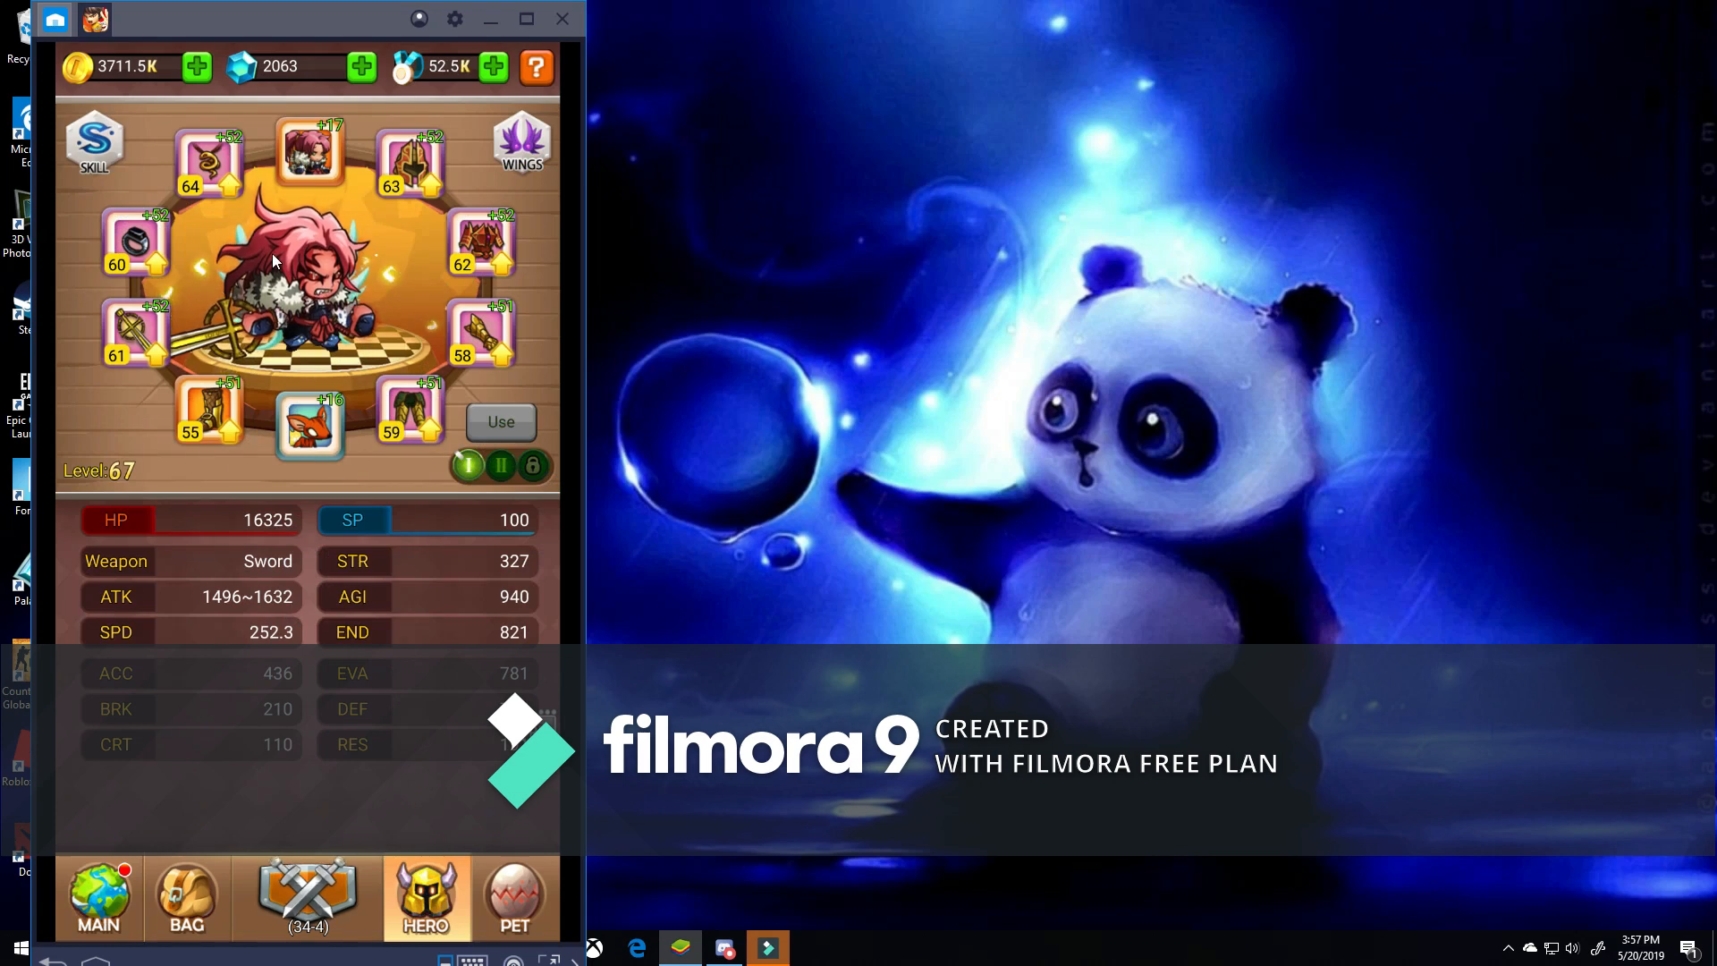
pyautogui.click(94, 145)
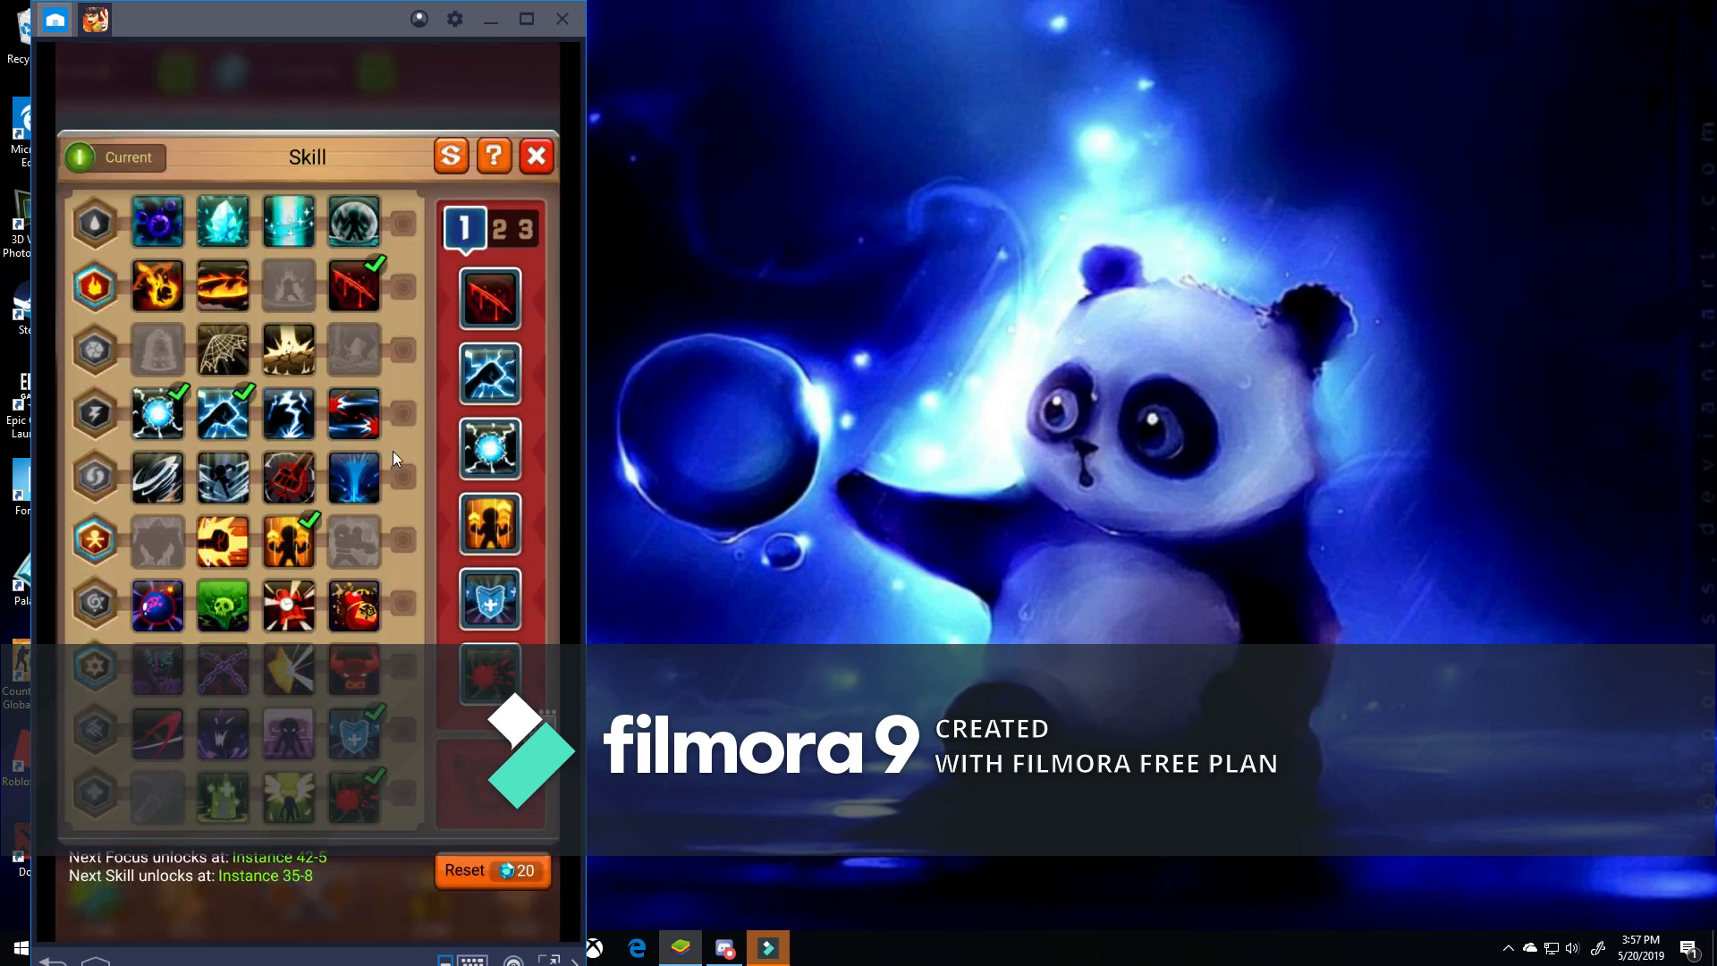
pyautogui.moveTo(582, 287)
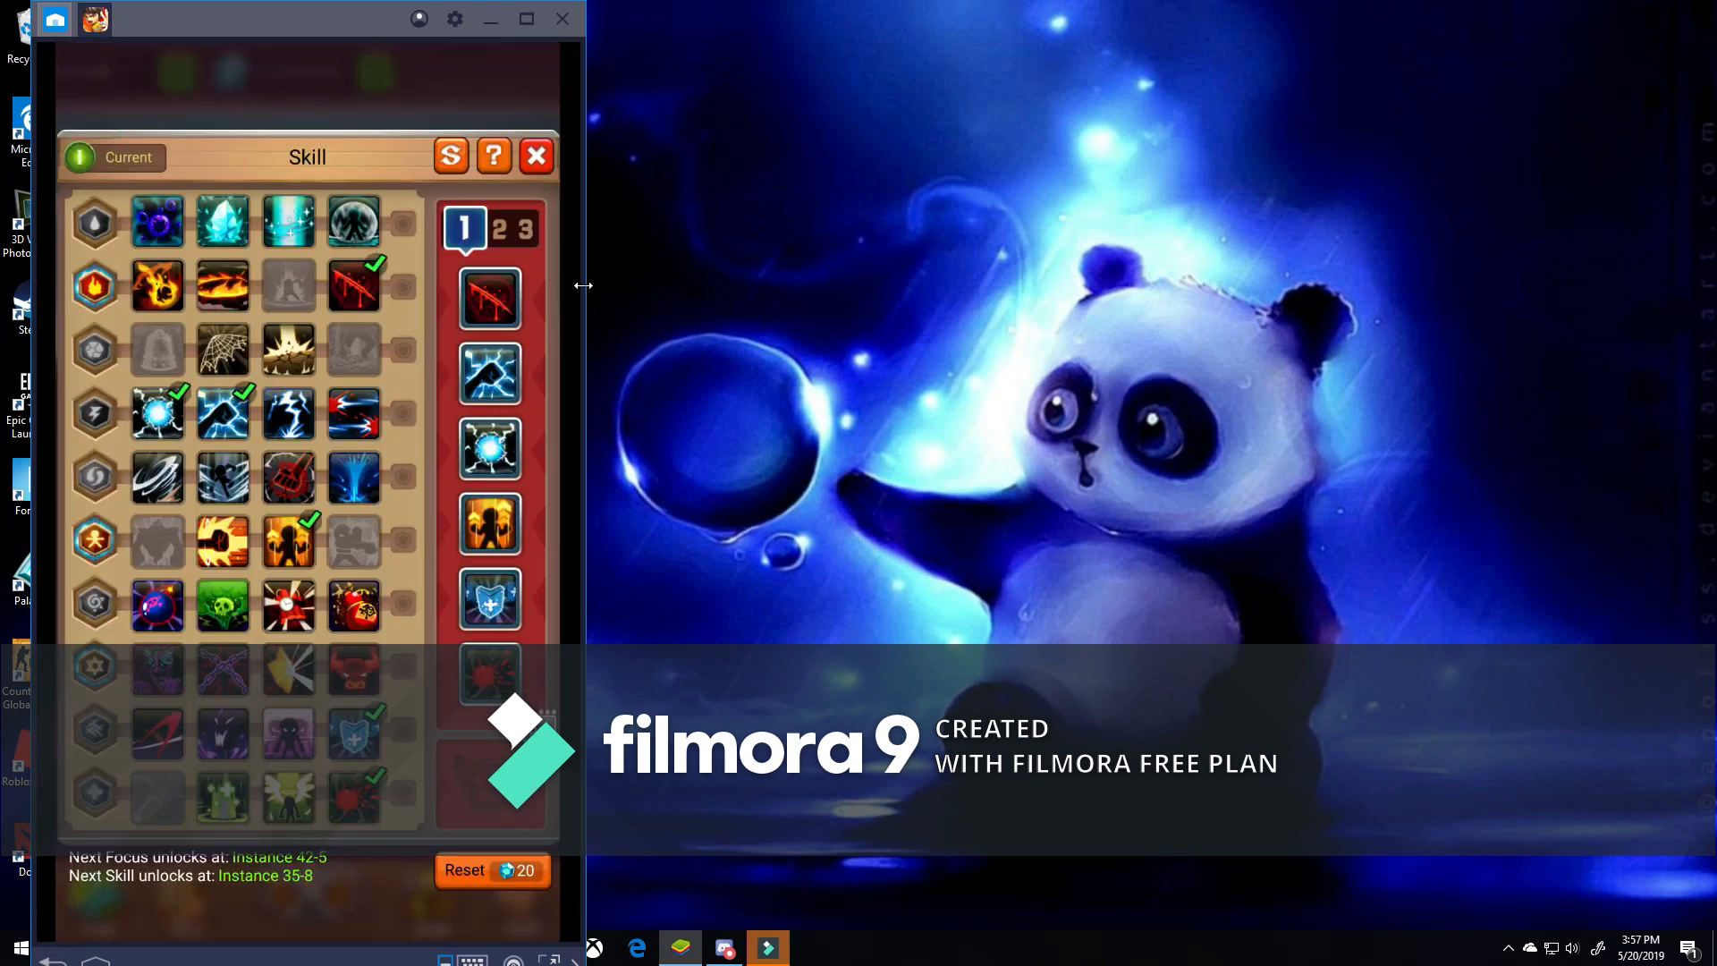
pyautogui.moveTo(602, 479)
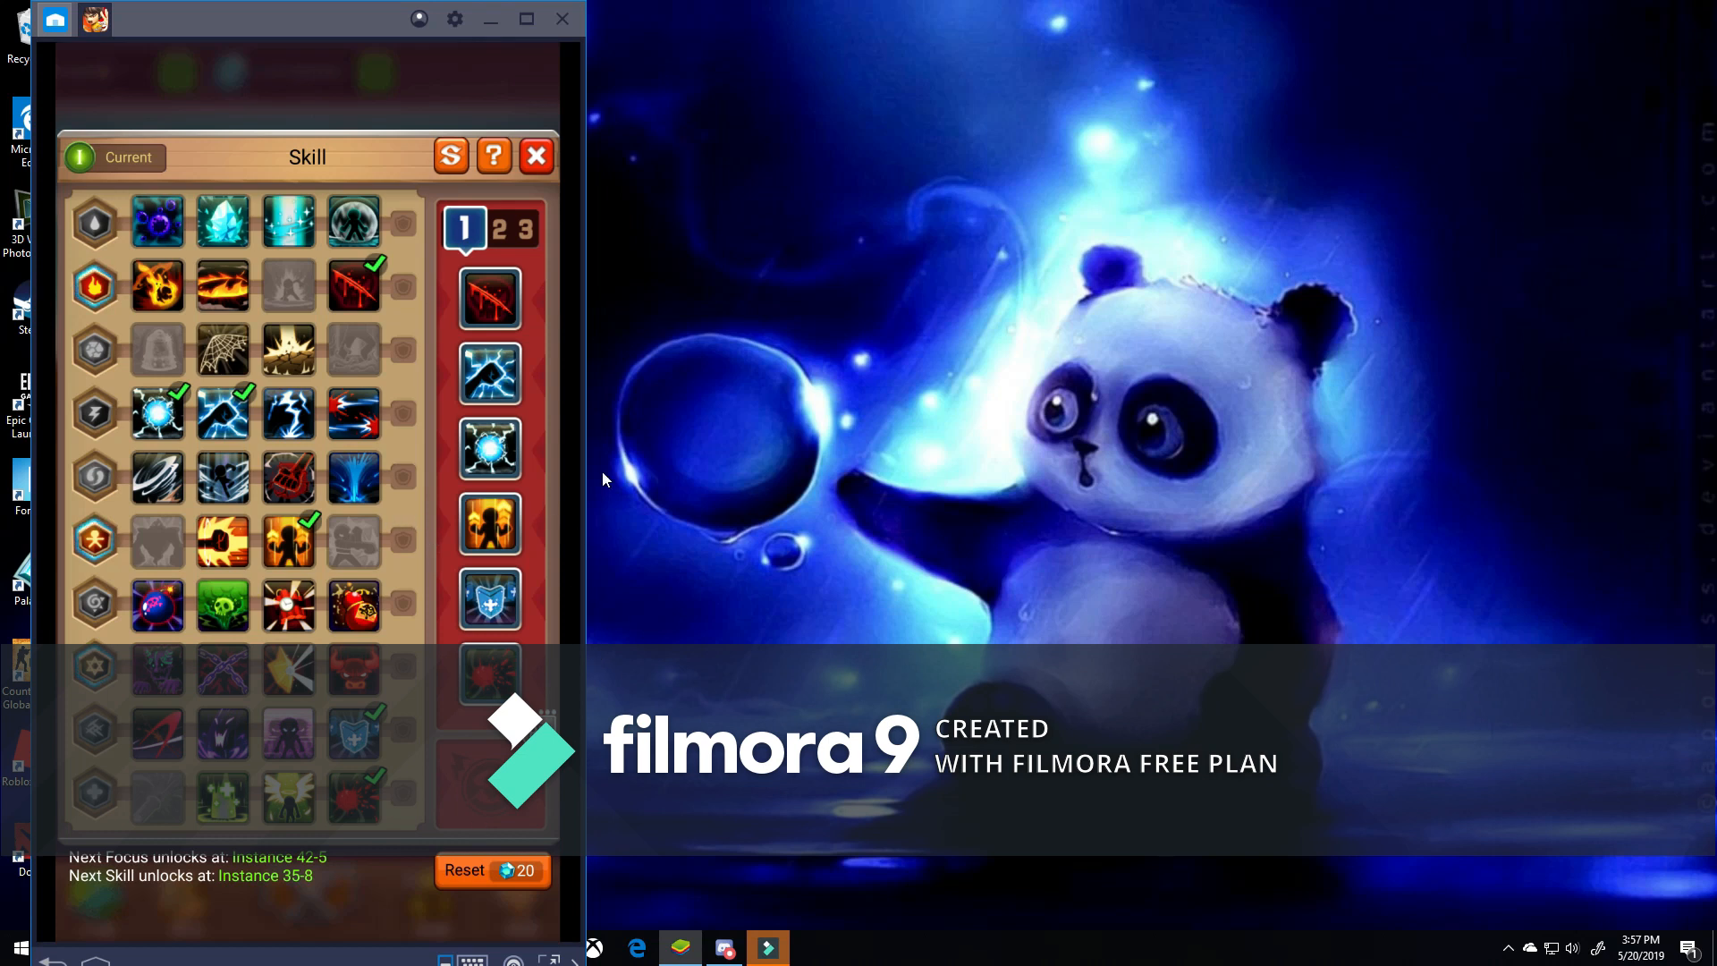
pyautogui.moveTo(324, 391)
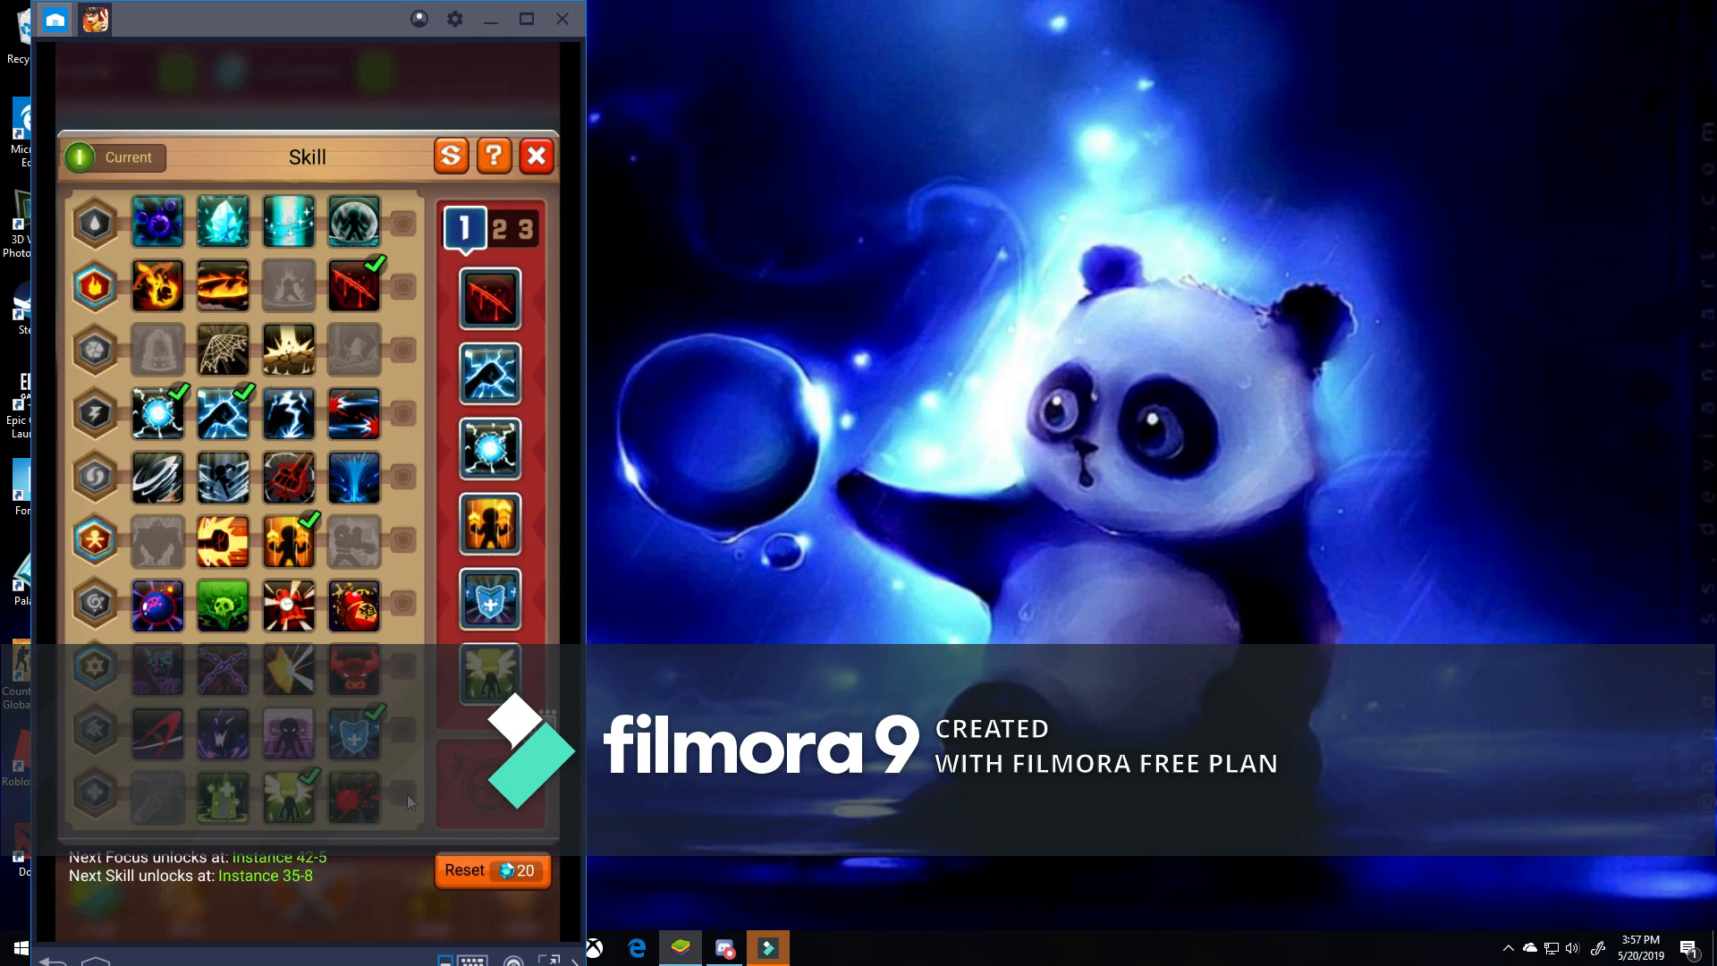
pyautogui.click(352, 794)
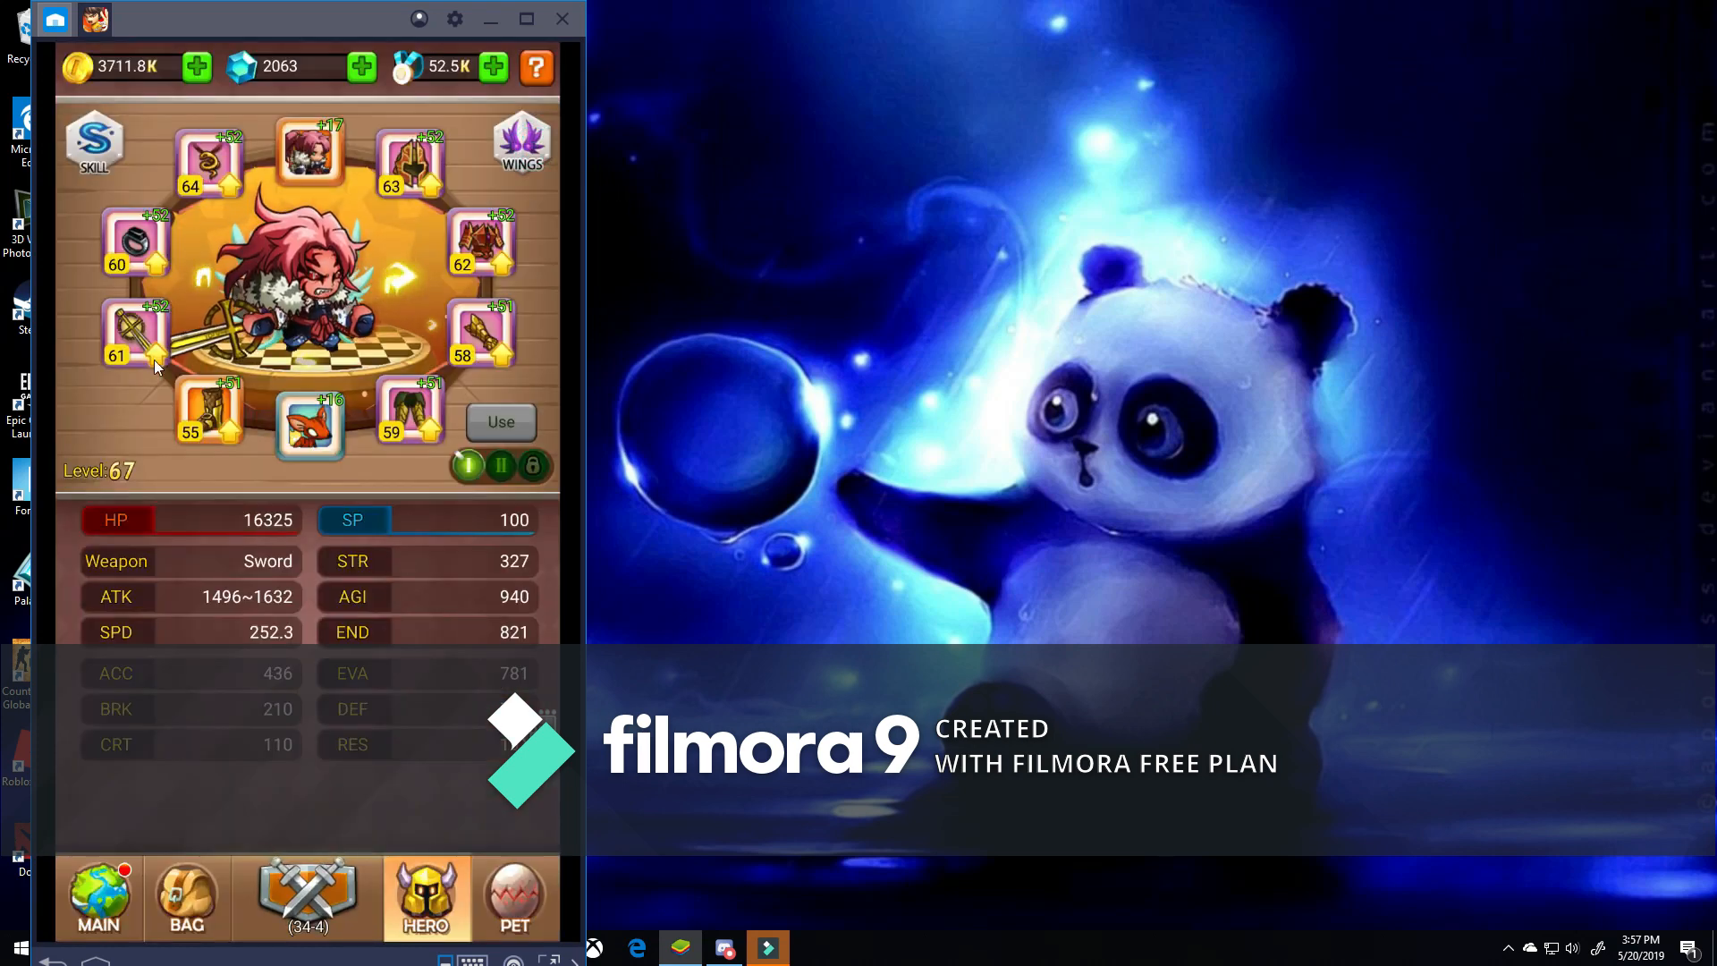
pyautogui.click(98, 898)
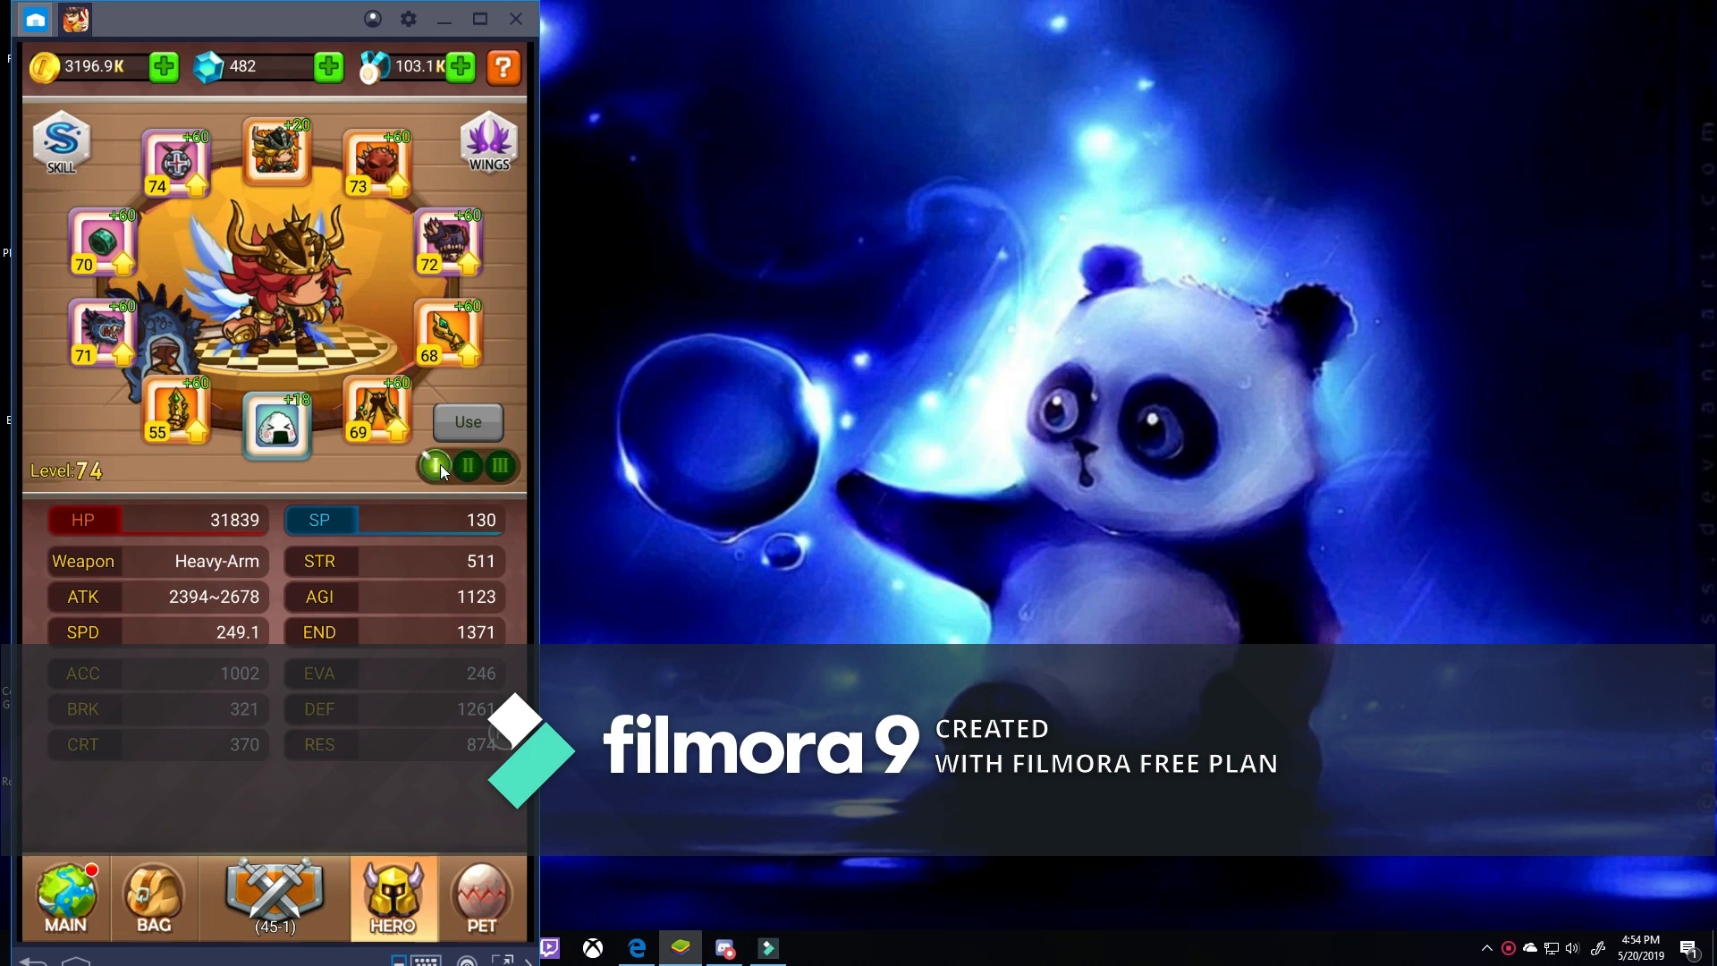
# Open the Skill panel and bring up the Deadmist and Thunder skill options.
pyautogui.click(61, 143)
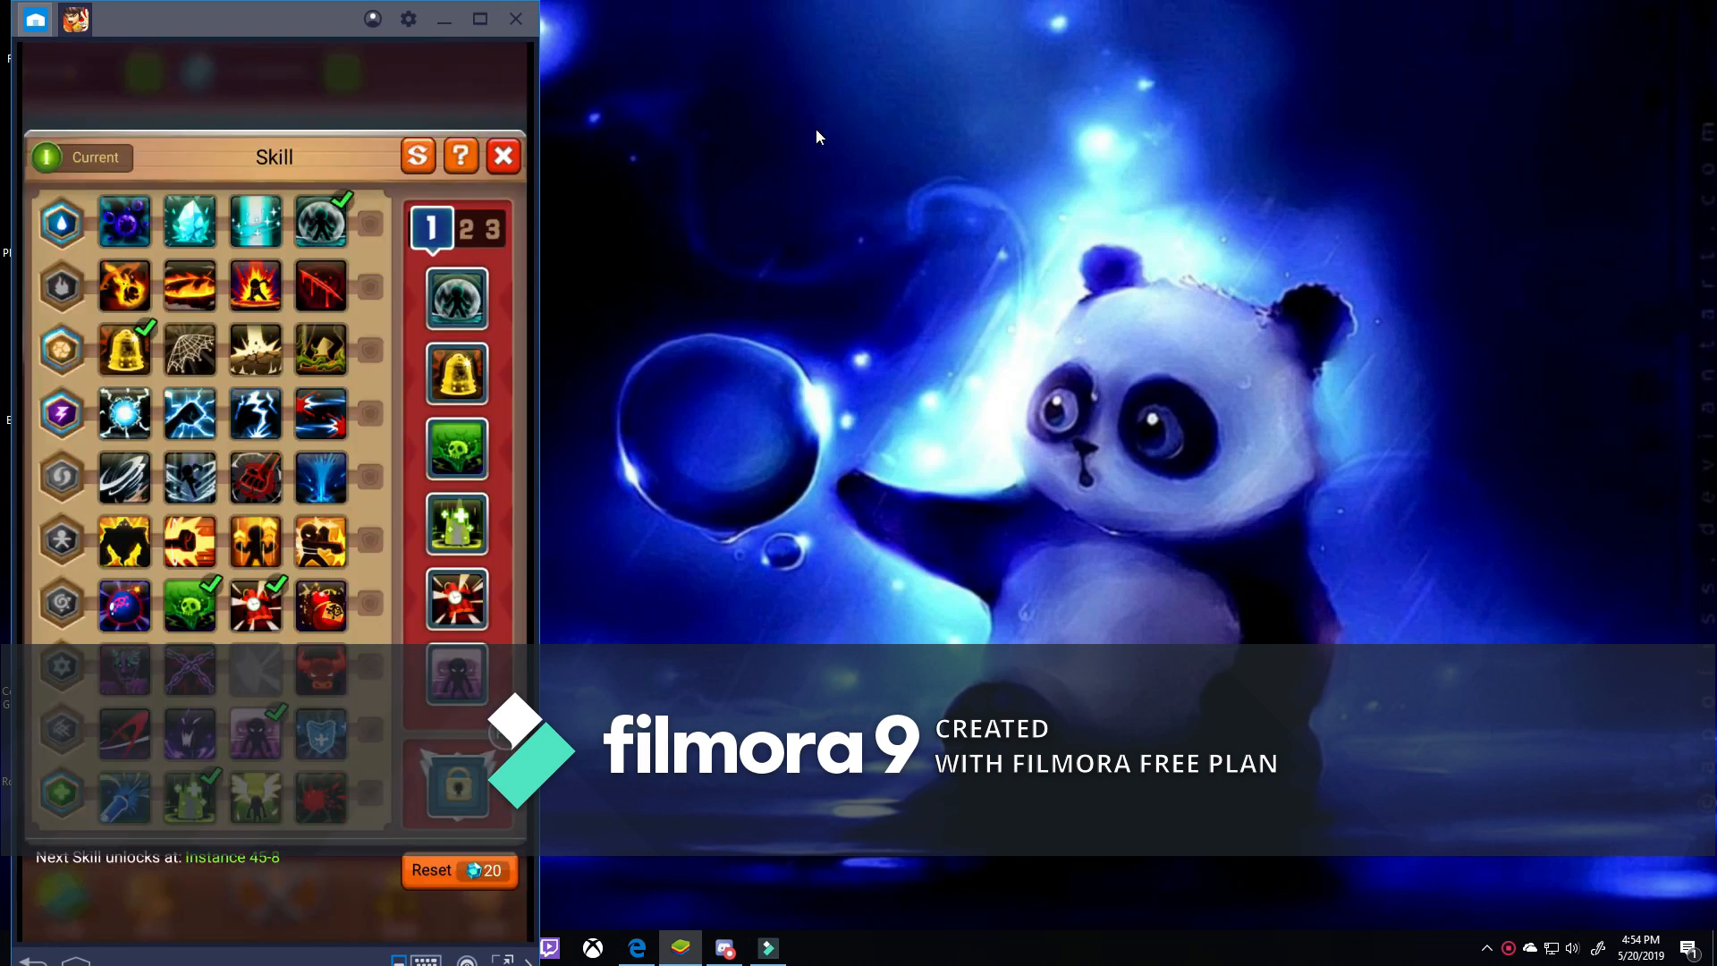
pyautogui.moveTo(597, 639)
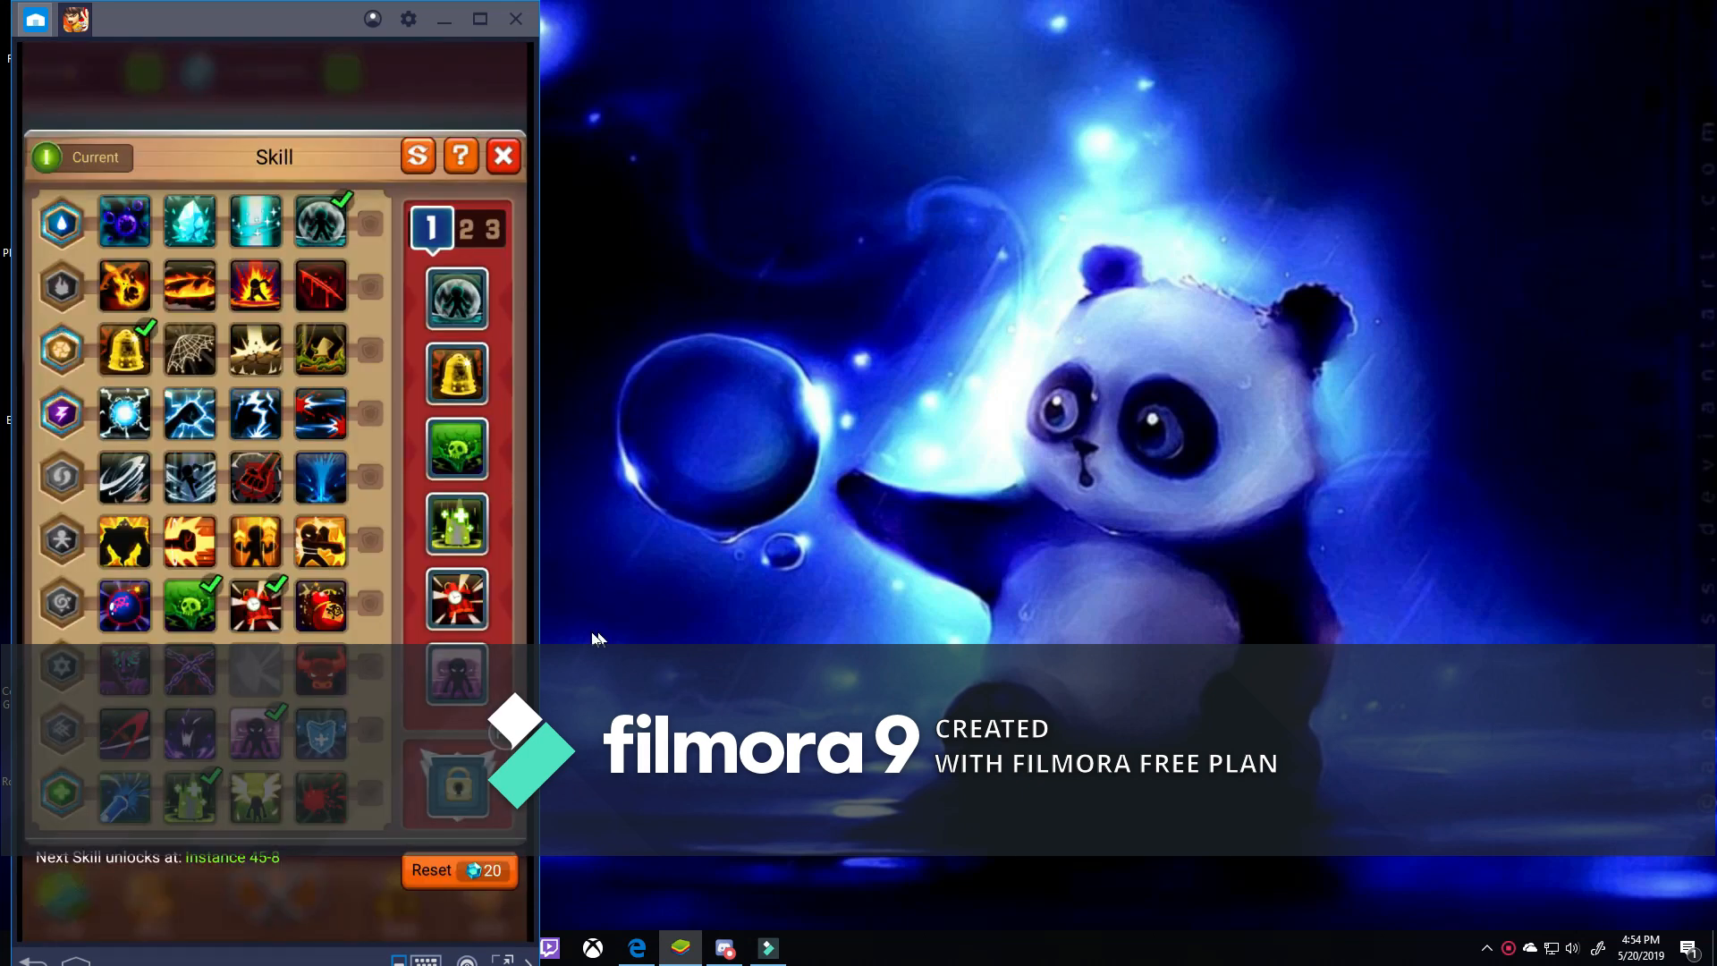
pyautogui.moveTo(473, 533)
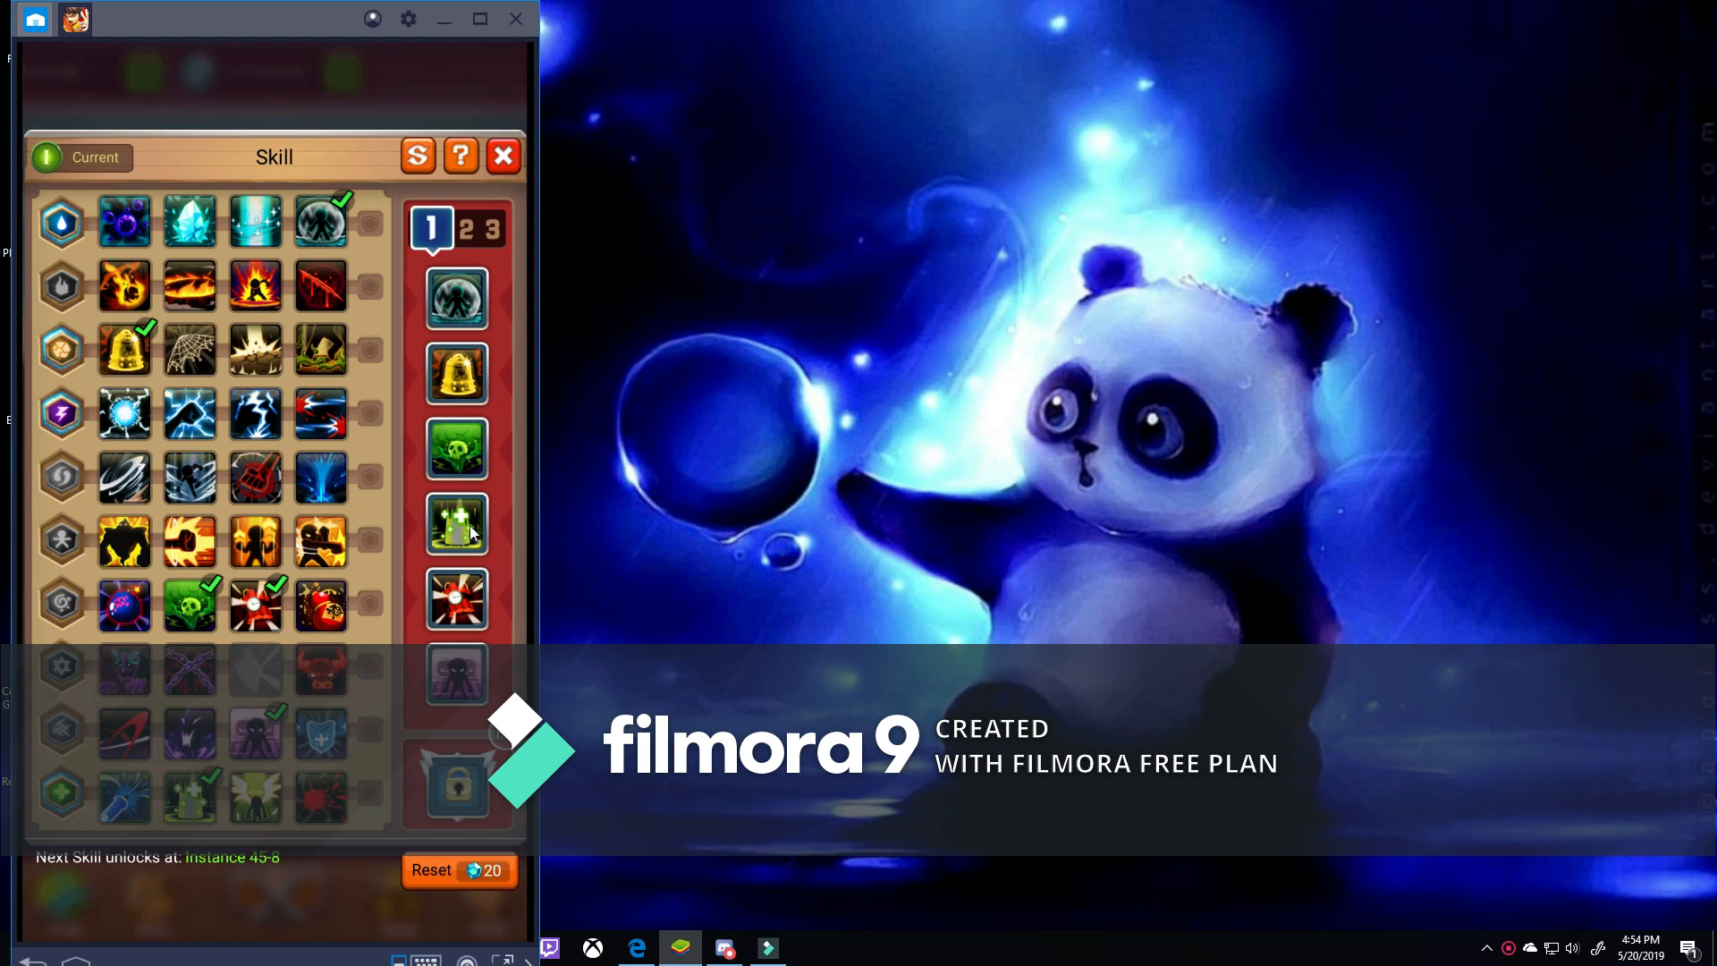
pyautogui.rightClick(456, 449)
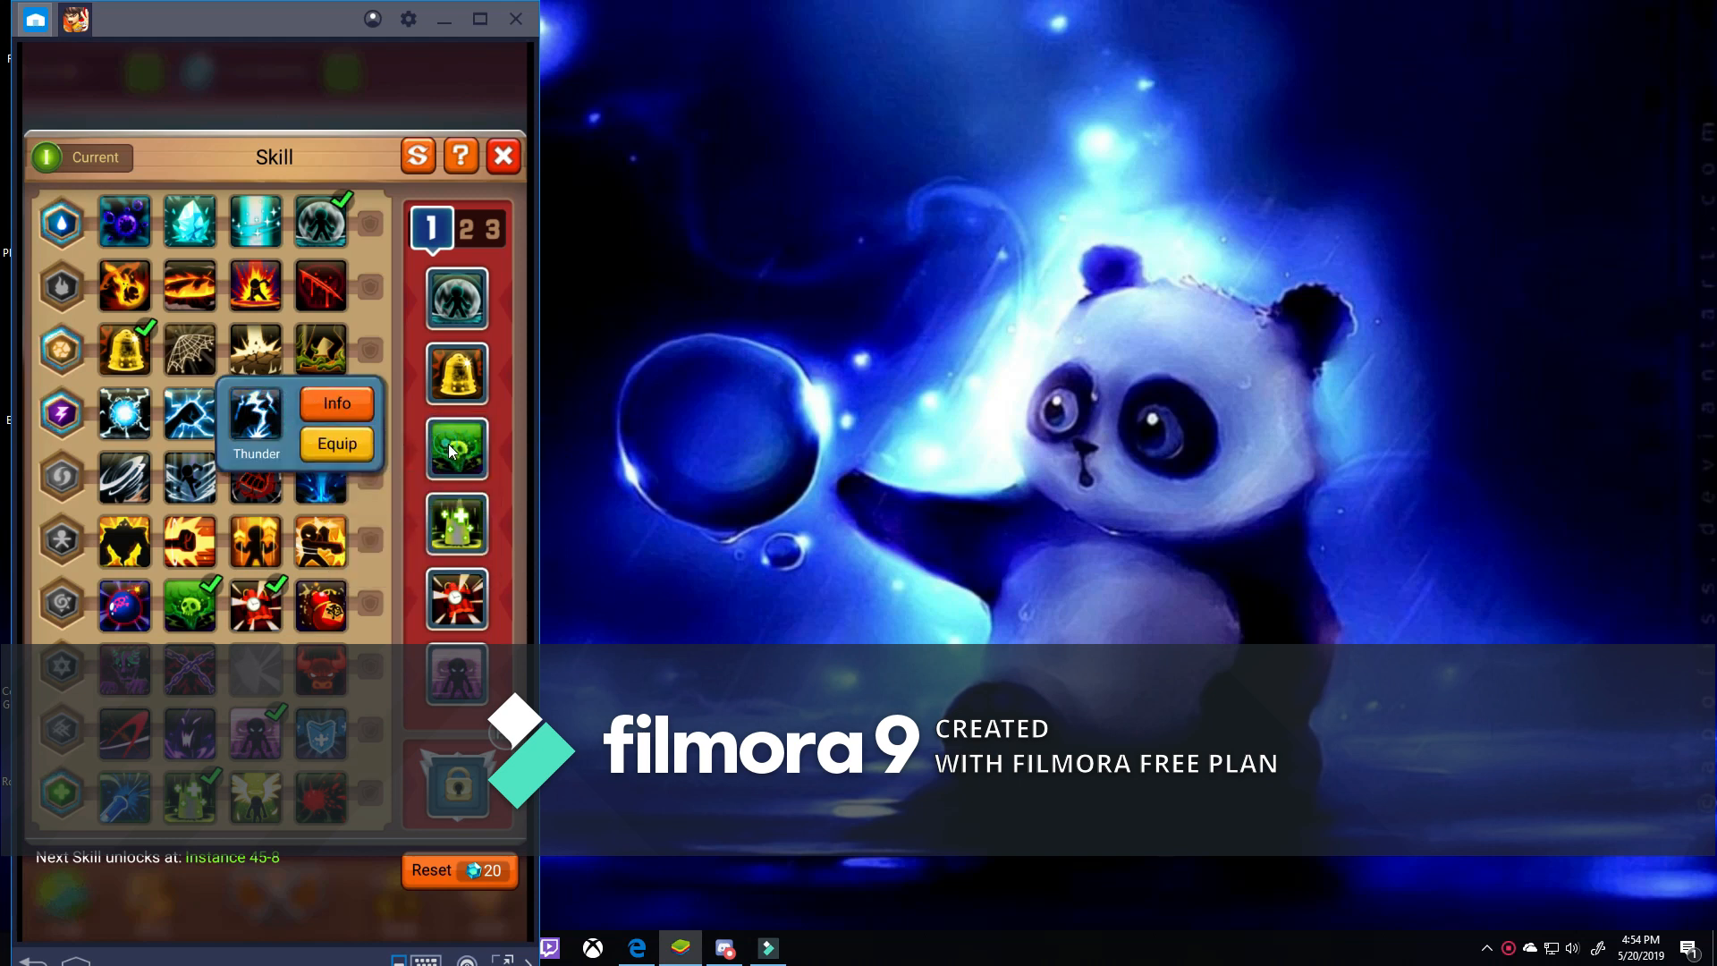
pyautogui.click(455, 449)
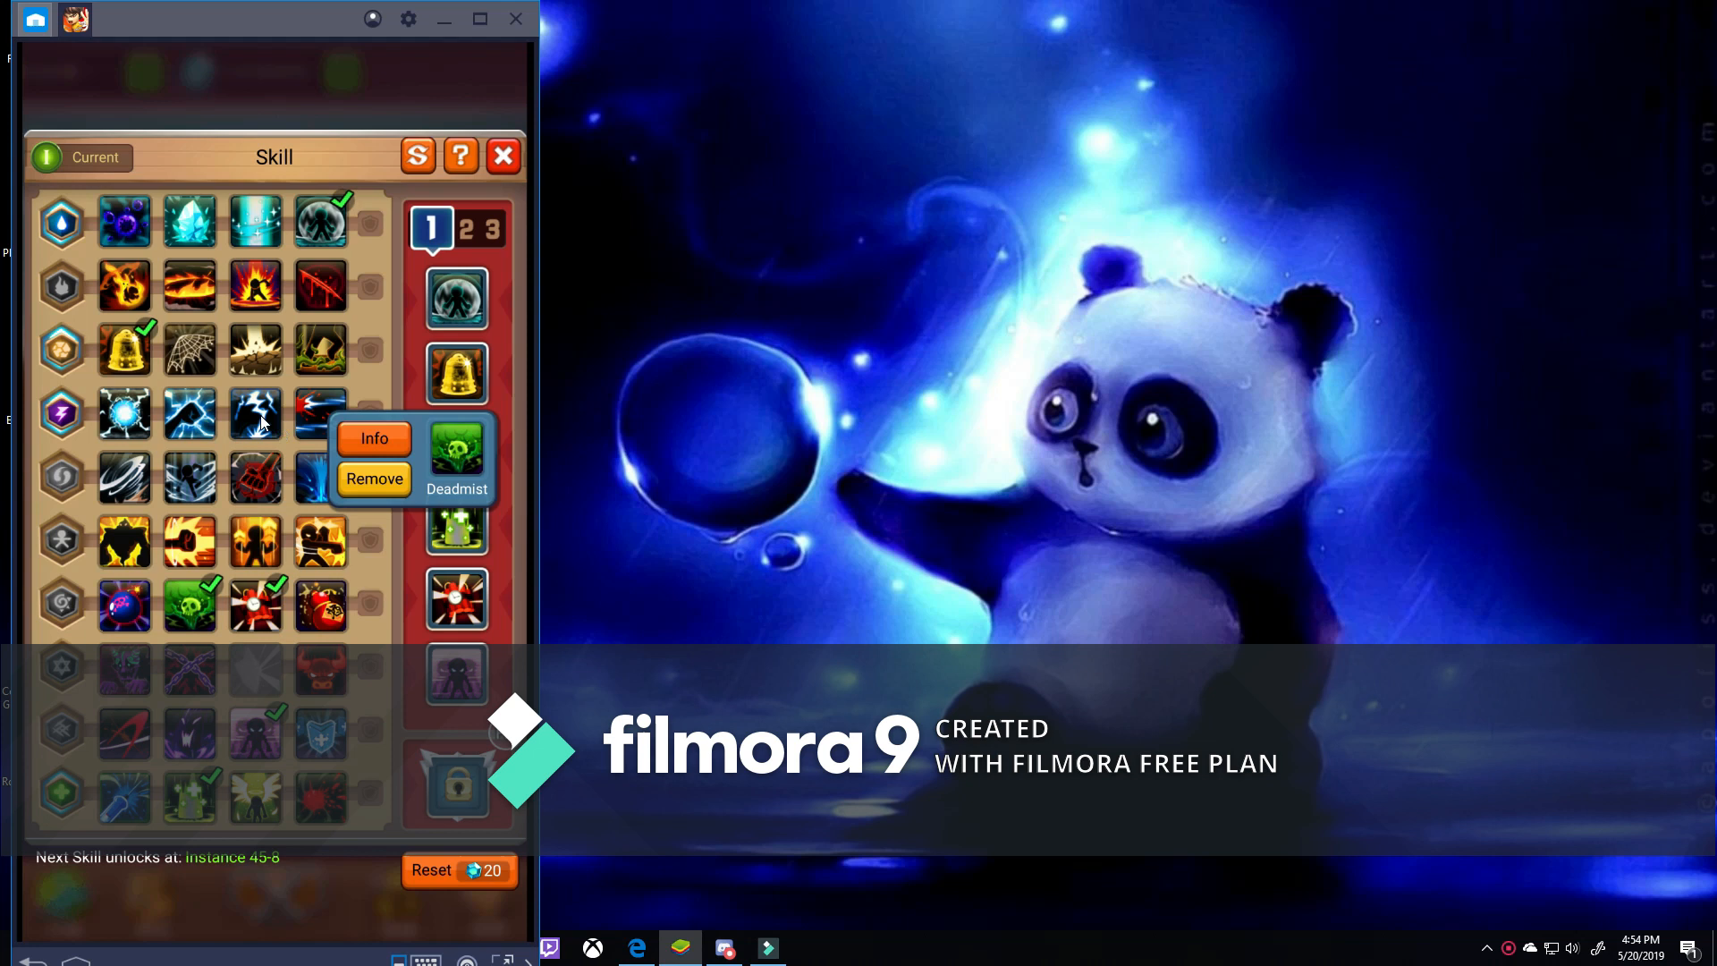
pyautogui.click(255, 414)
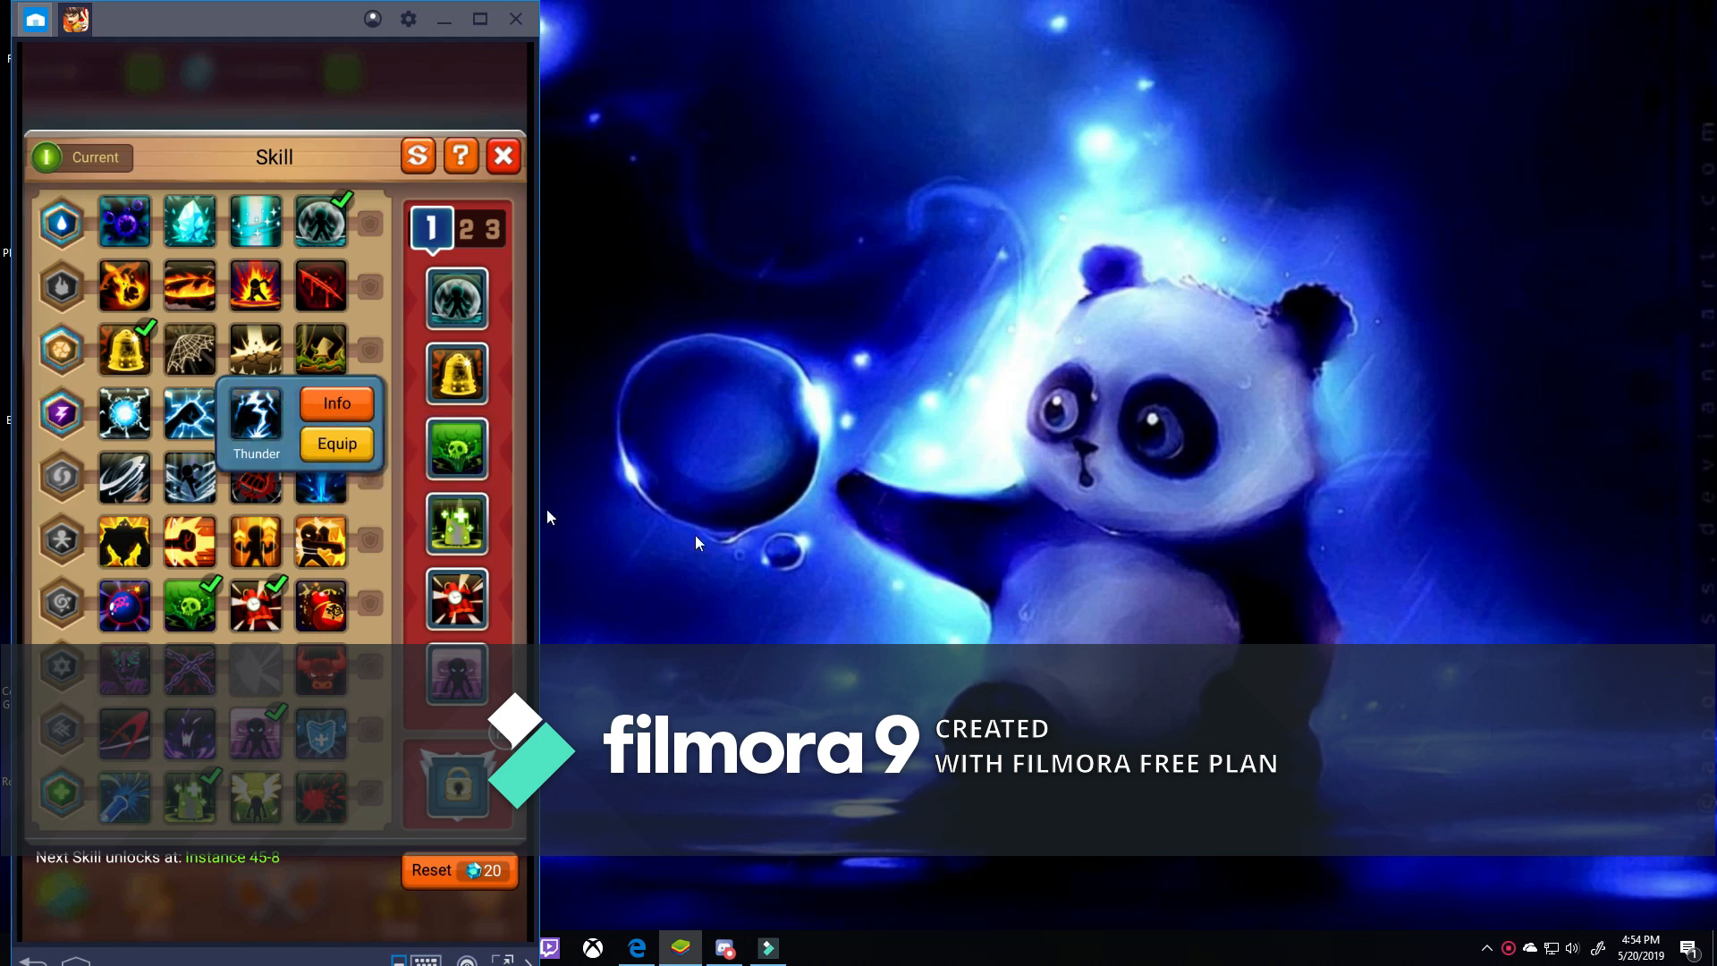
pyautogui.moveTo(468, 482)
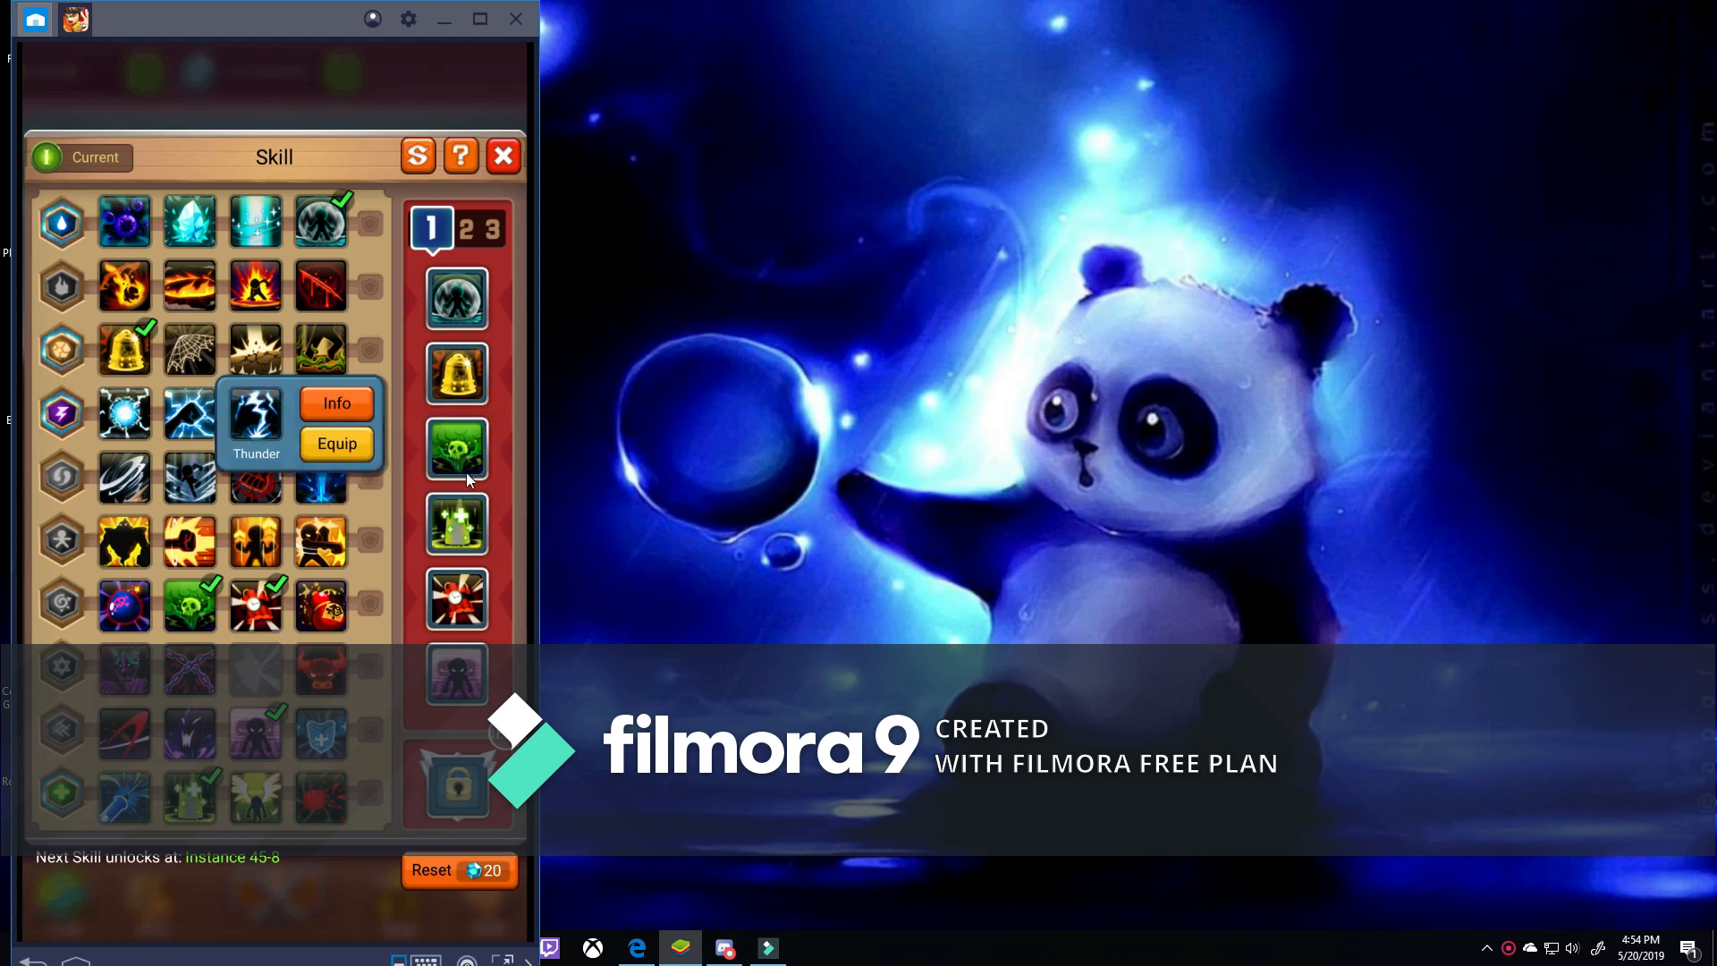
# Check the Deadmist, Energywall, Timebomb and Earthwall skill options.
pyautogui.click(455, 450)
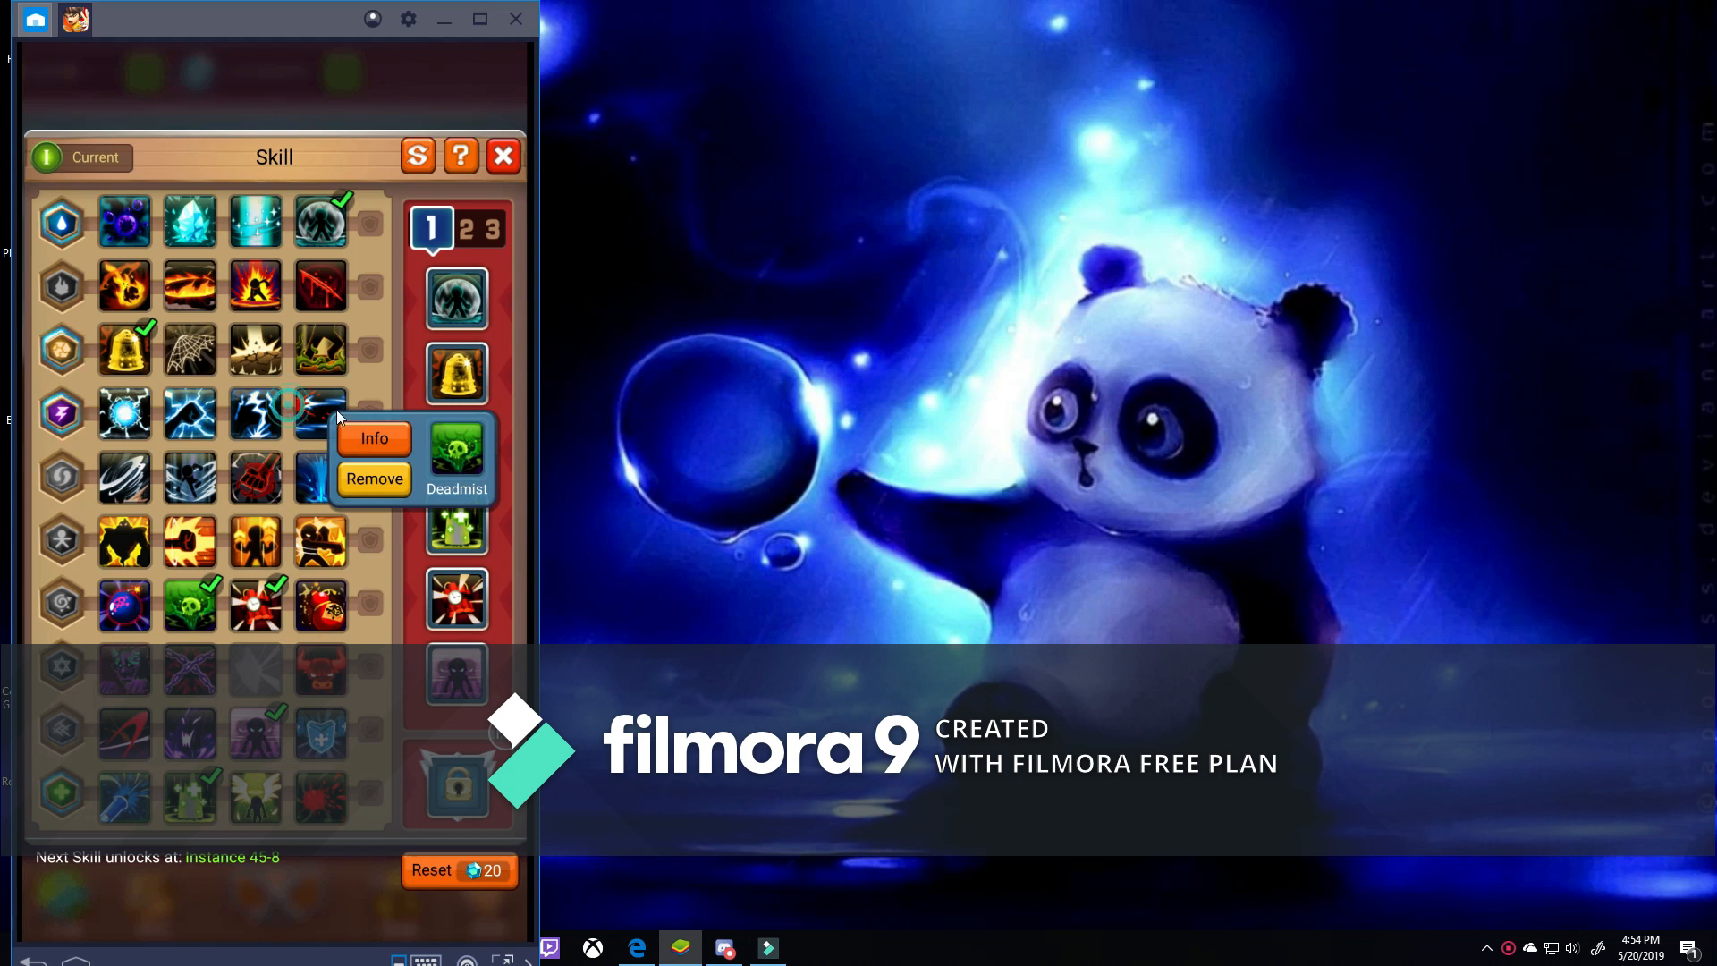
pyautogui.click(319, 348)
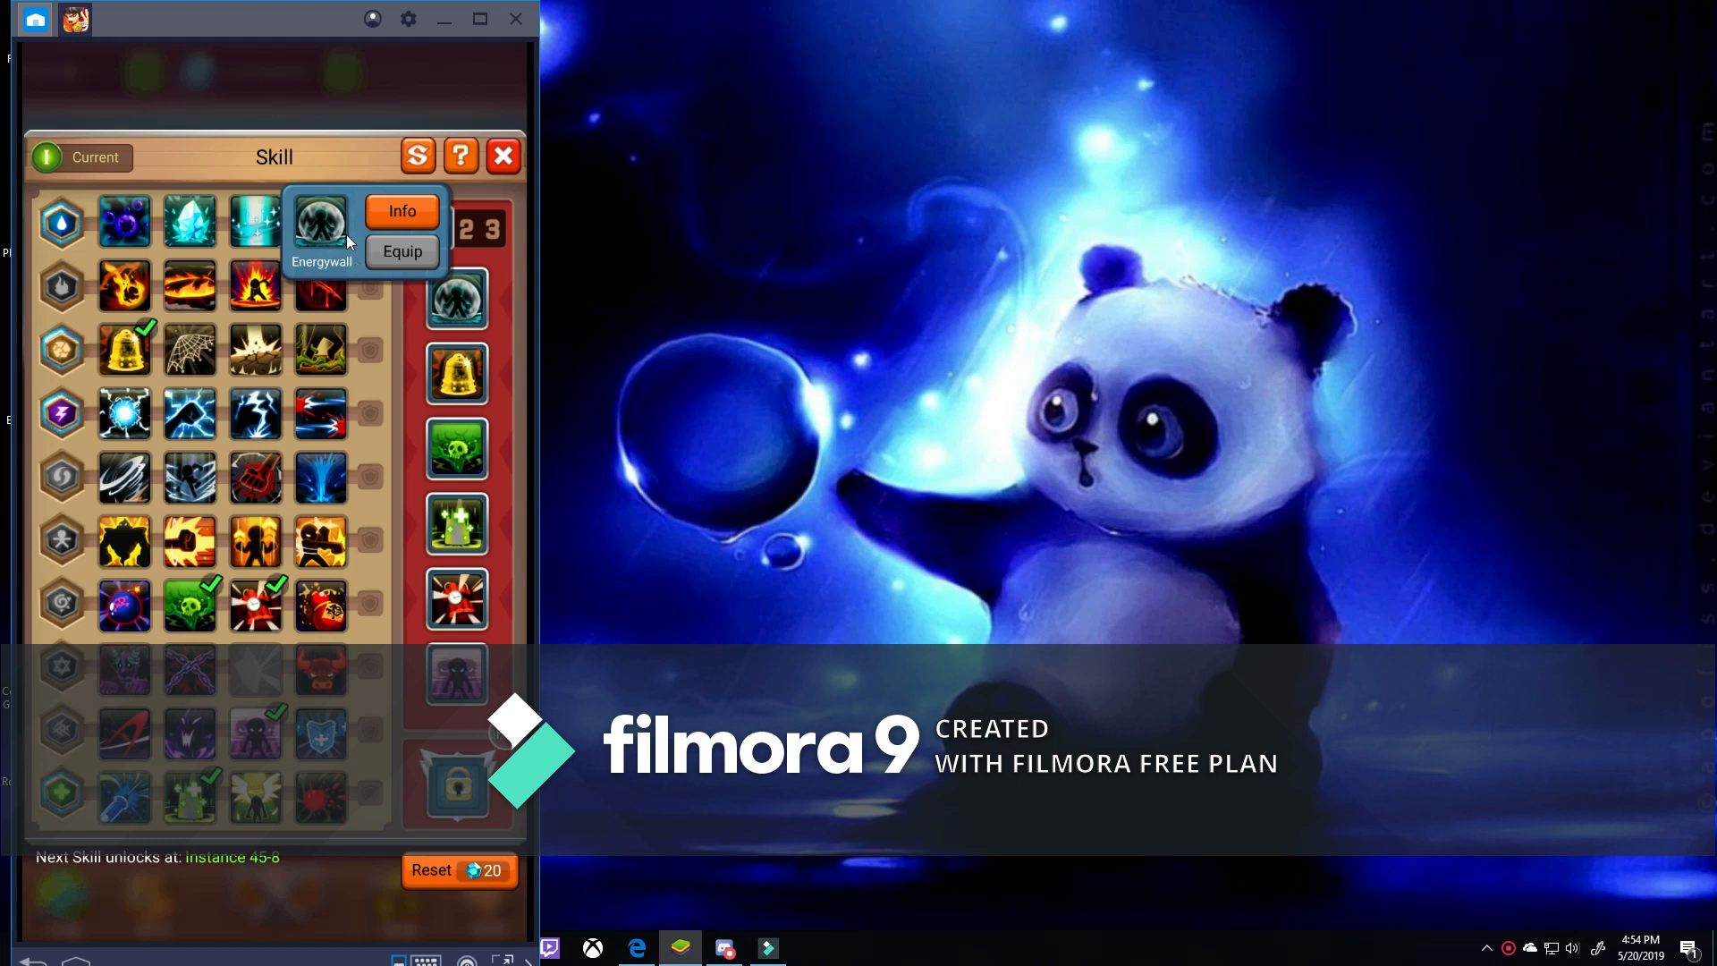
pyautogui.moveTo(366, 284)
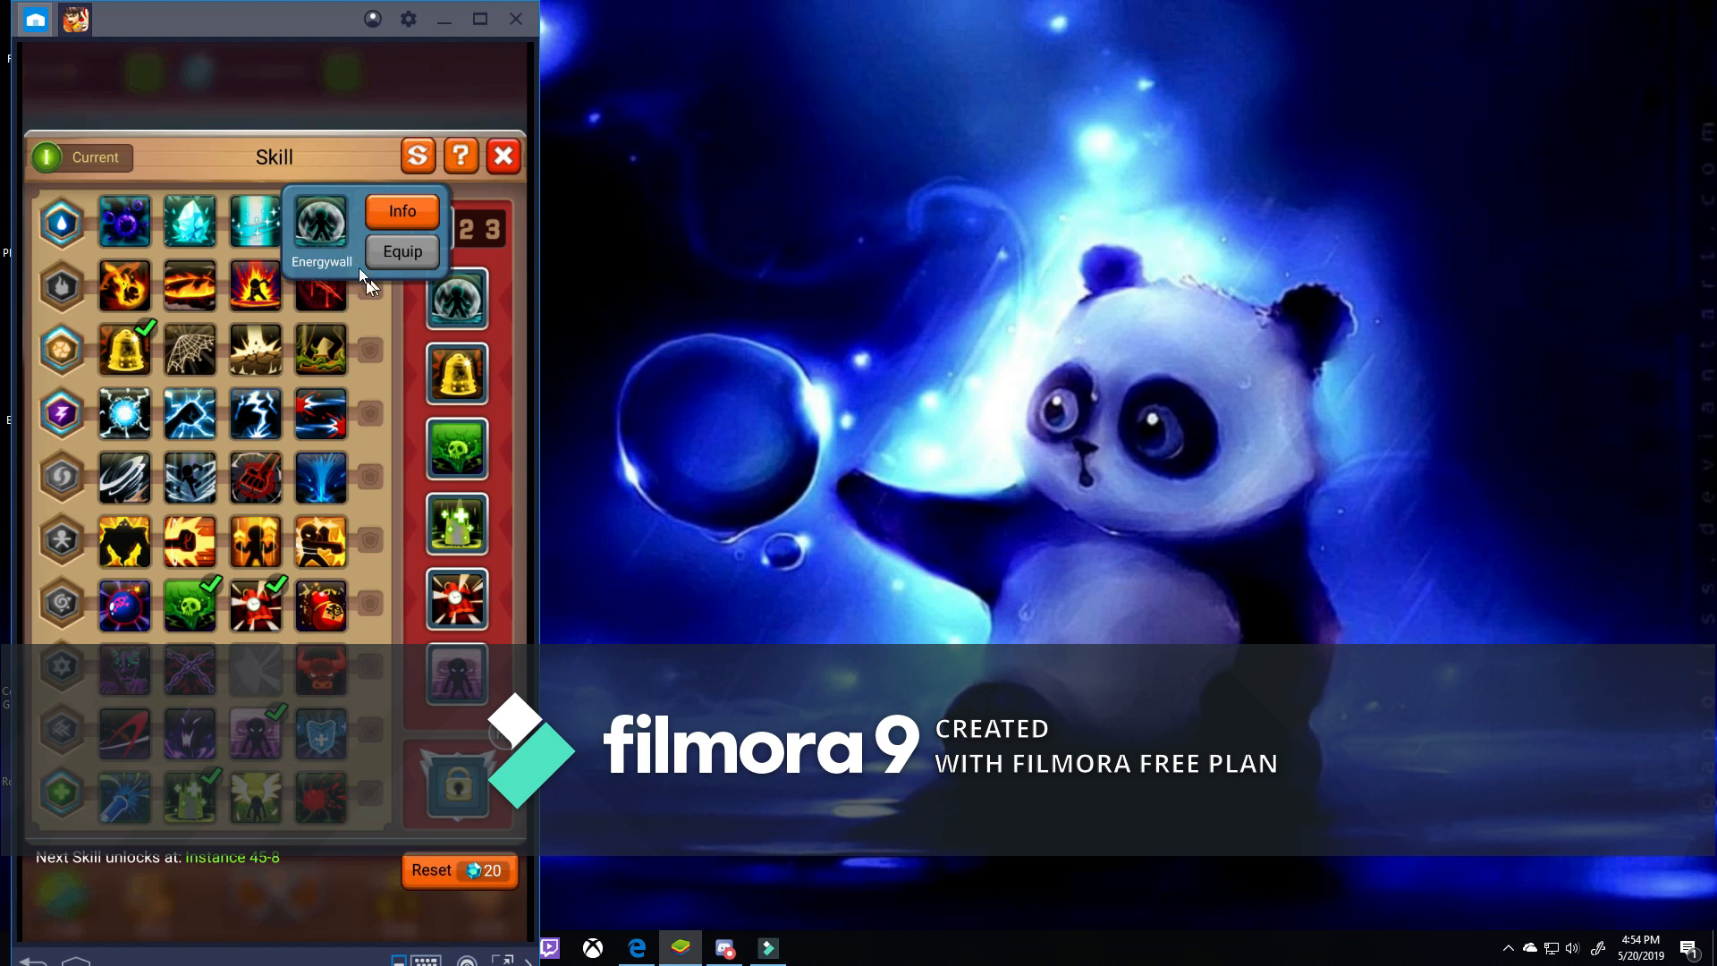
pyautogui.moveTo(364, 220)
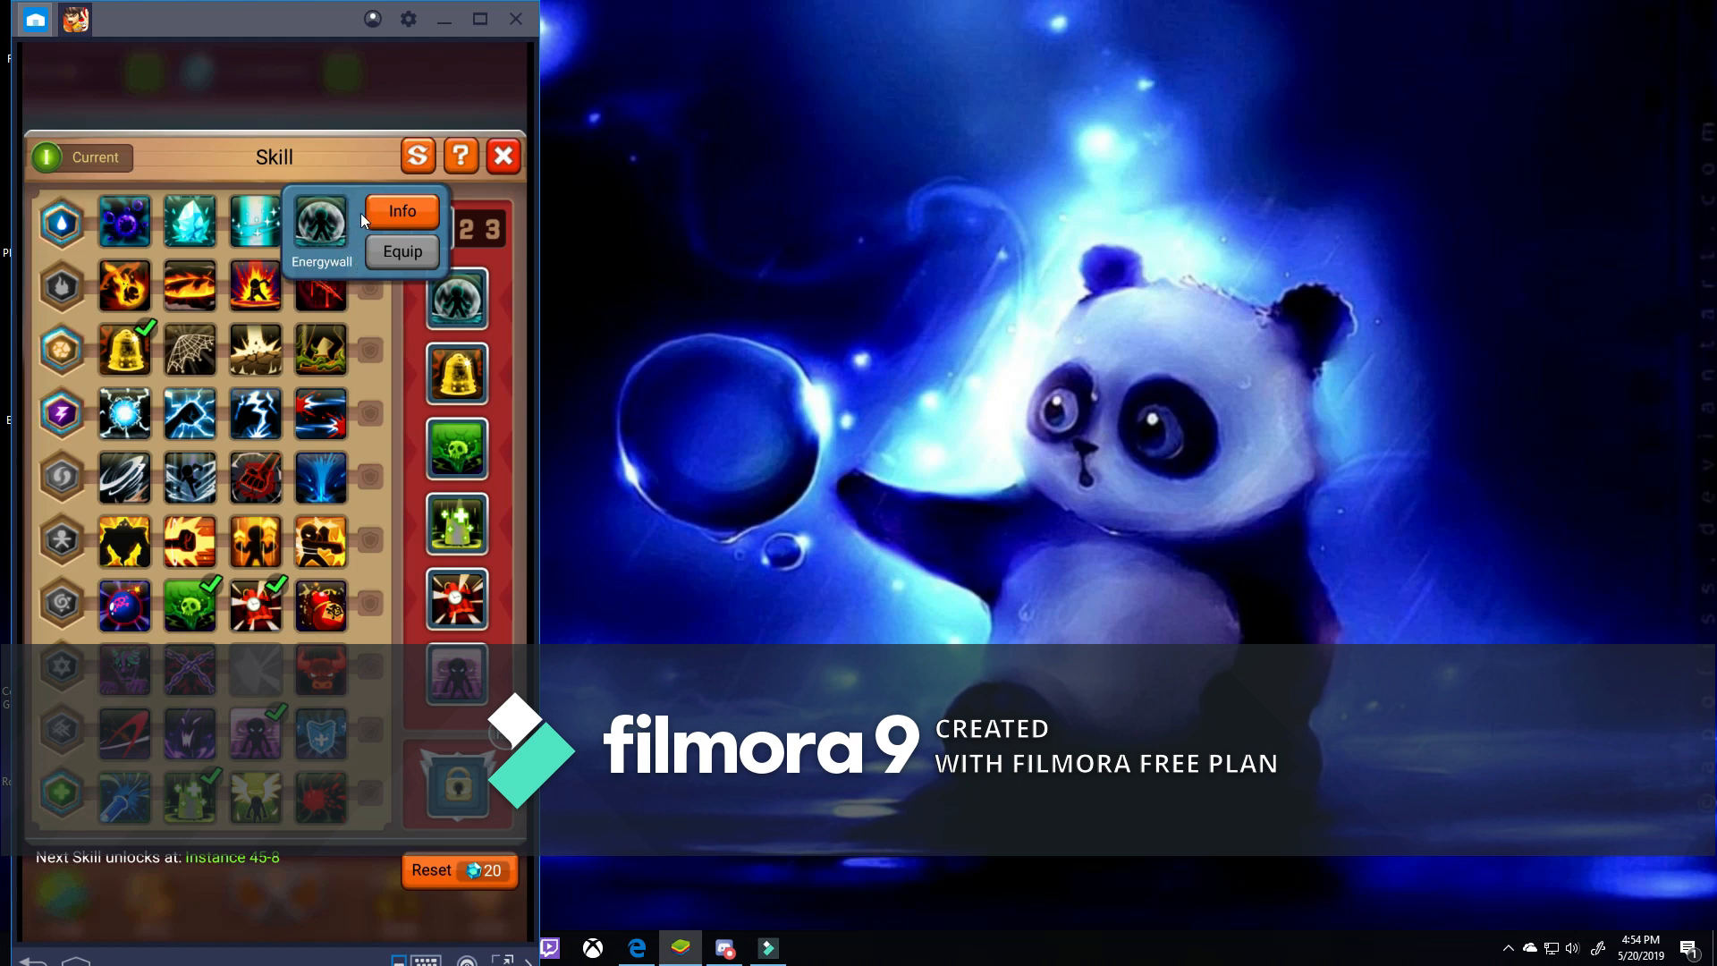
pyautogui.moveTo(384, 200)
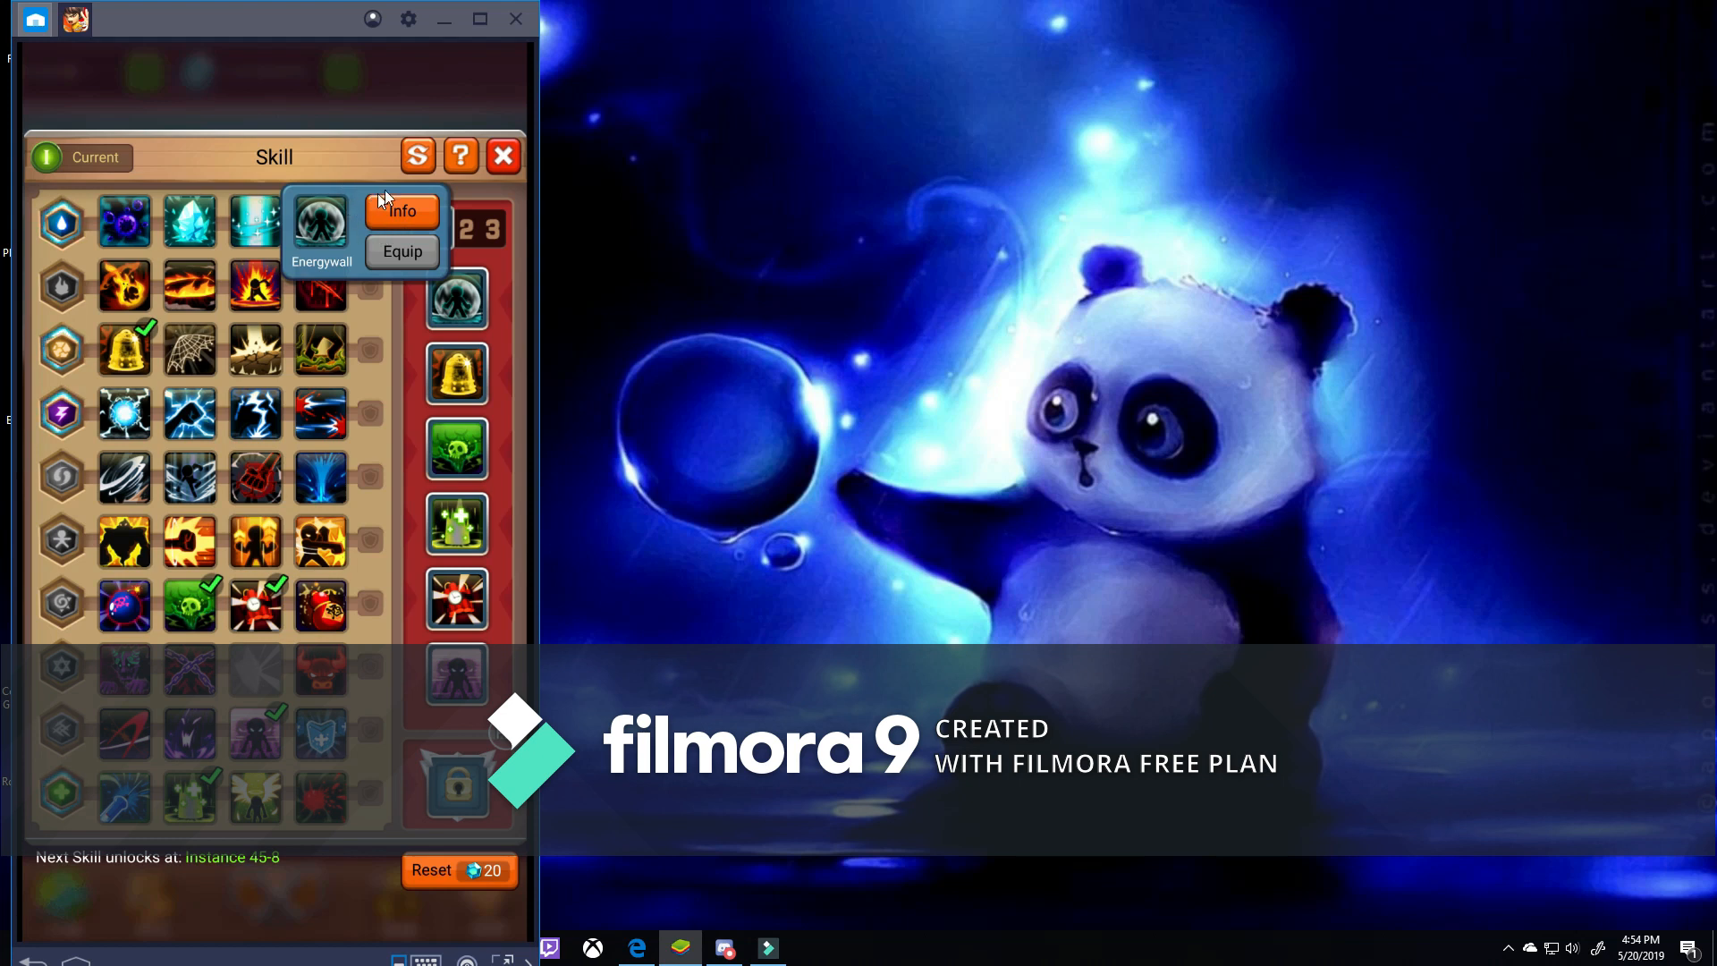
pyautogui.moveTo(341, 318)
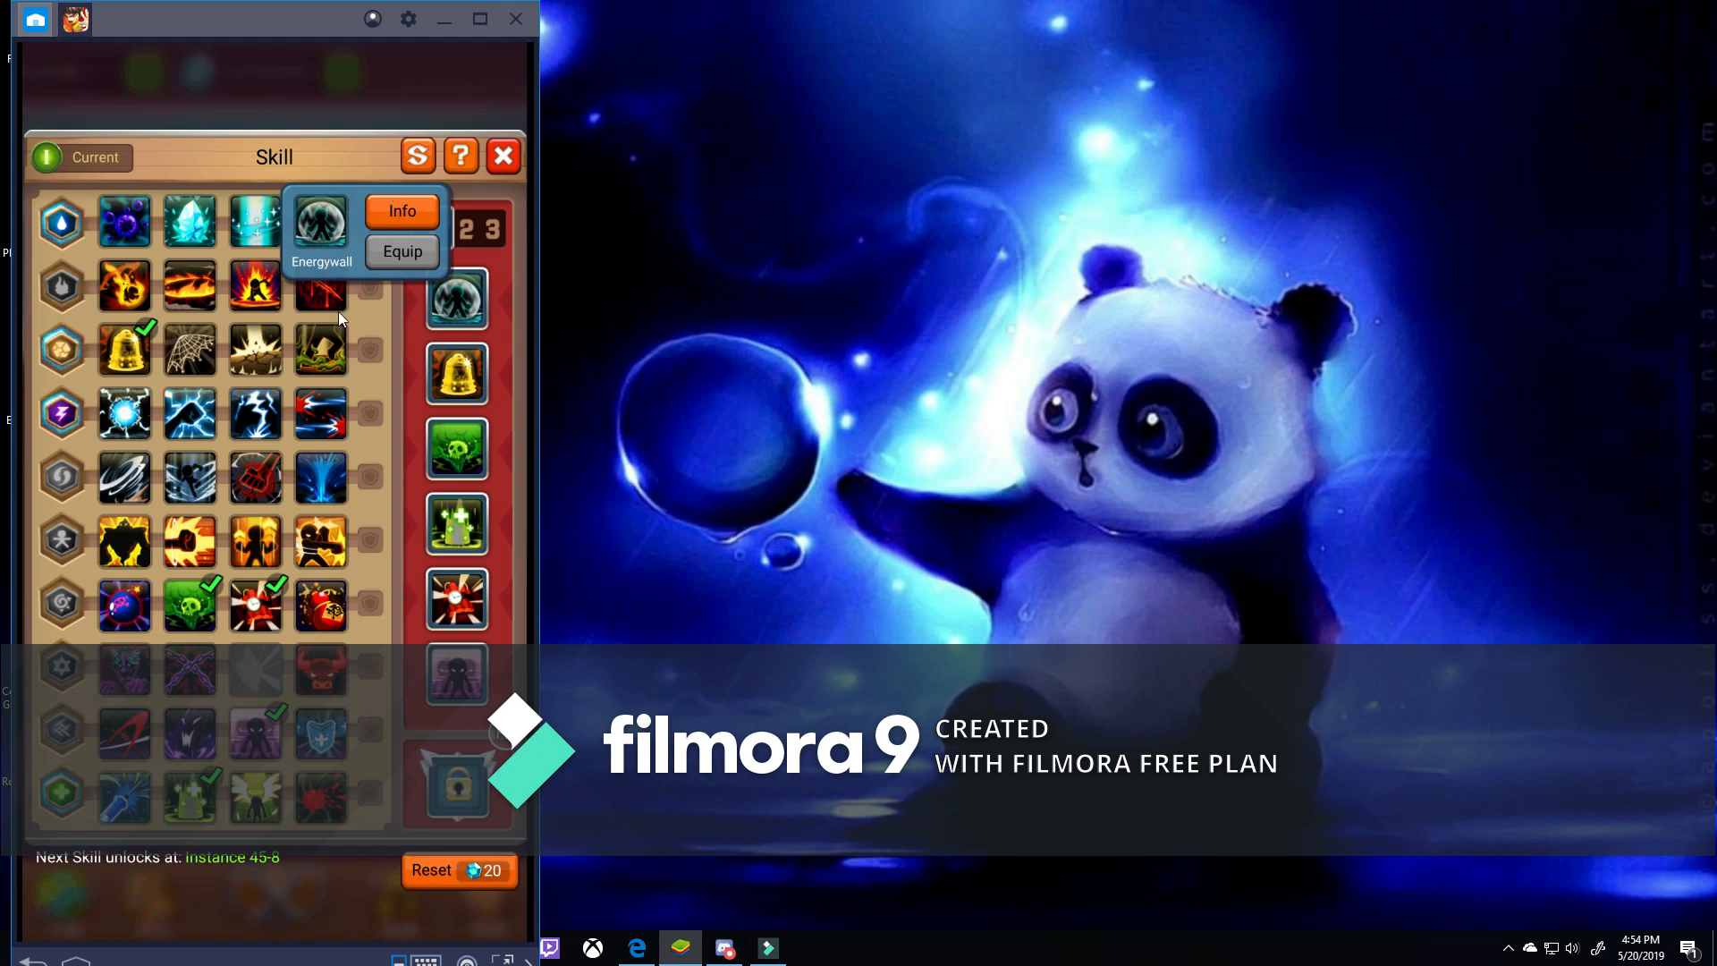
pyautogui.moveTo(197, 830)
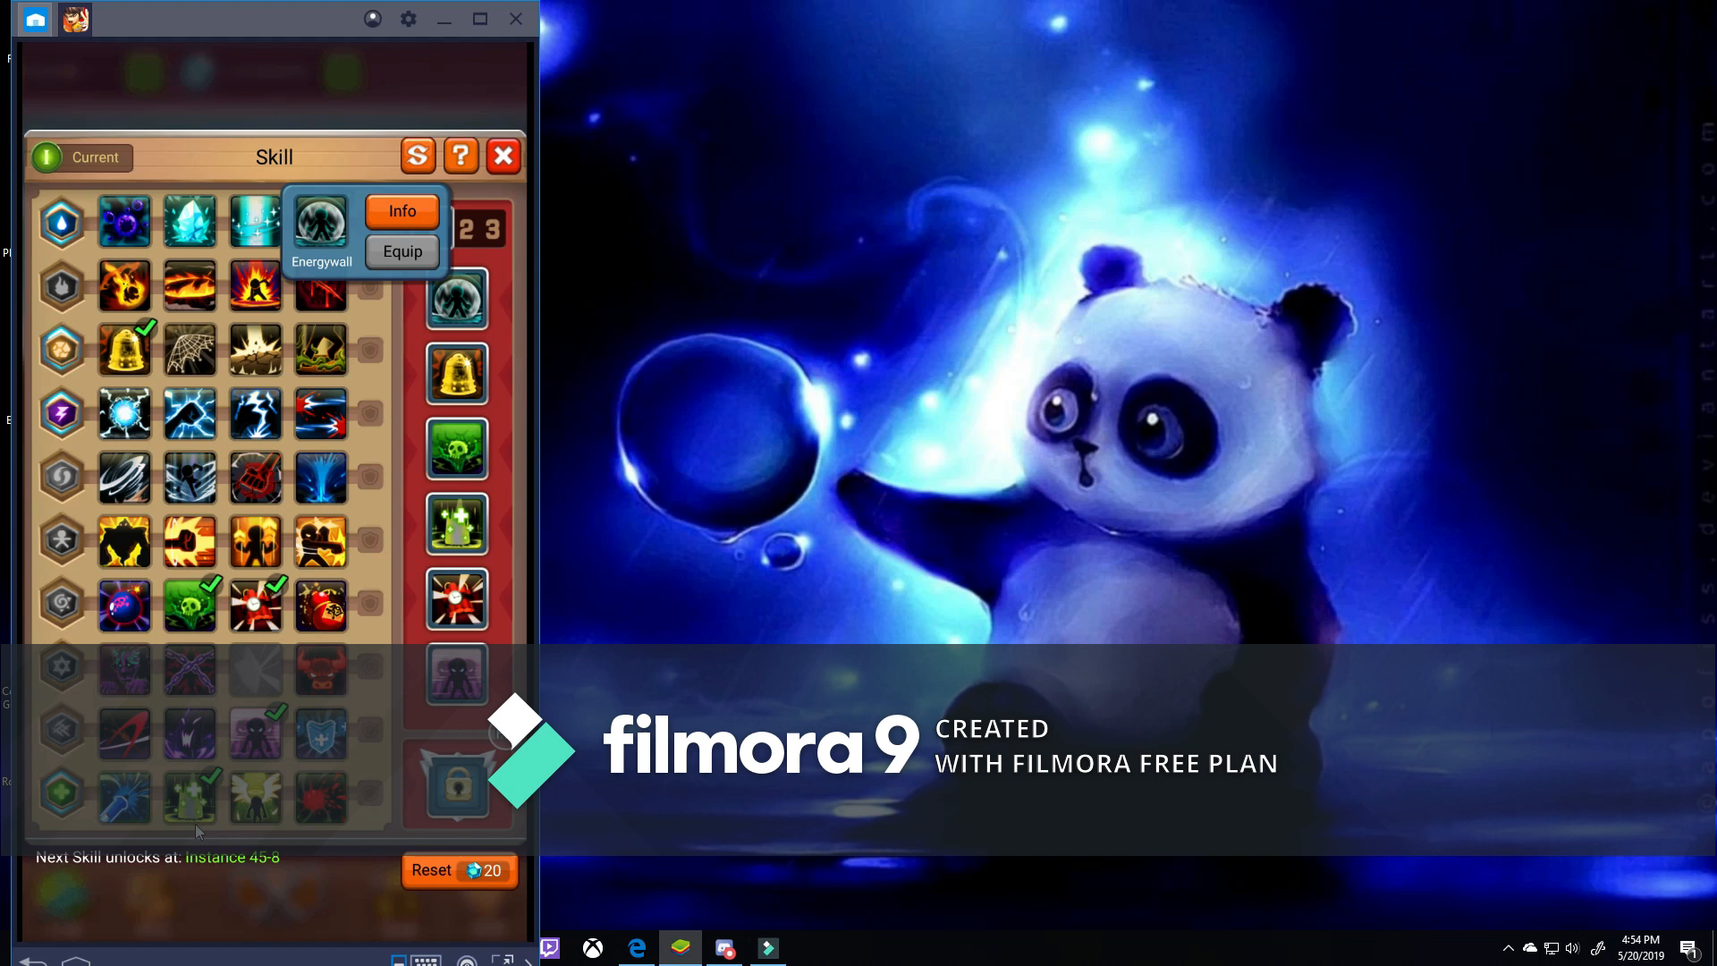
pyautogui.click(457, 599)
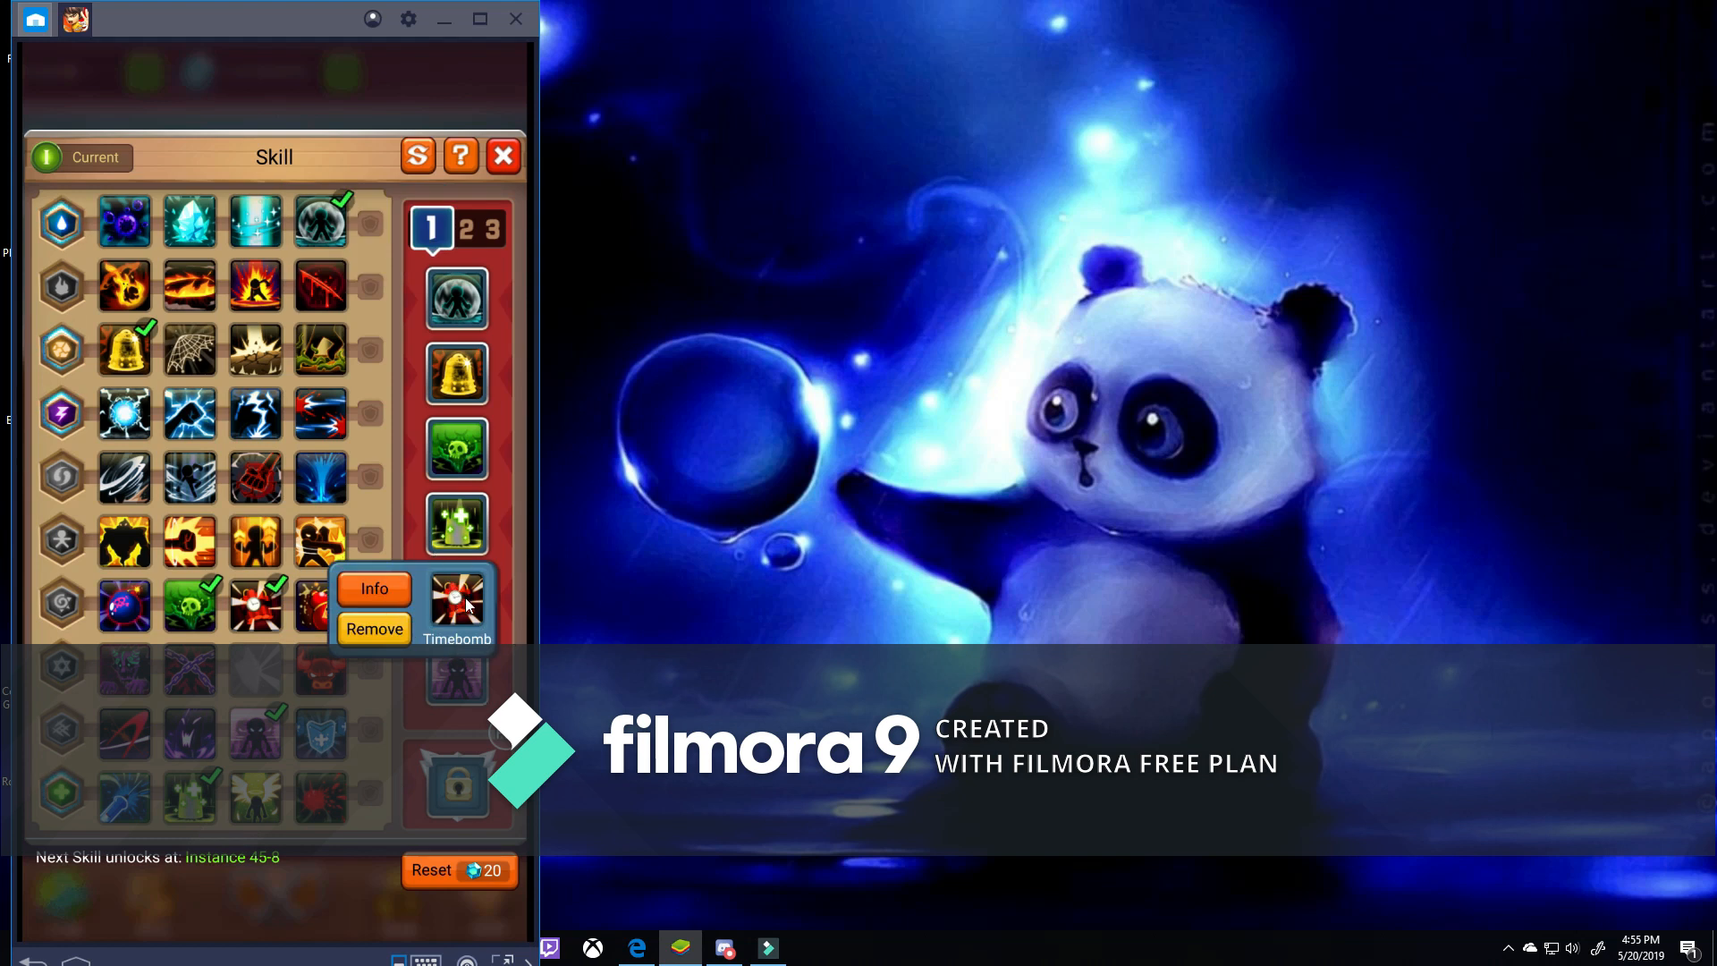
pyautogui.moveTo(352, 602)
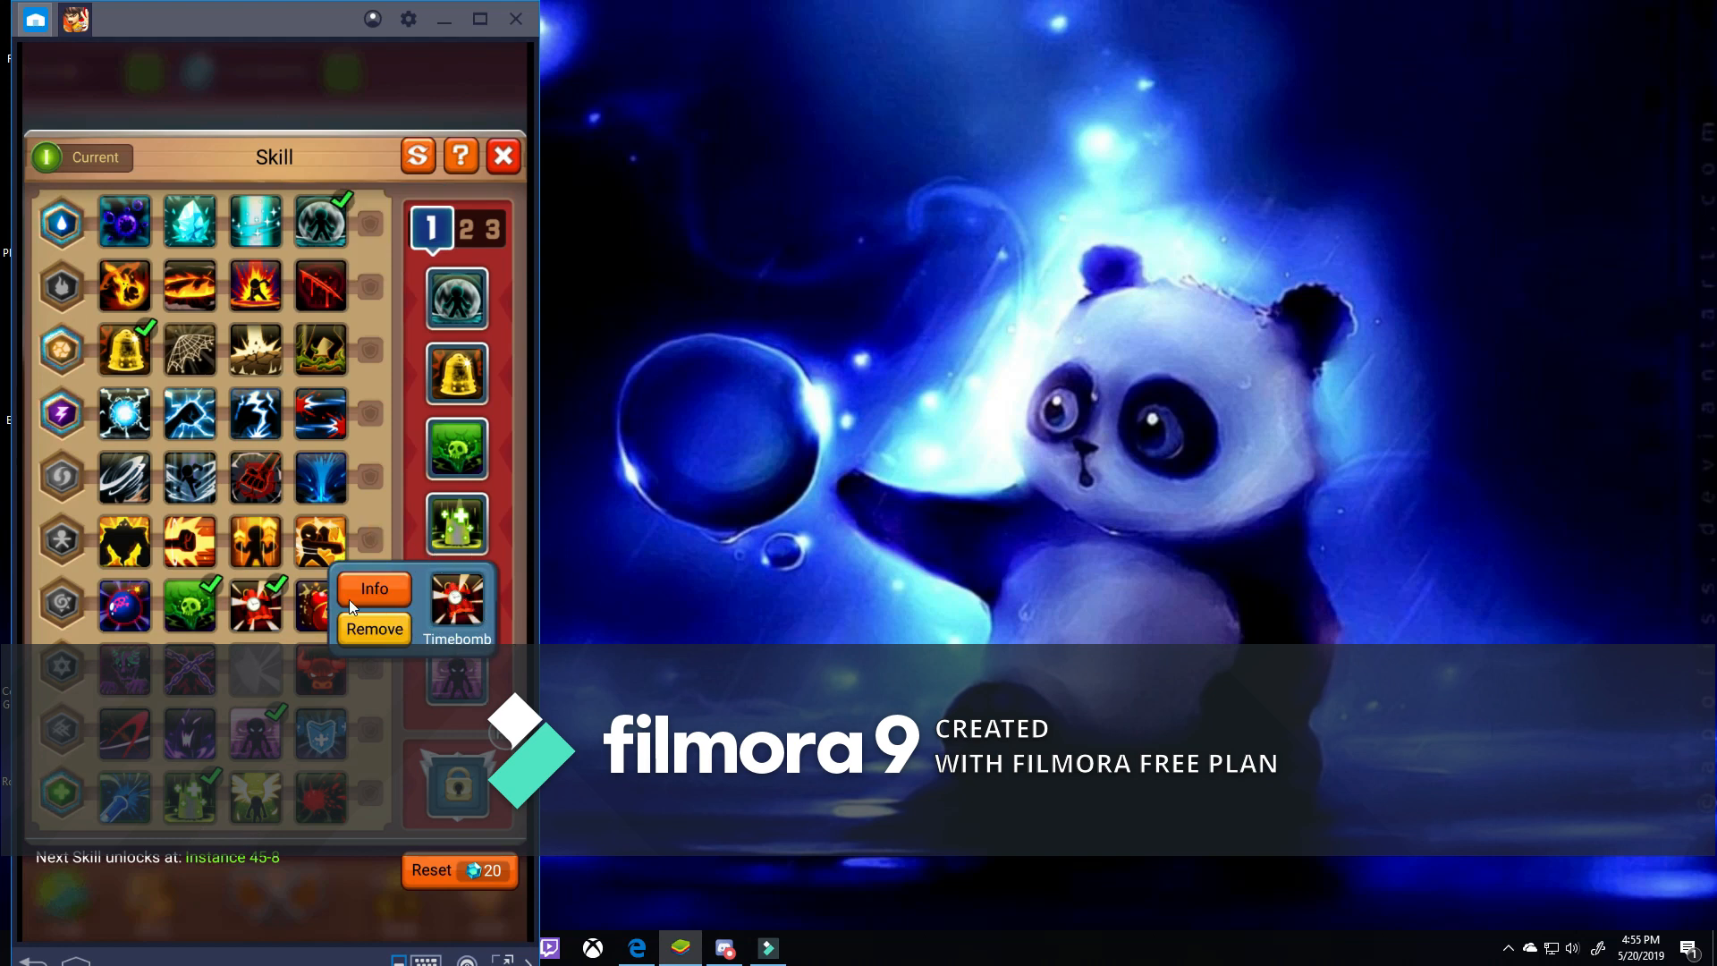
pyautogui.moveTo(523, 616)
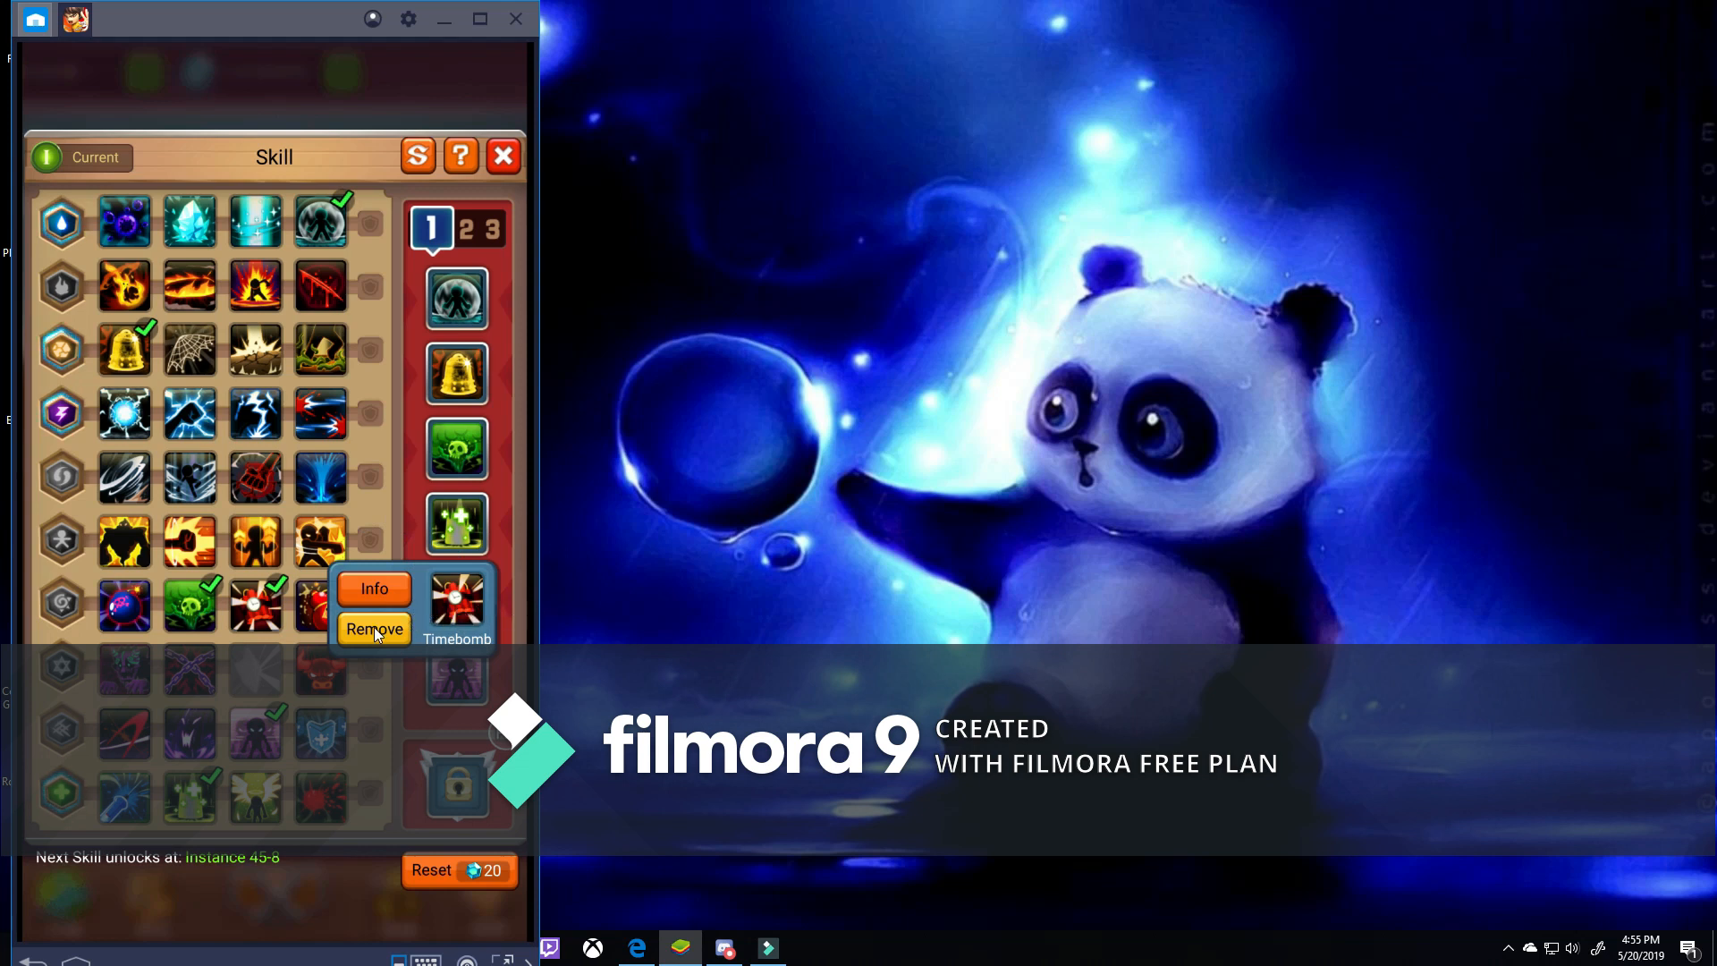
pyautogui.click(253, 668)
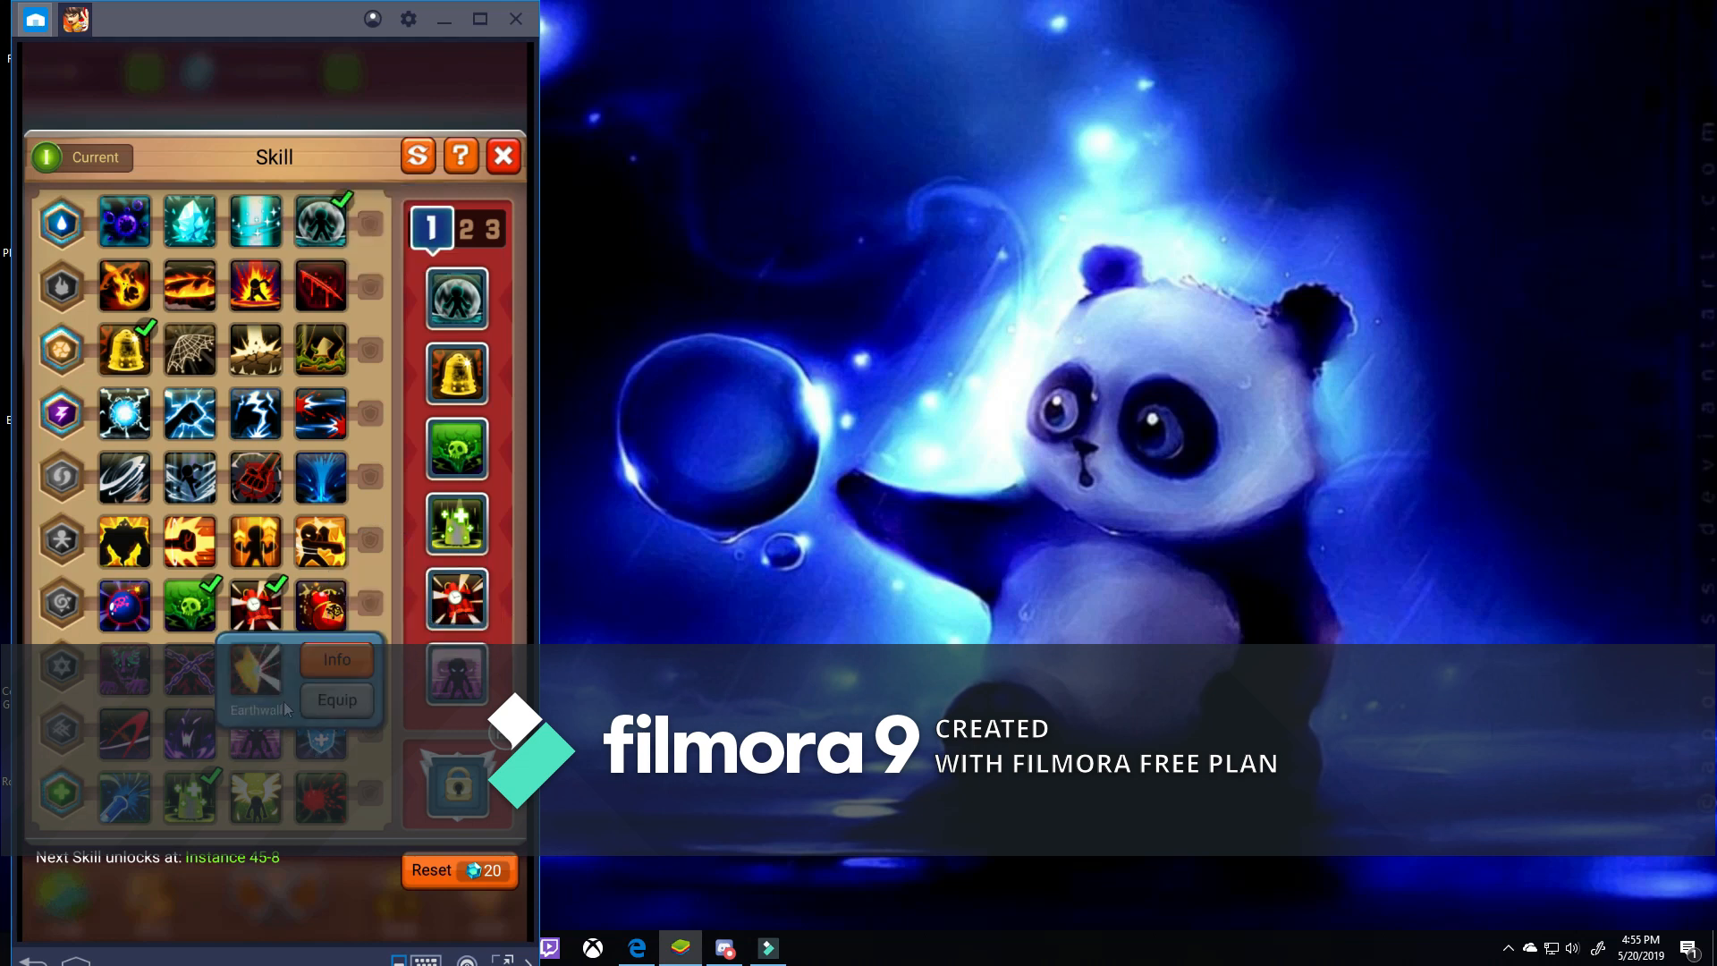
pyautogui.moveTo(287, 702)
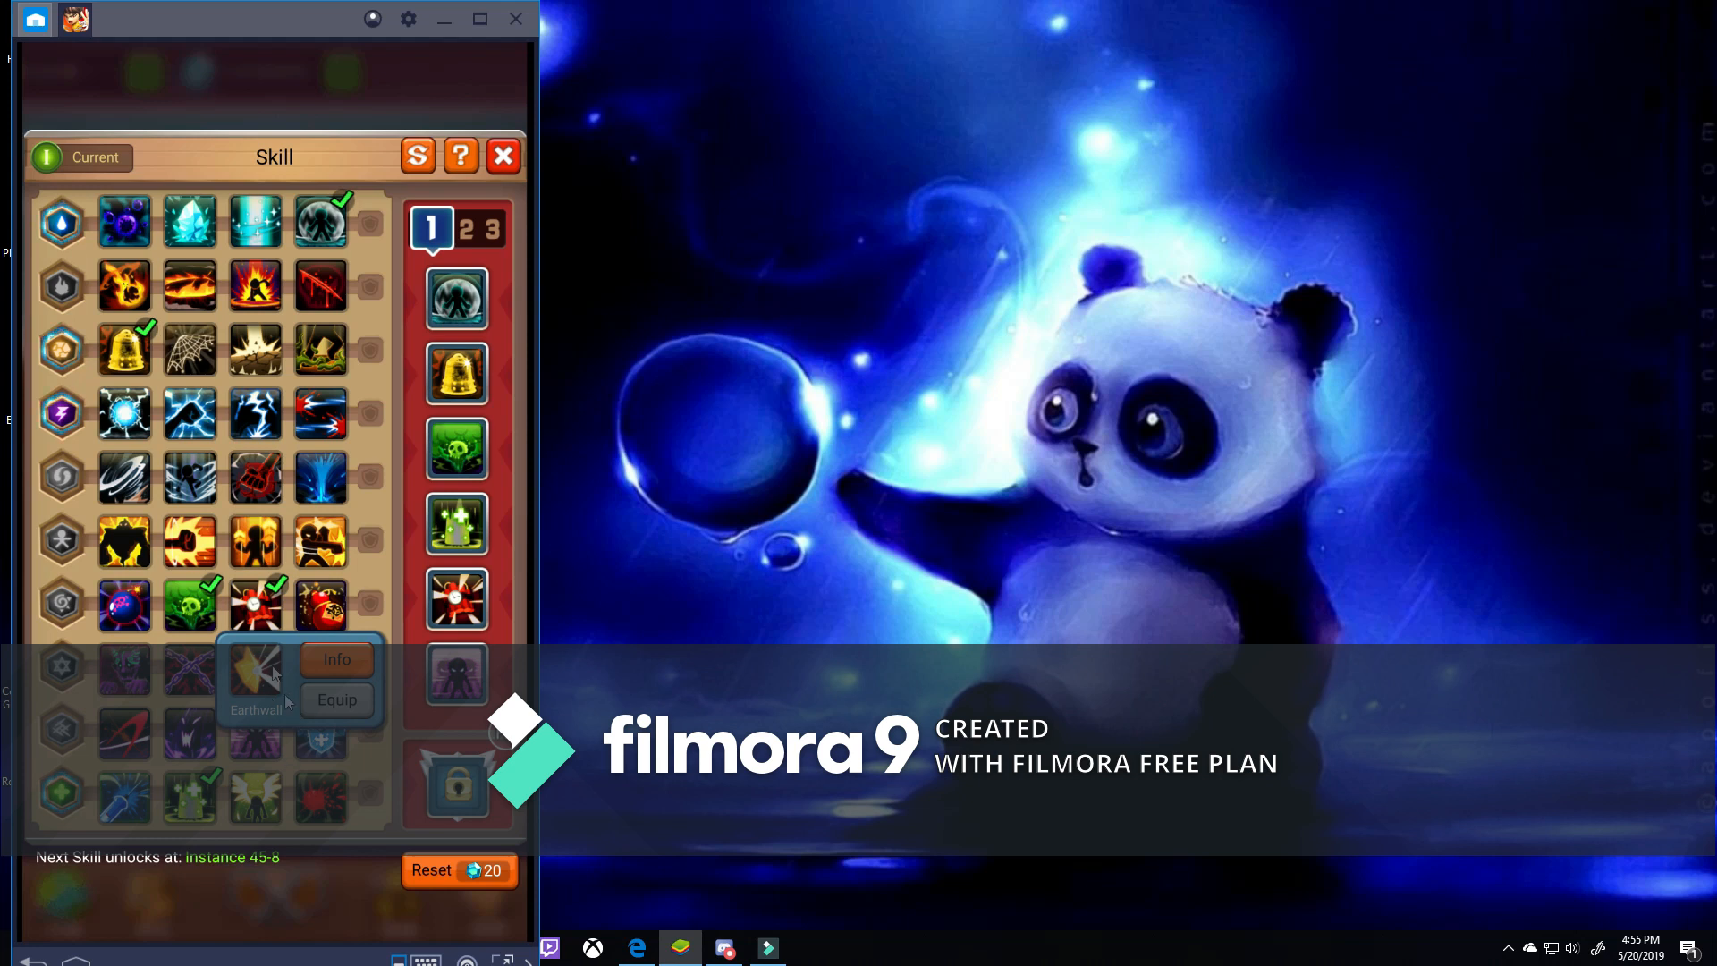
pyautogui.moveTo(278, 701)
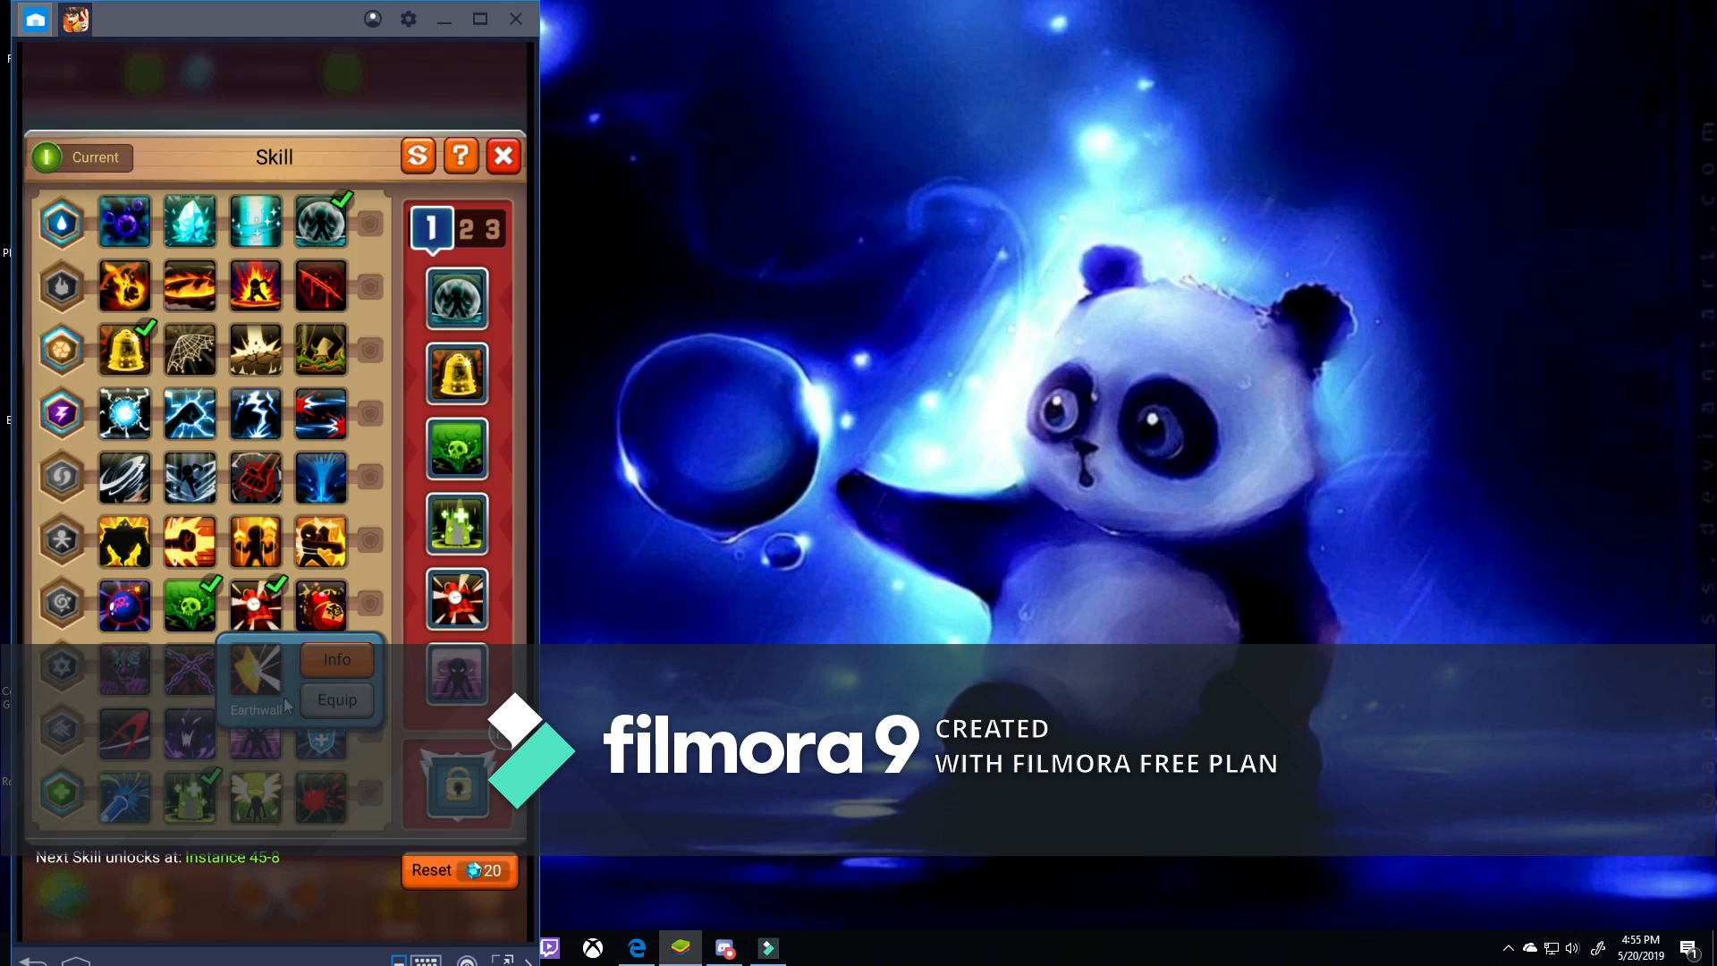
pyautogui.moveTo(537, 532)
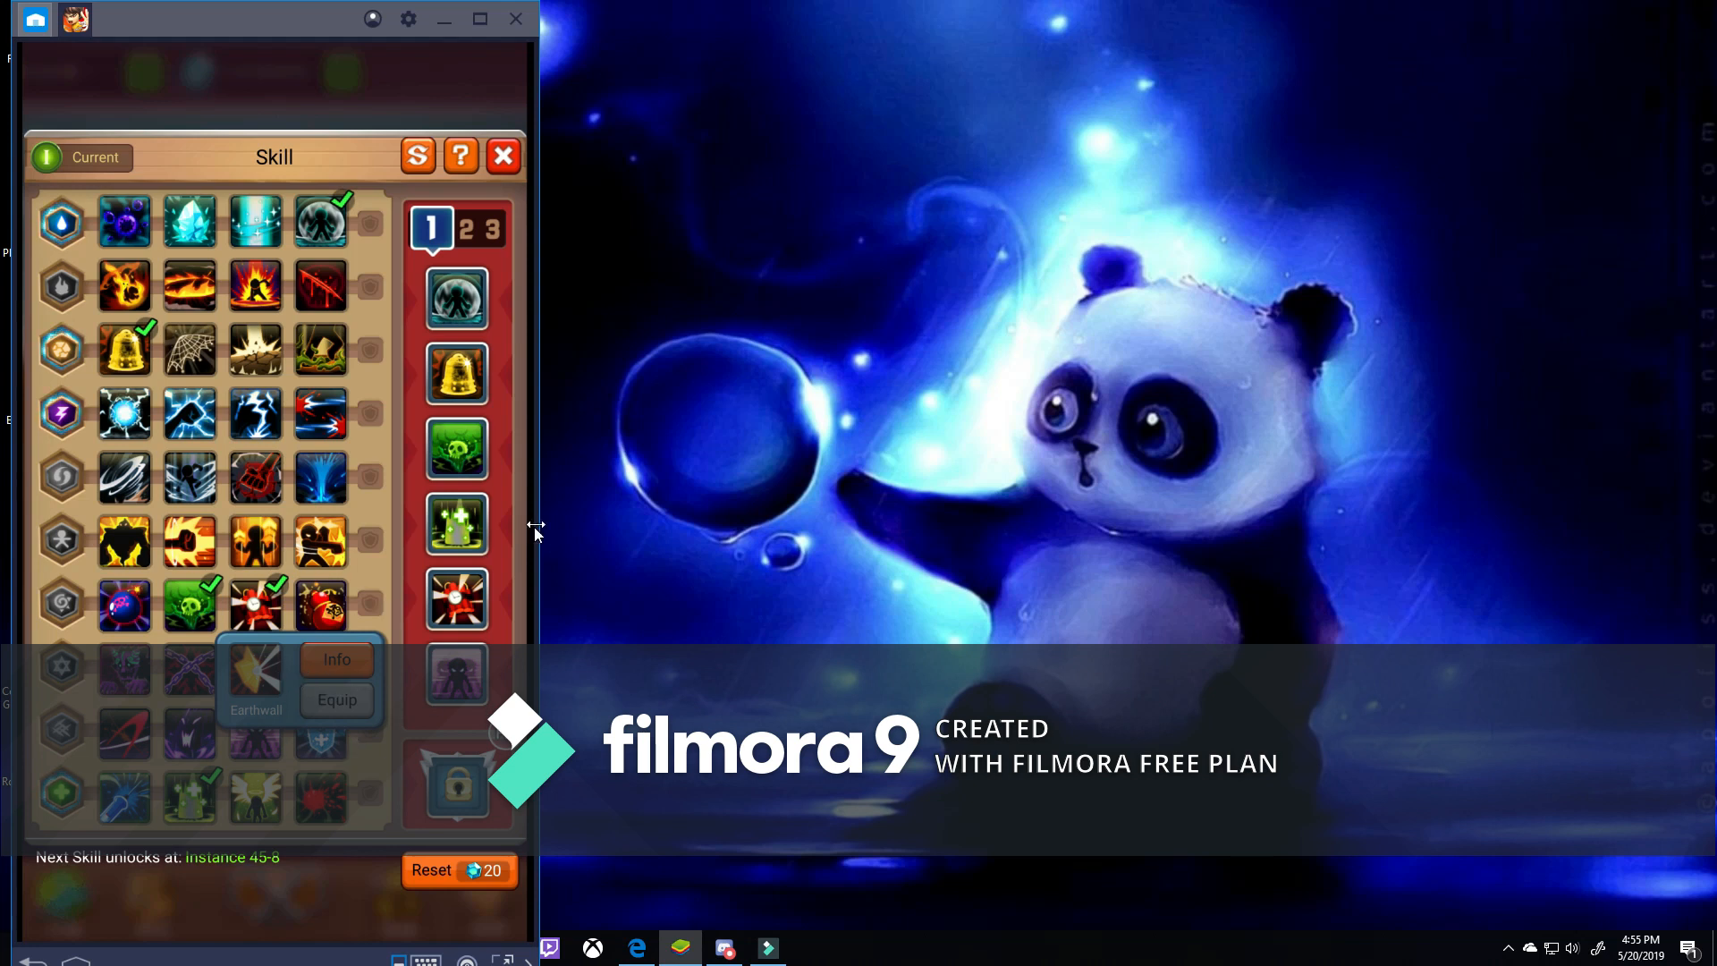
pyautogui.moveTo(323, 493)
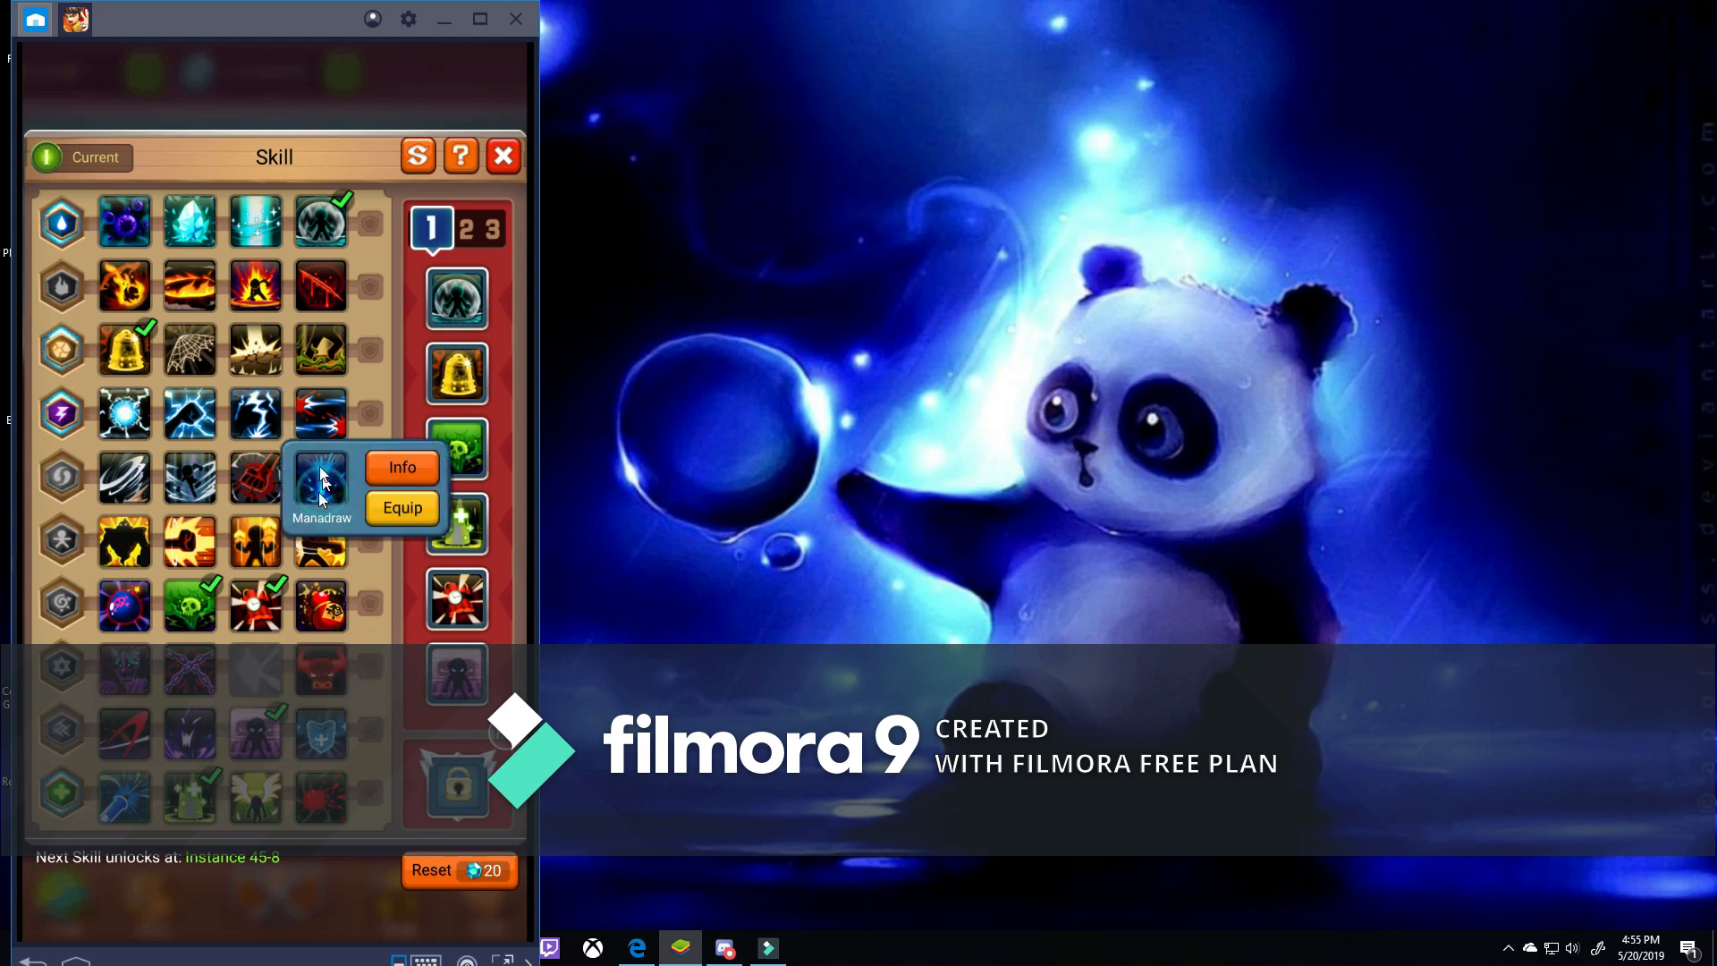
pyautogui.moveTo(466, 88)
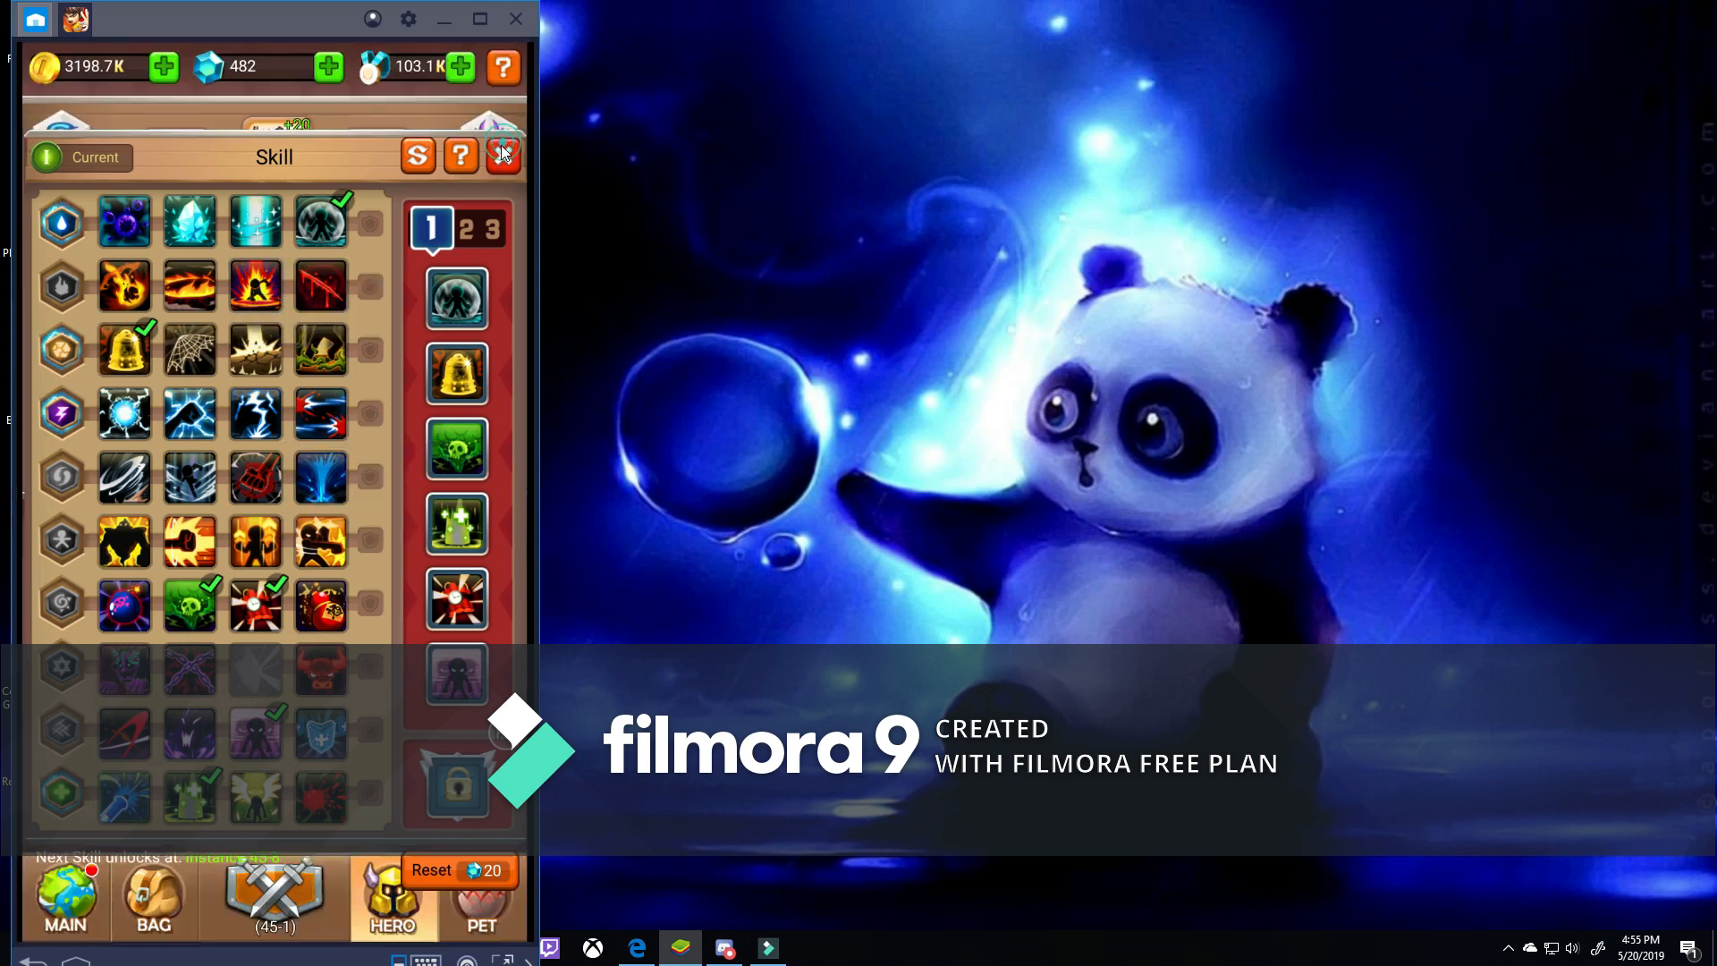
# Close the Skill panel, visit the main map, and reopen the hero's Skill panel.
pyautogui.click(503, 155)
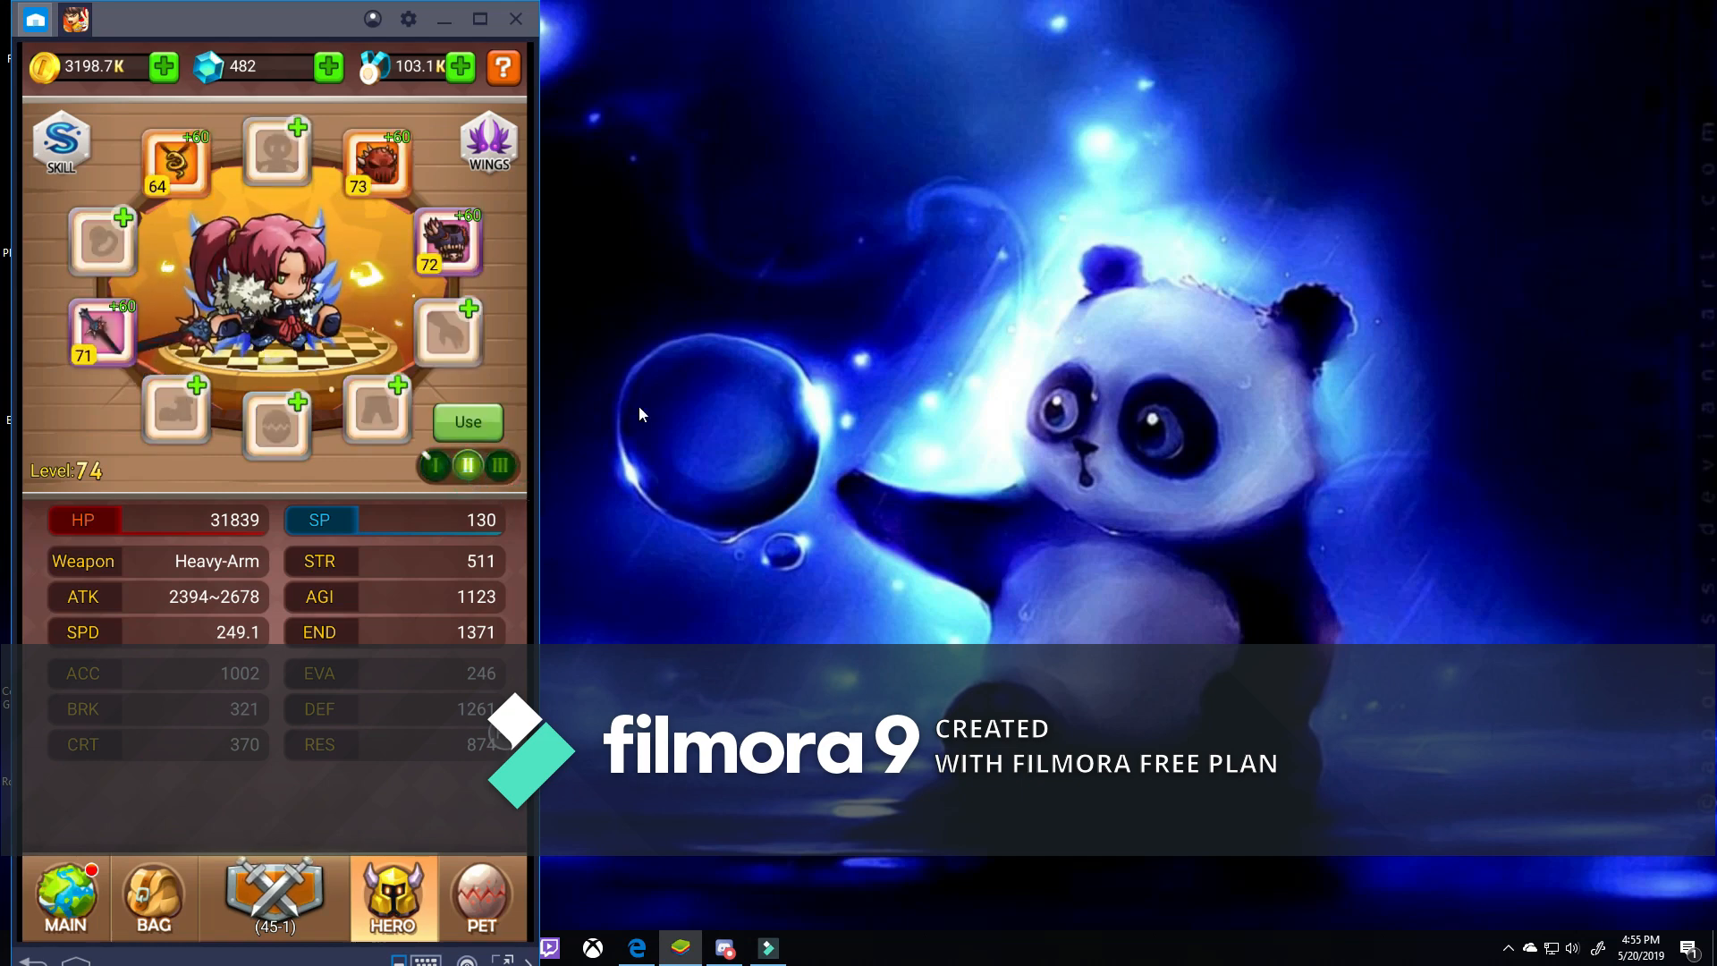
pyautogui.click(65, 896)
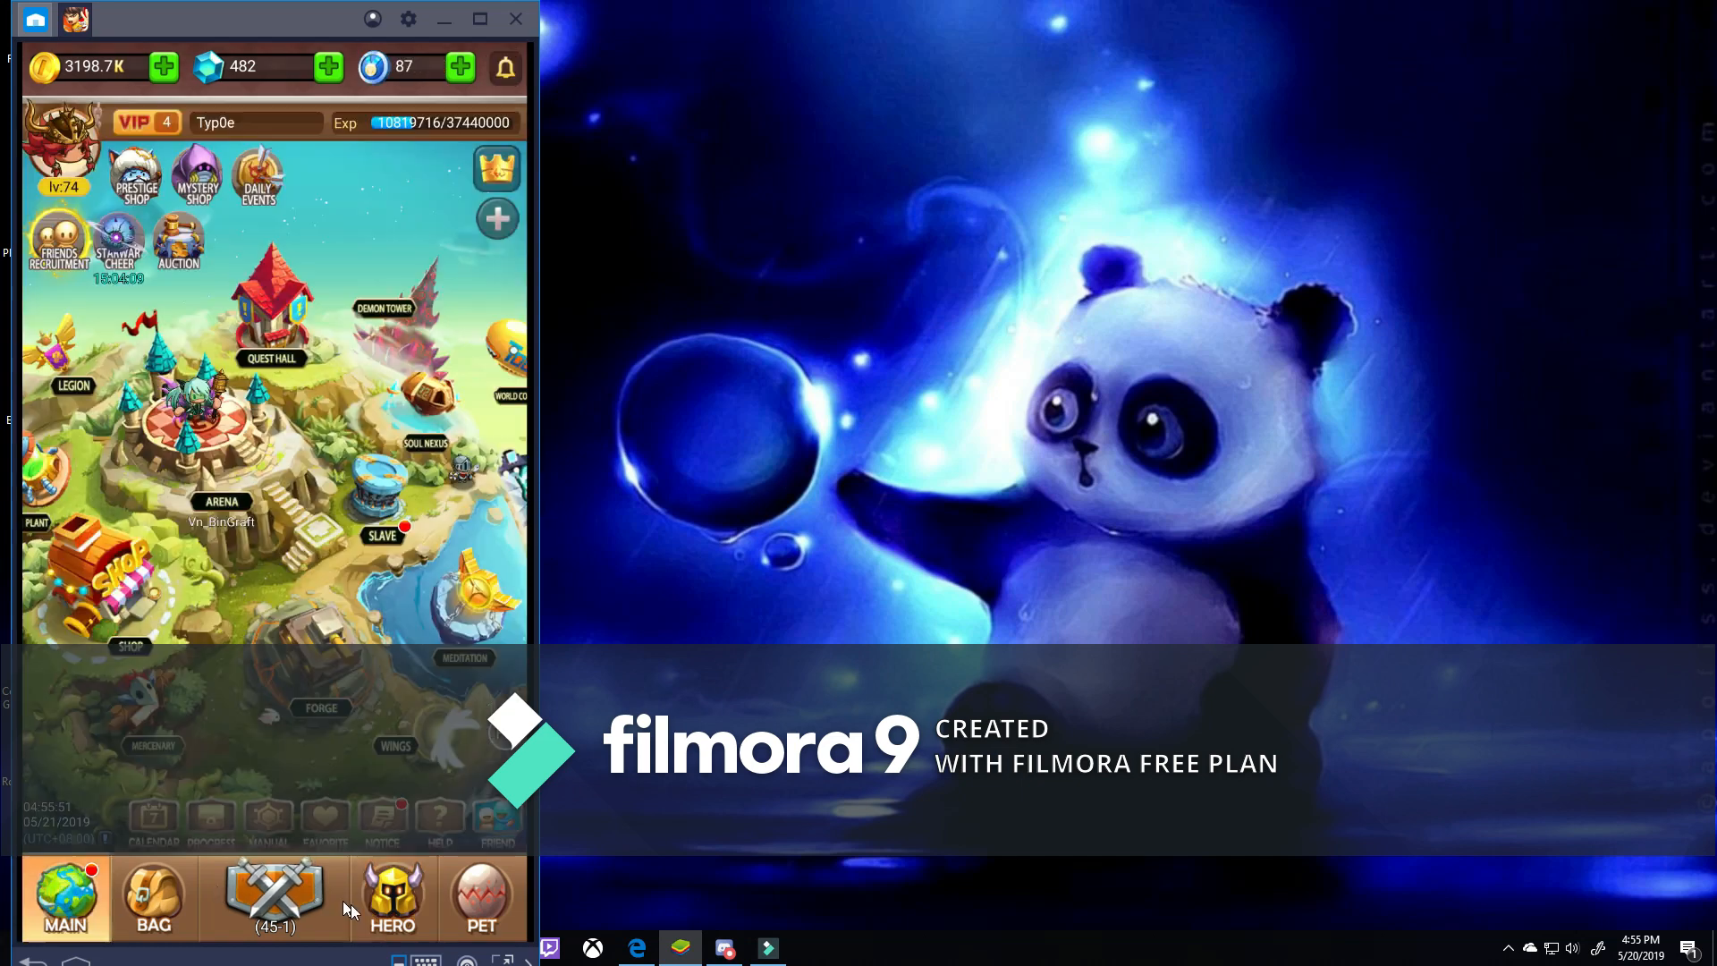
pyautogui.click(391, 898)
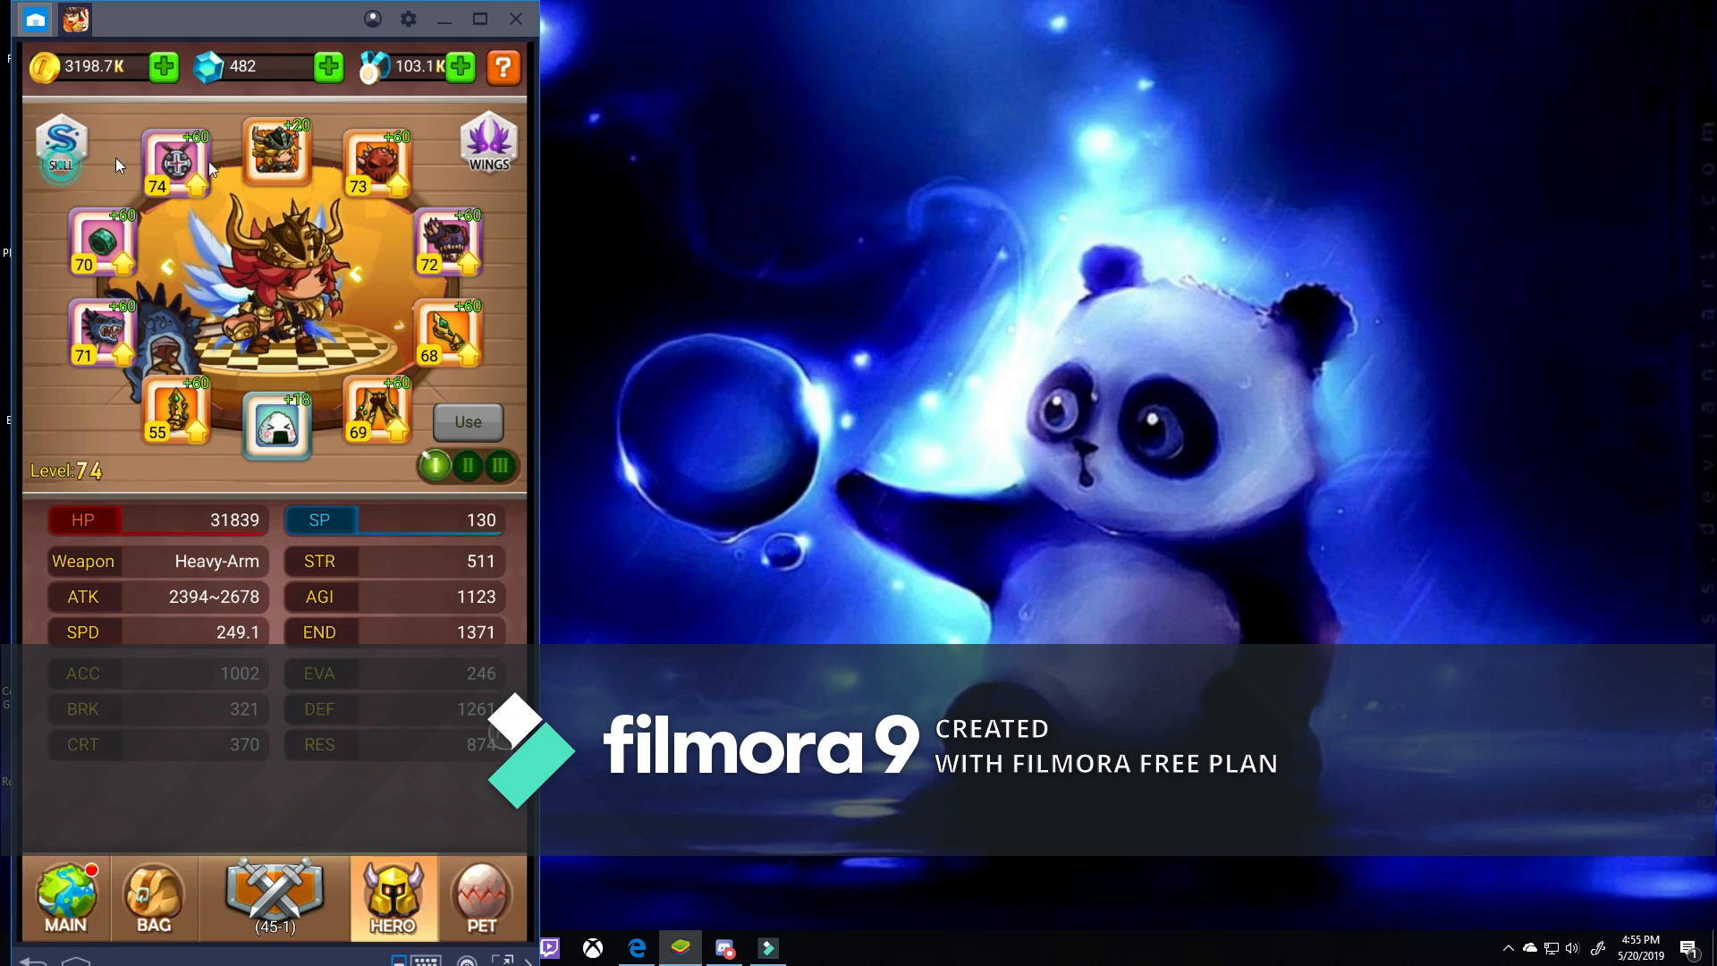
pyautogui.click(59, 148)
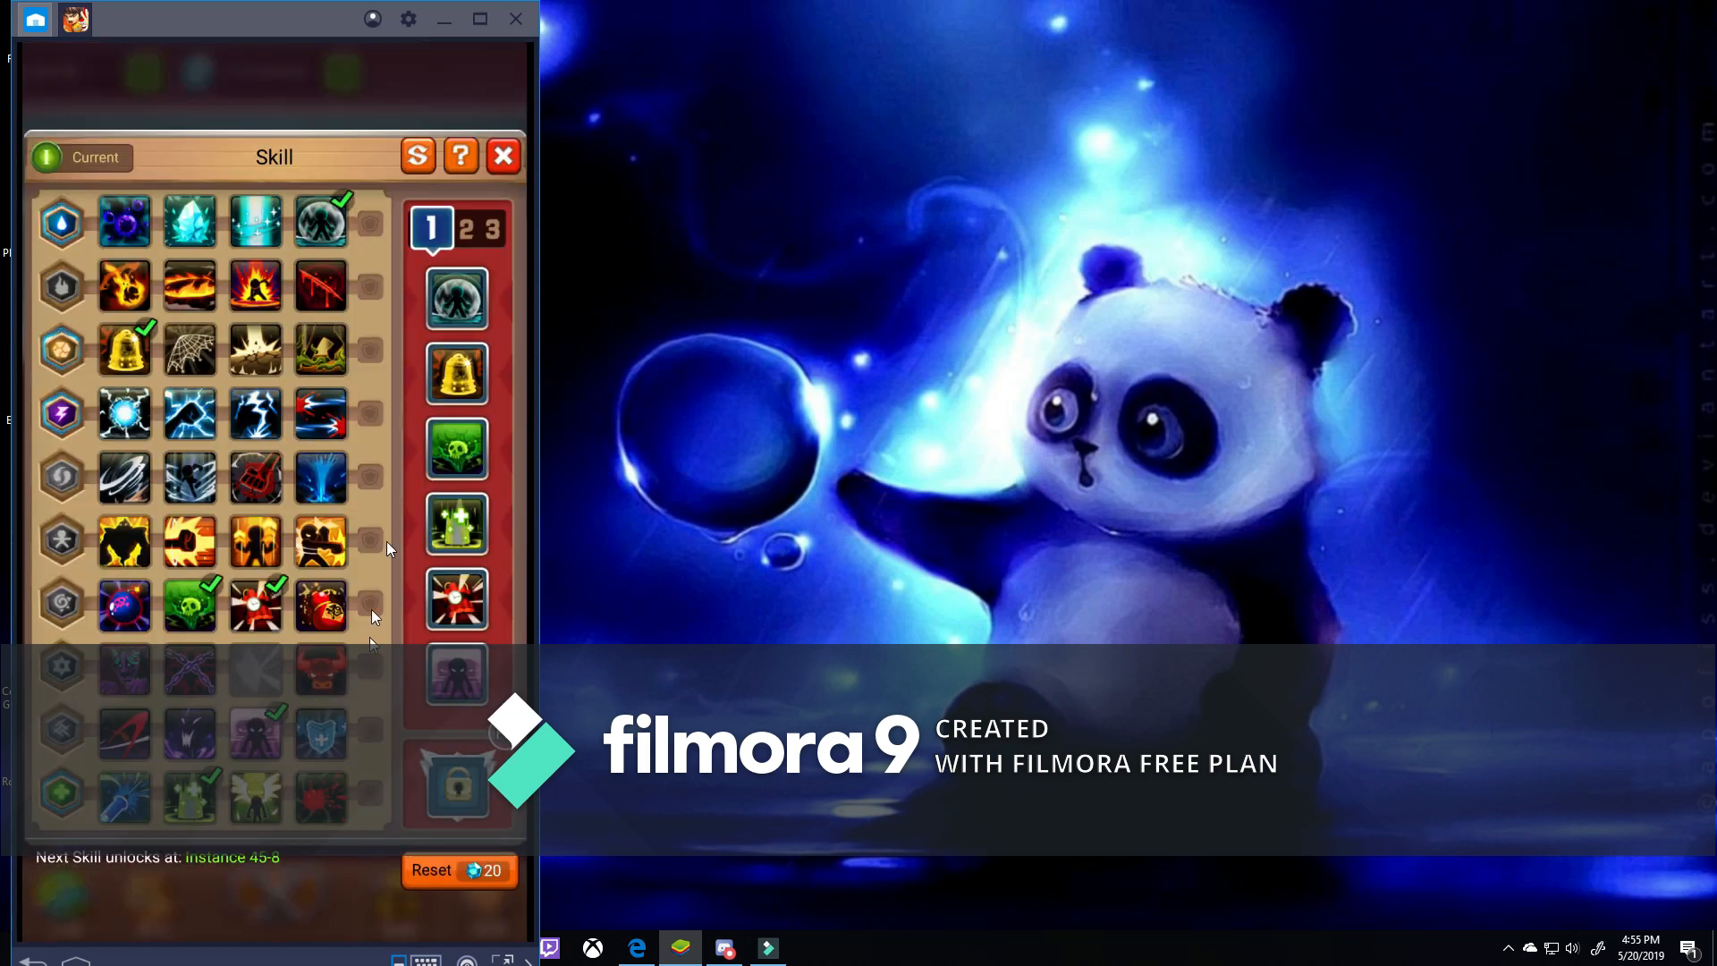
pyautogui.click(321, 672)
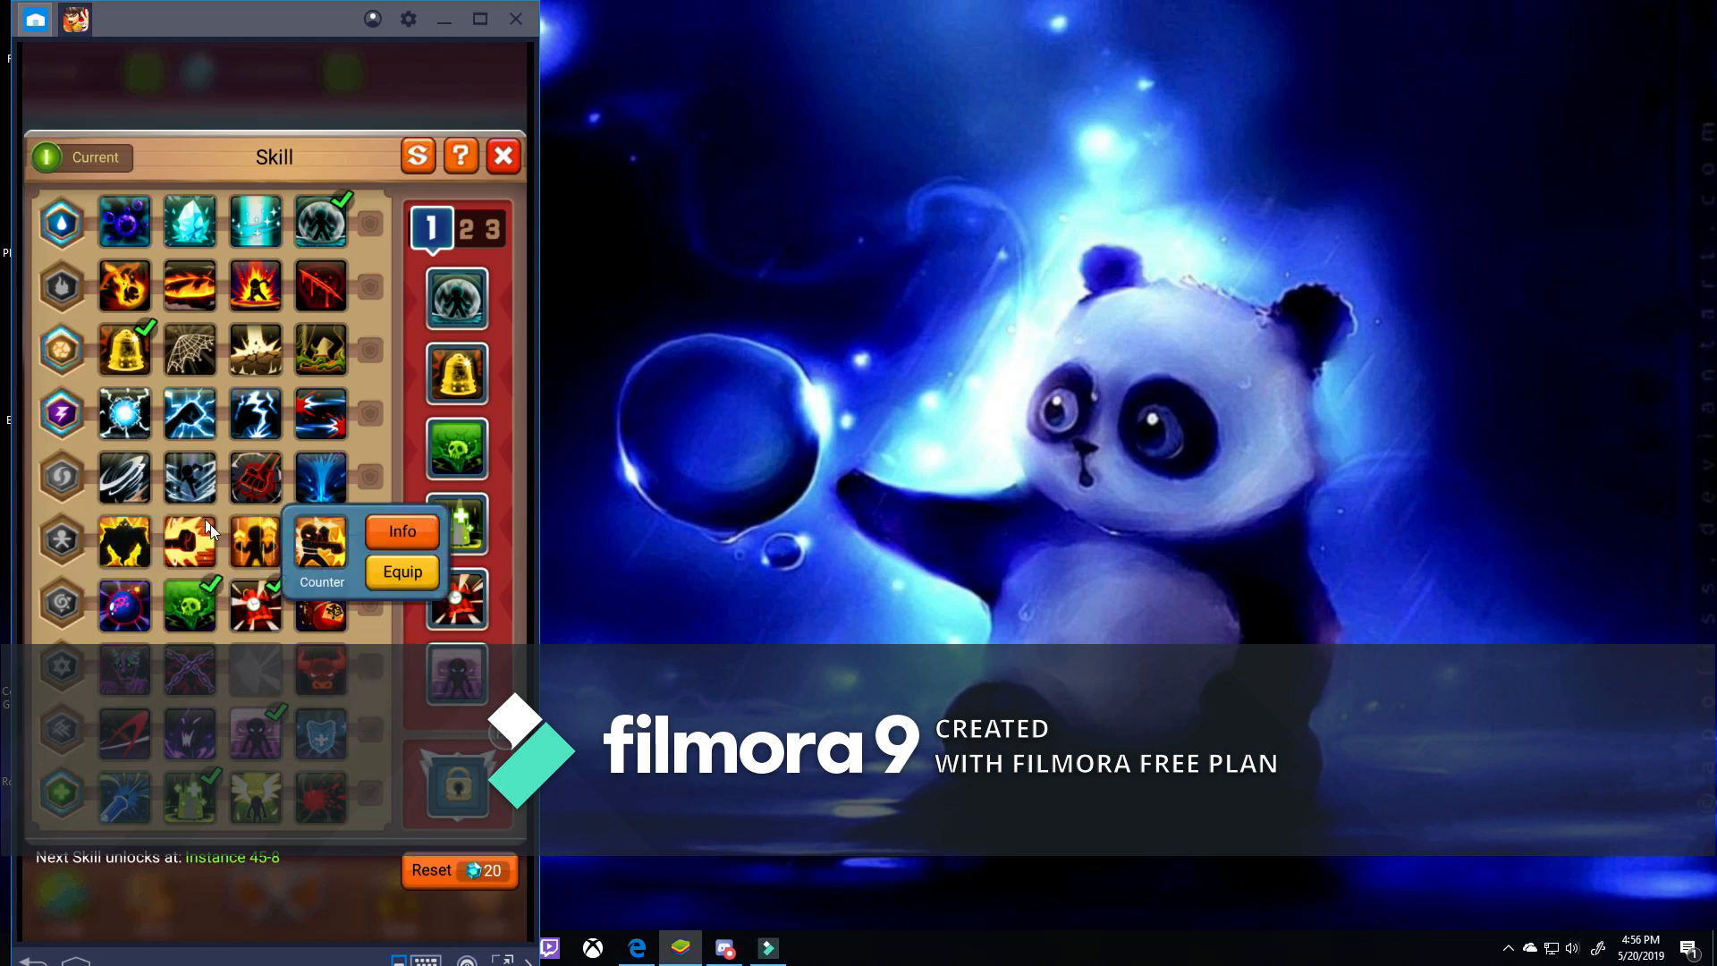
pyautogui.click(123, 478)
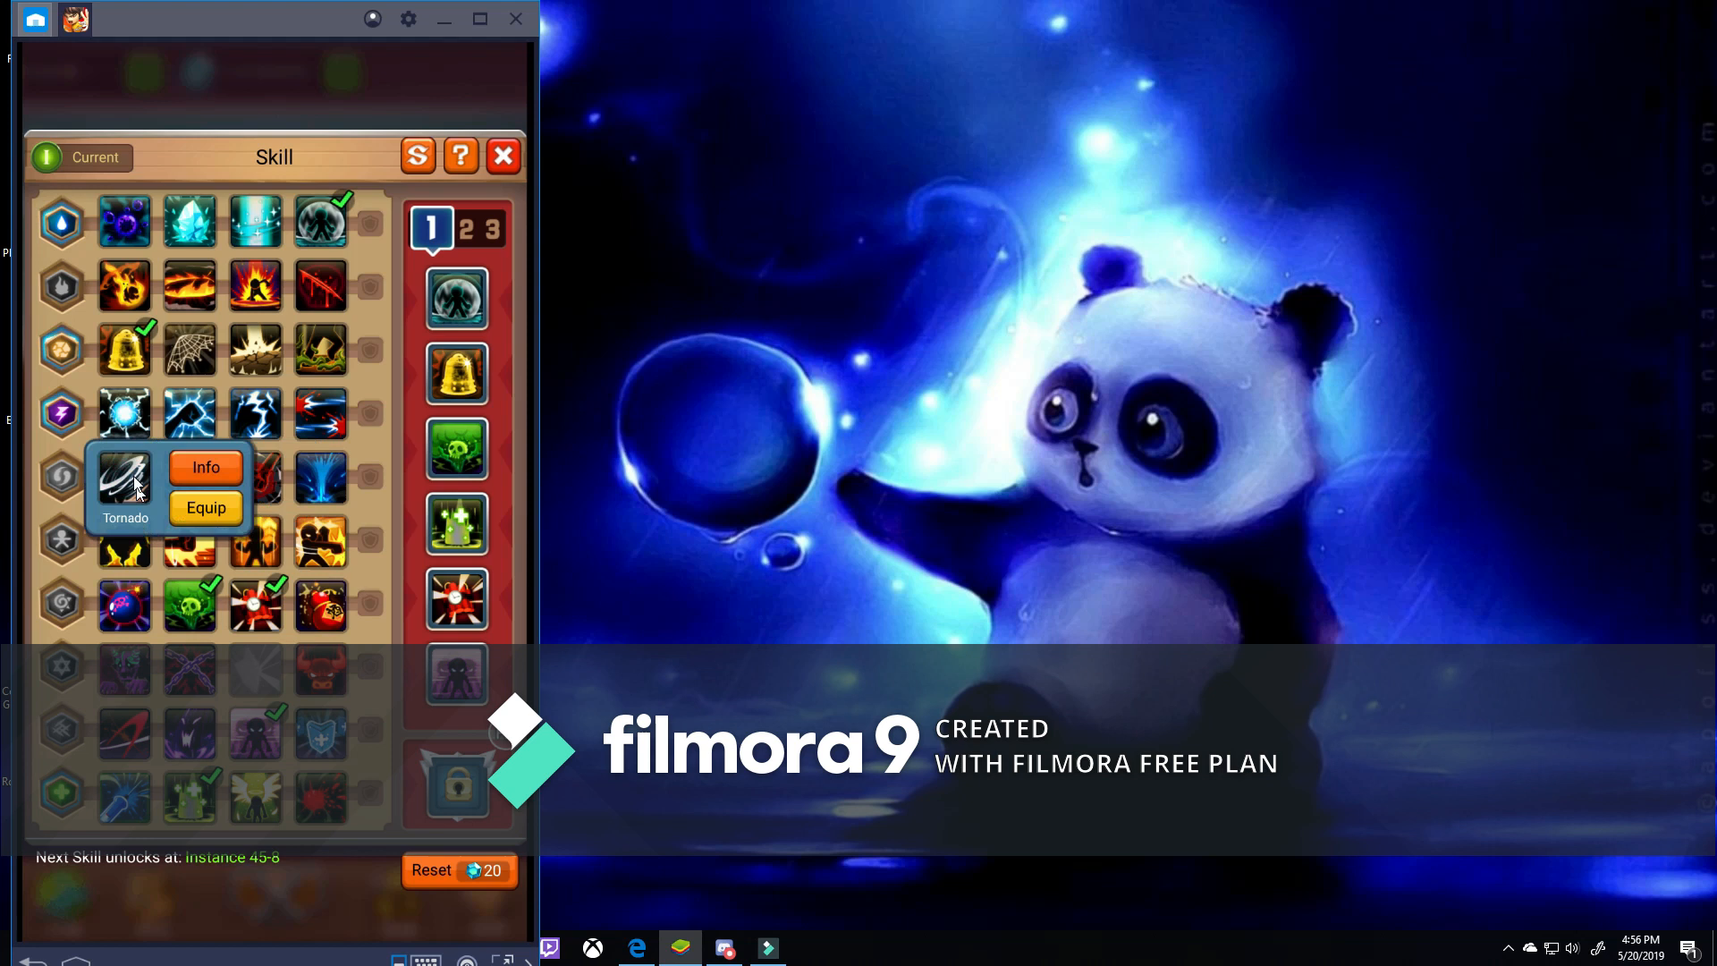
pyautogui.moveTo(336, 383)
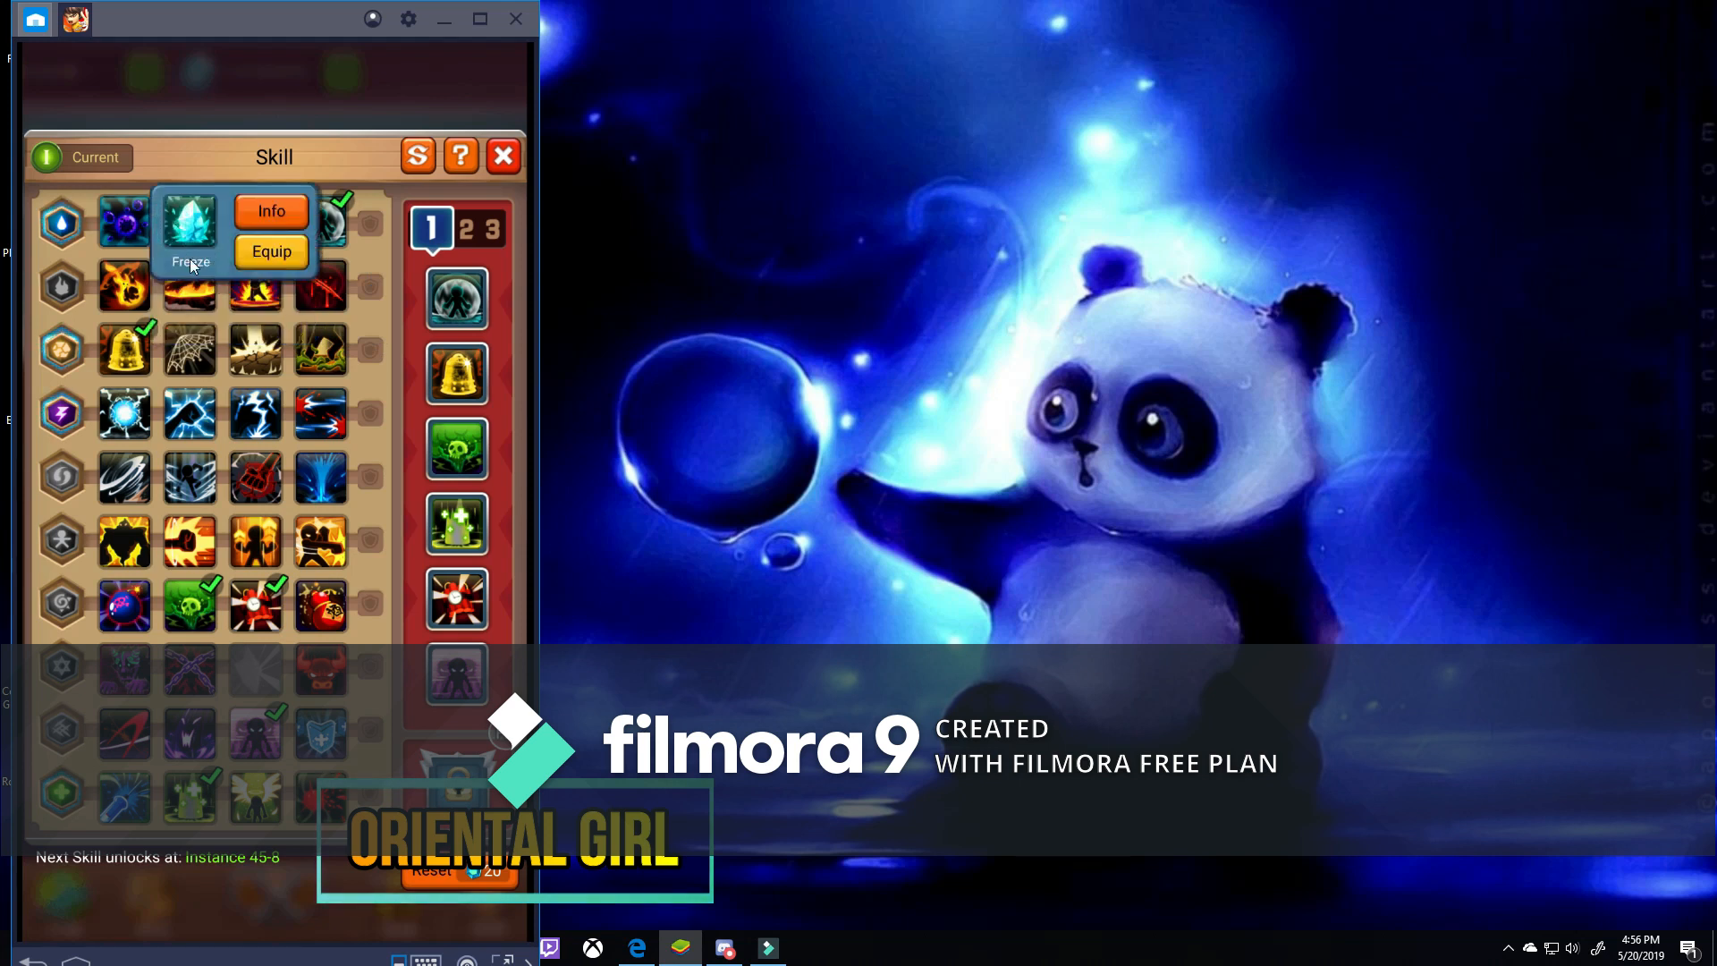
pyautogui.click(126, 287)
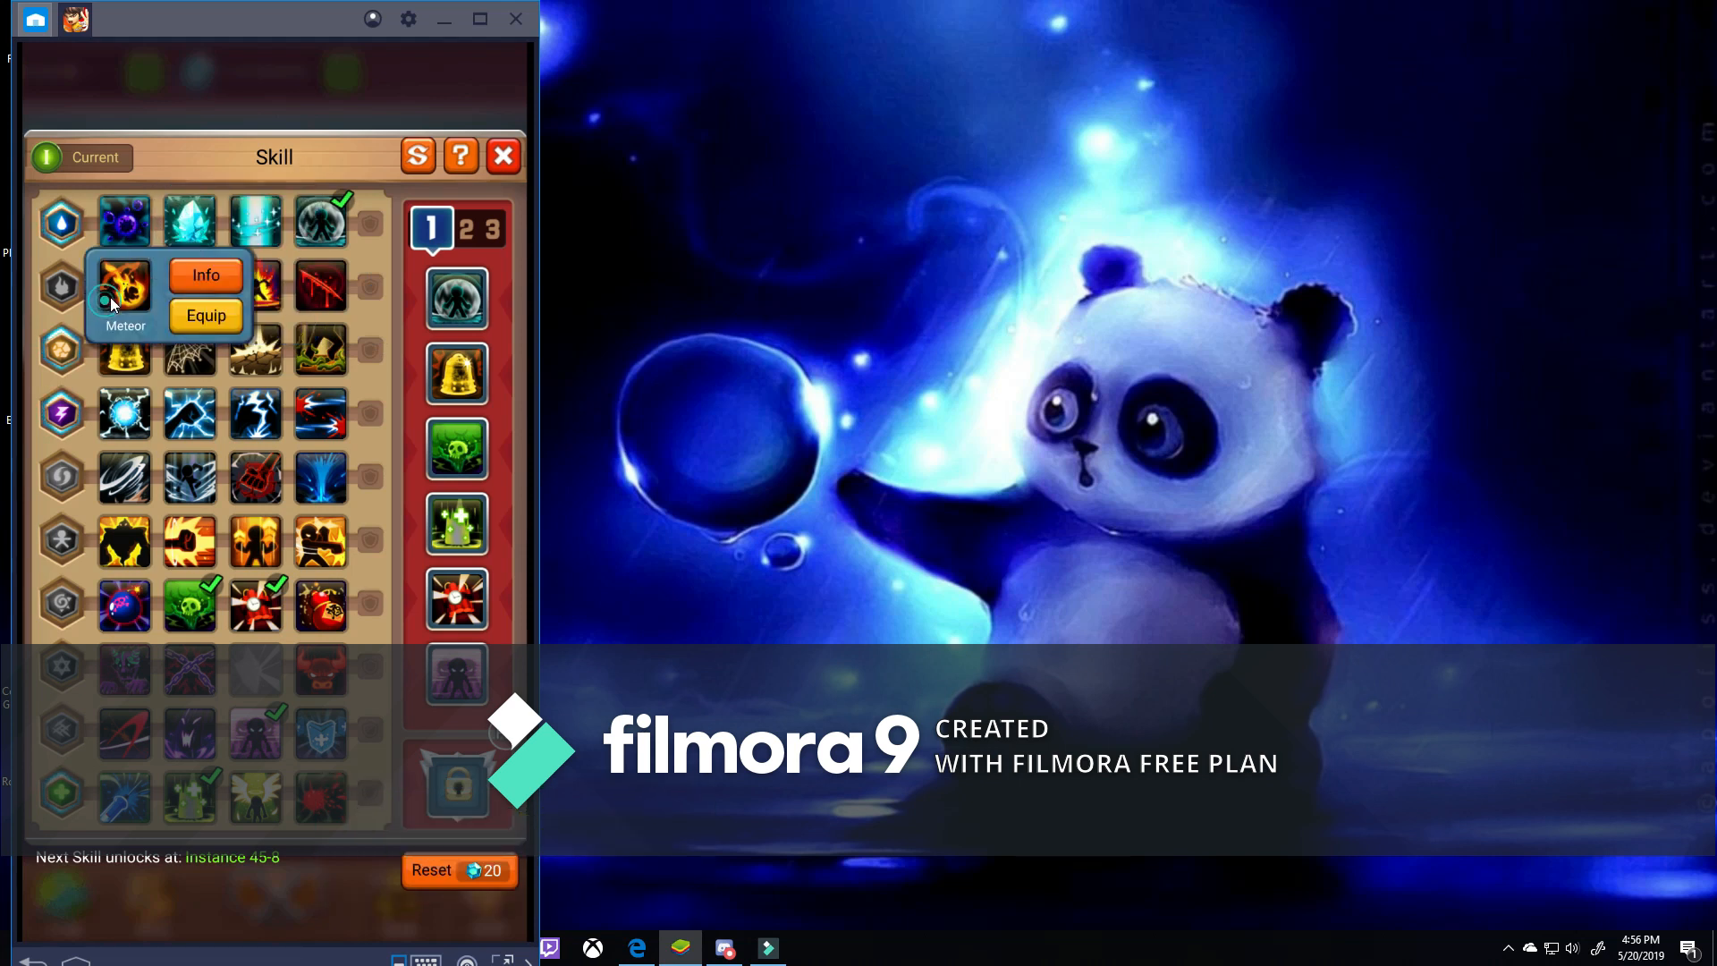
pyautogui.moveTo(181, 633)
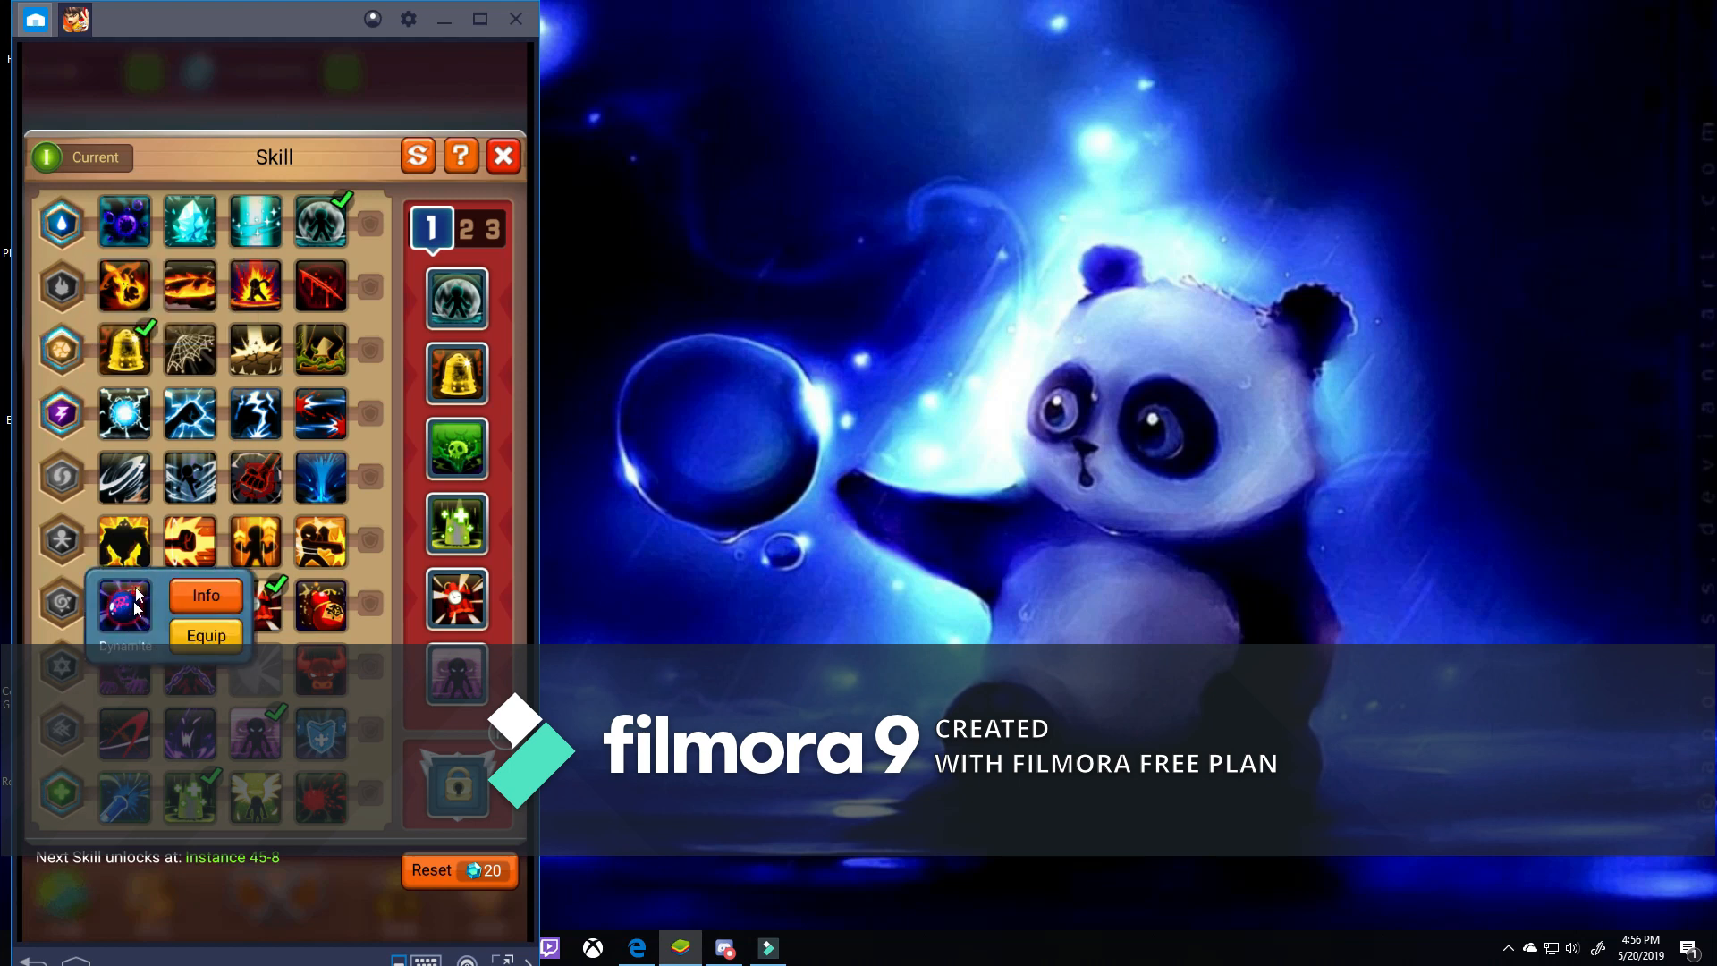
pyautogui.click(124, 670)
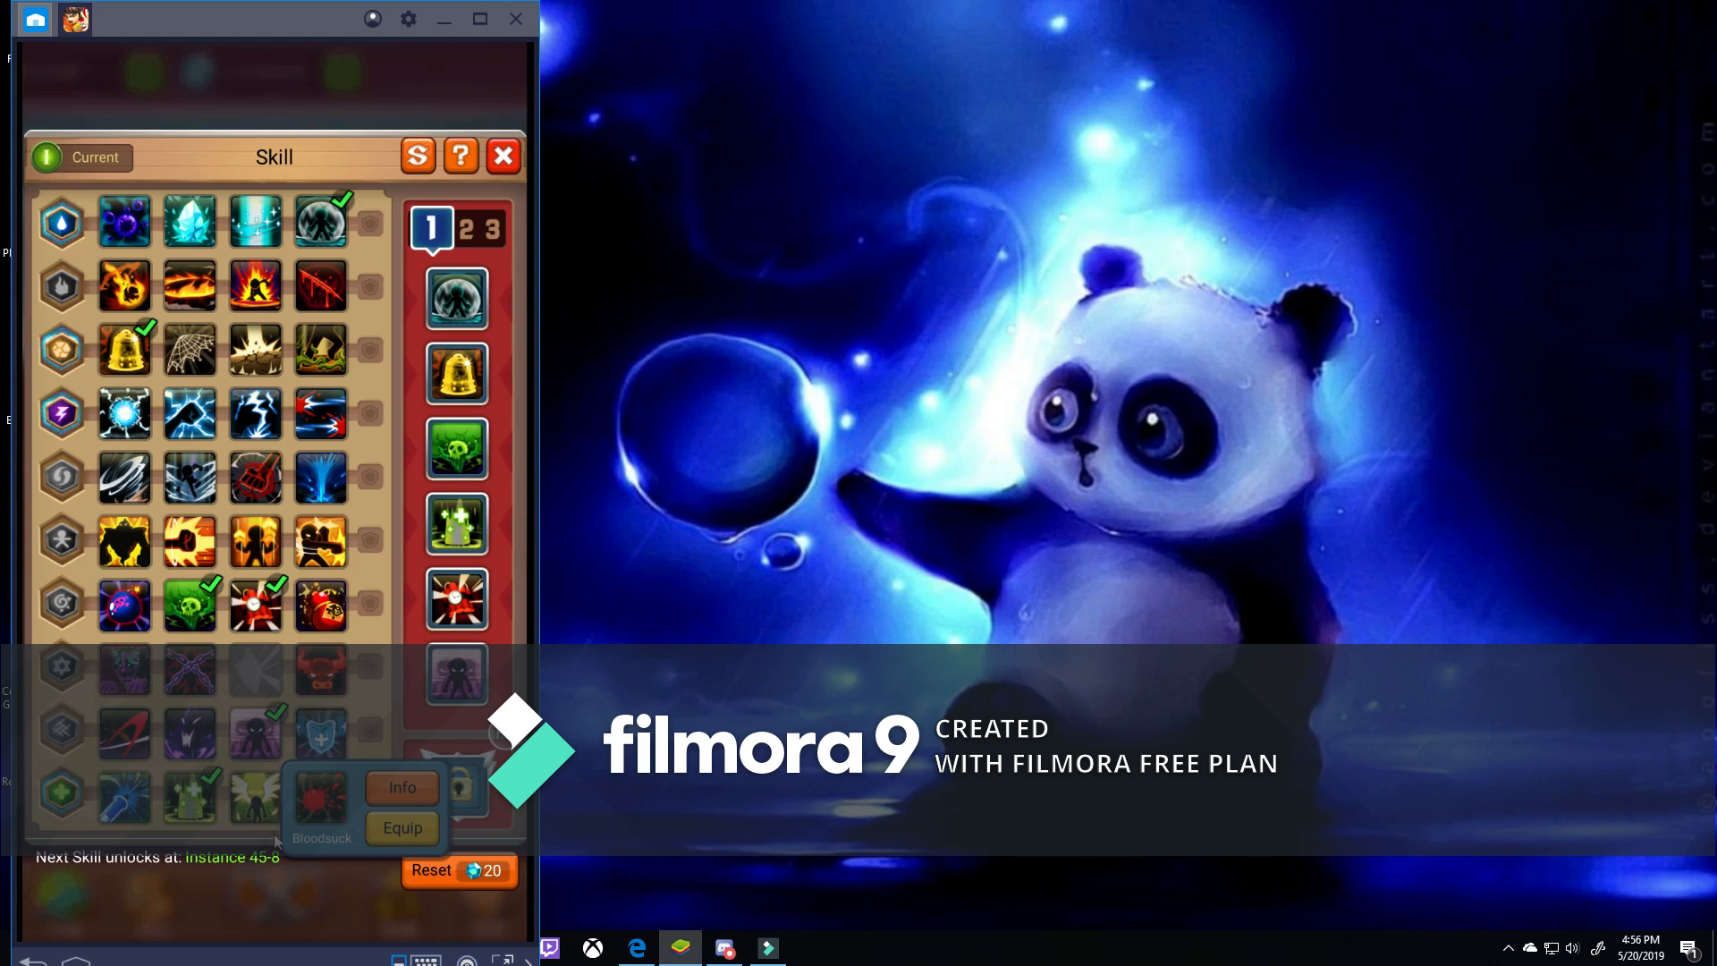
pyautogui.moveTo(314, 642)
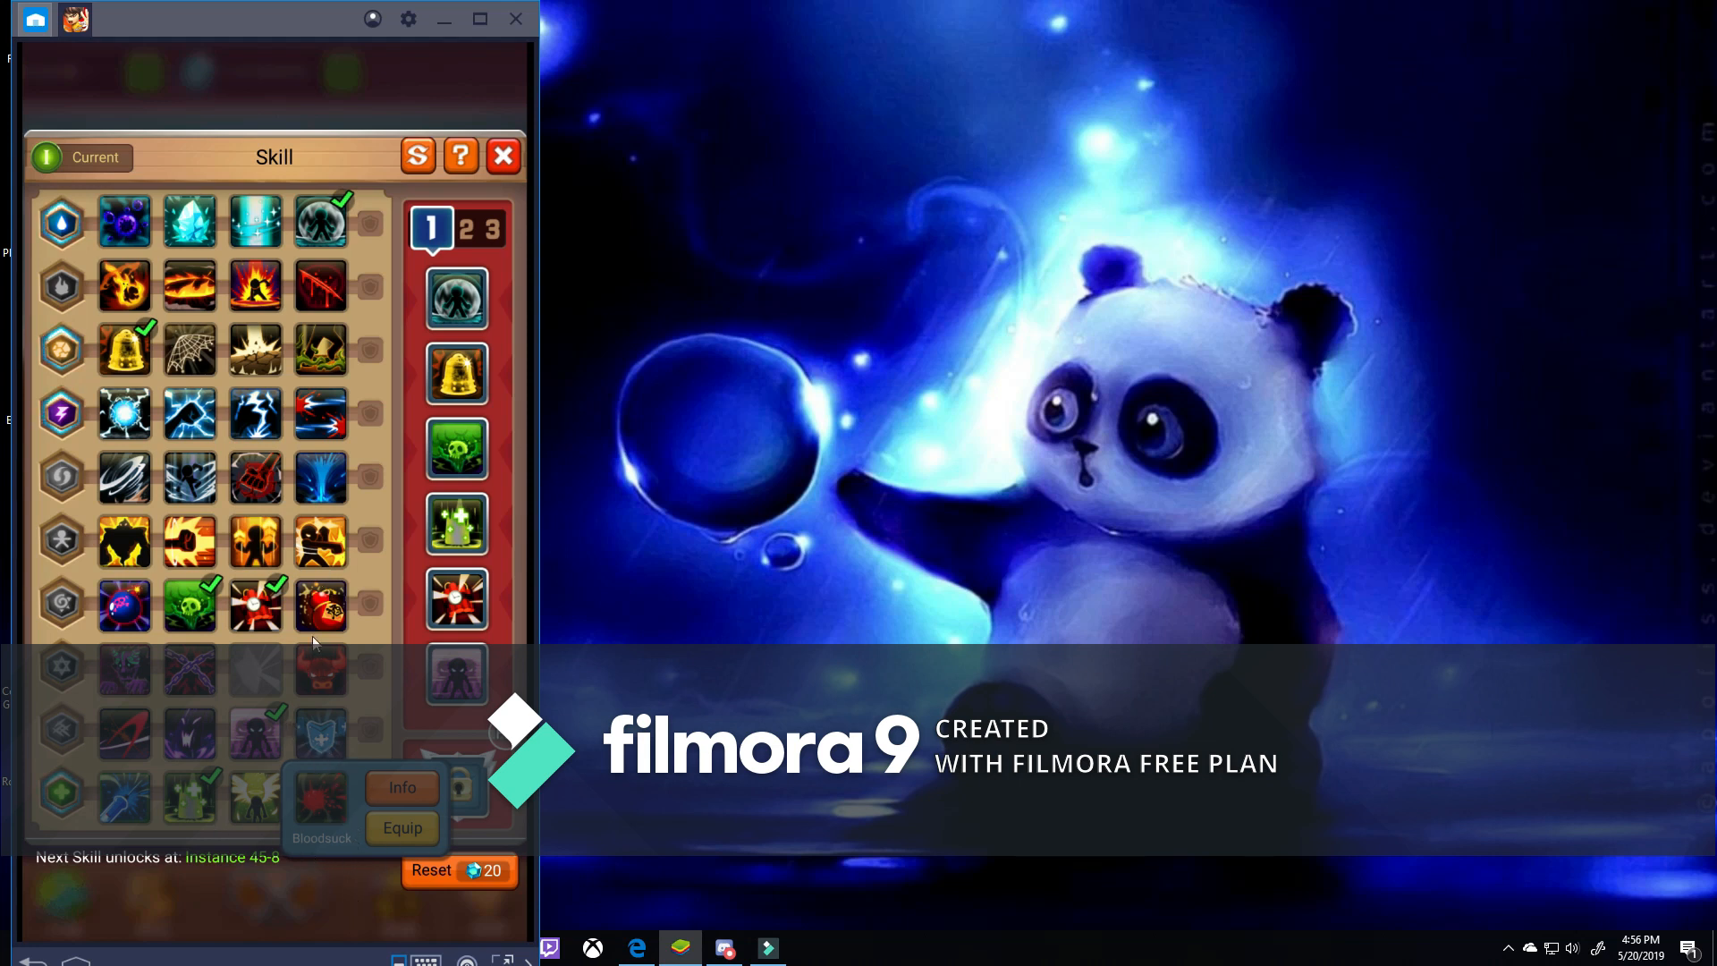
pyautogui.click(254, 541)
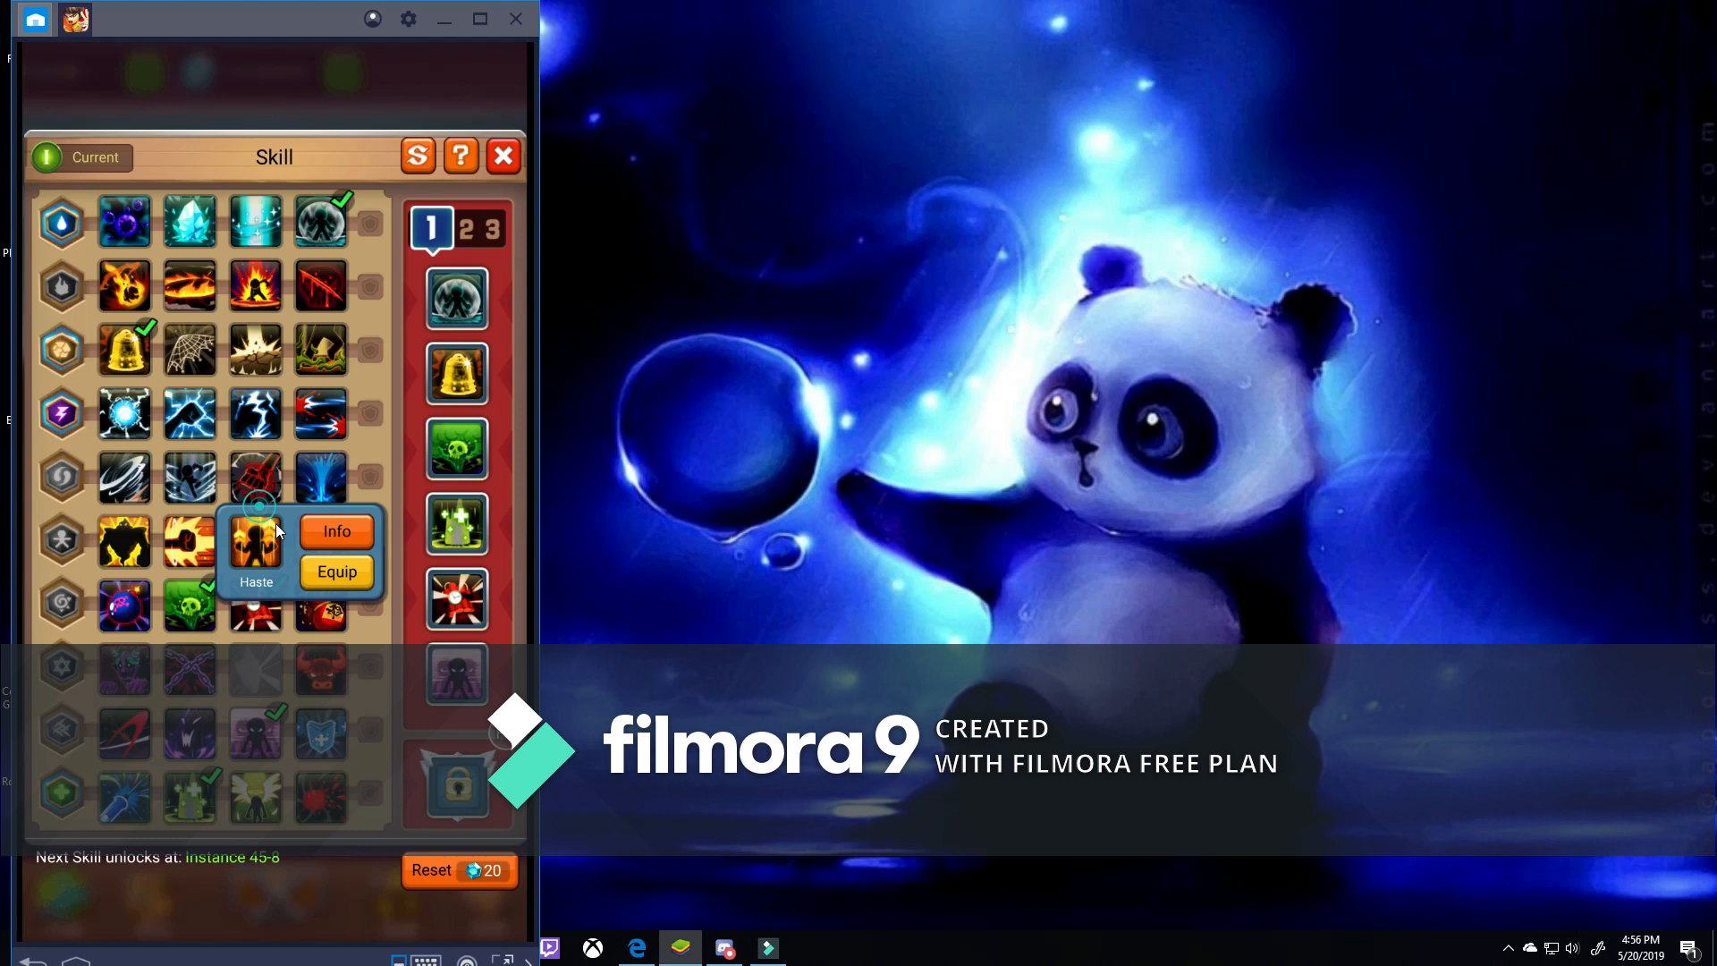
pyautogui.moveTo(276, 586)
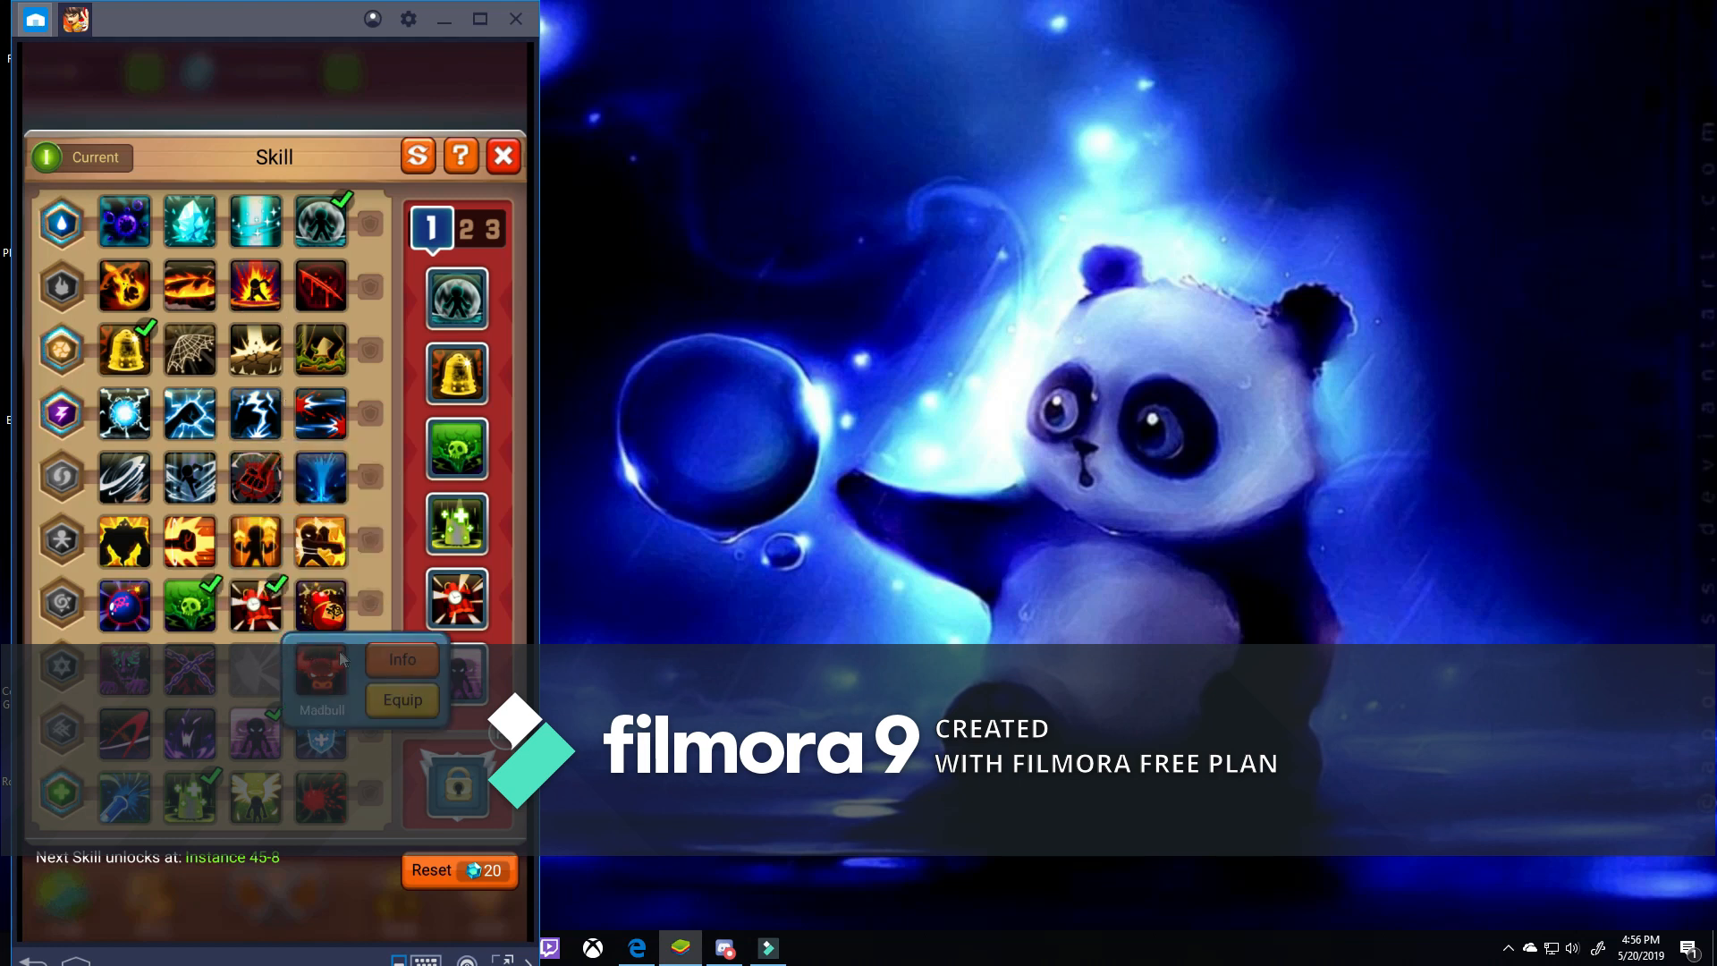
pyautogui.moveTo(233, 608)
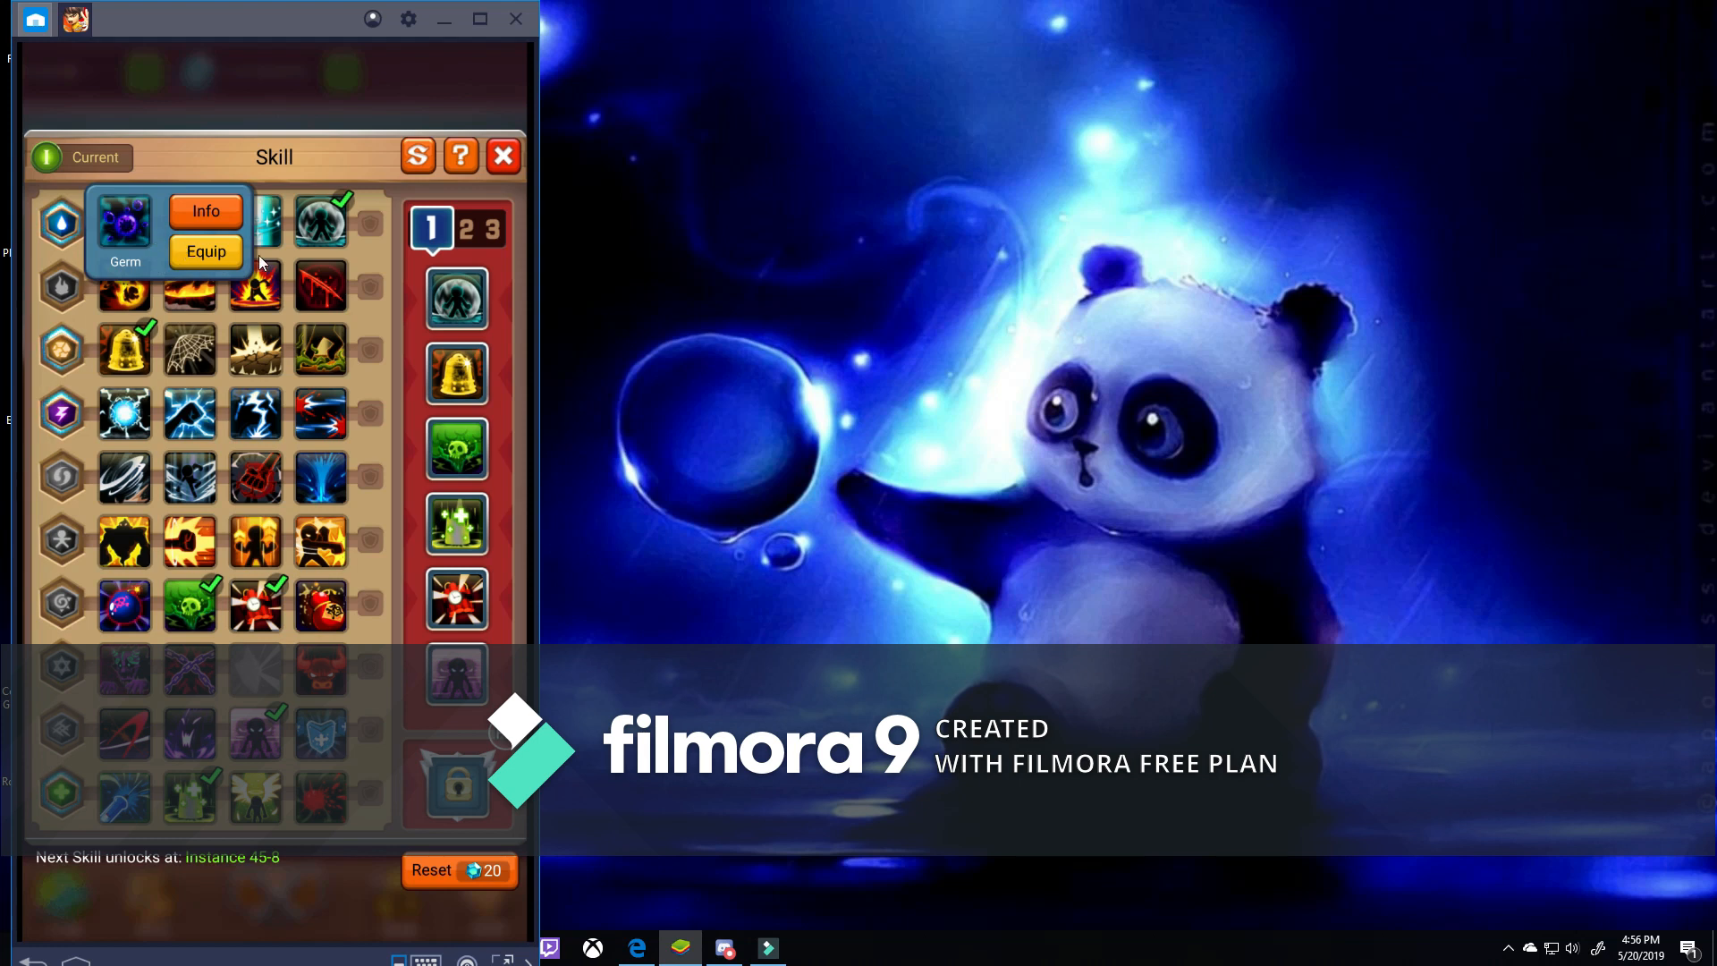
pyautogui.click(254, 221)
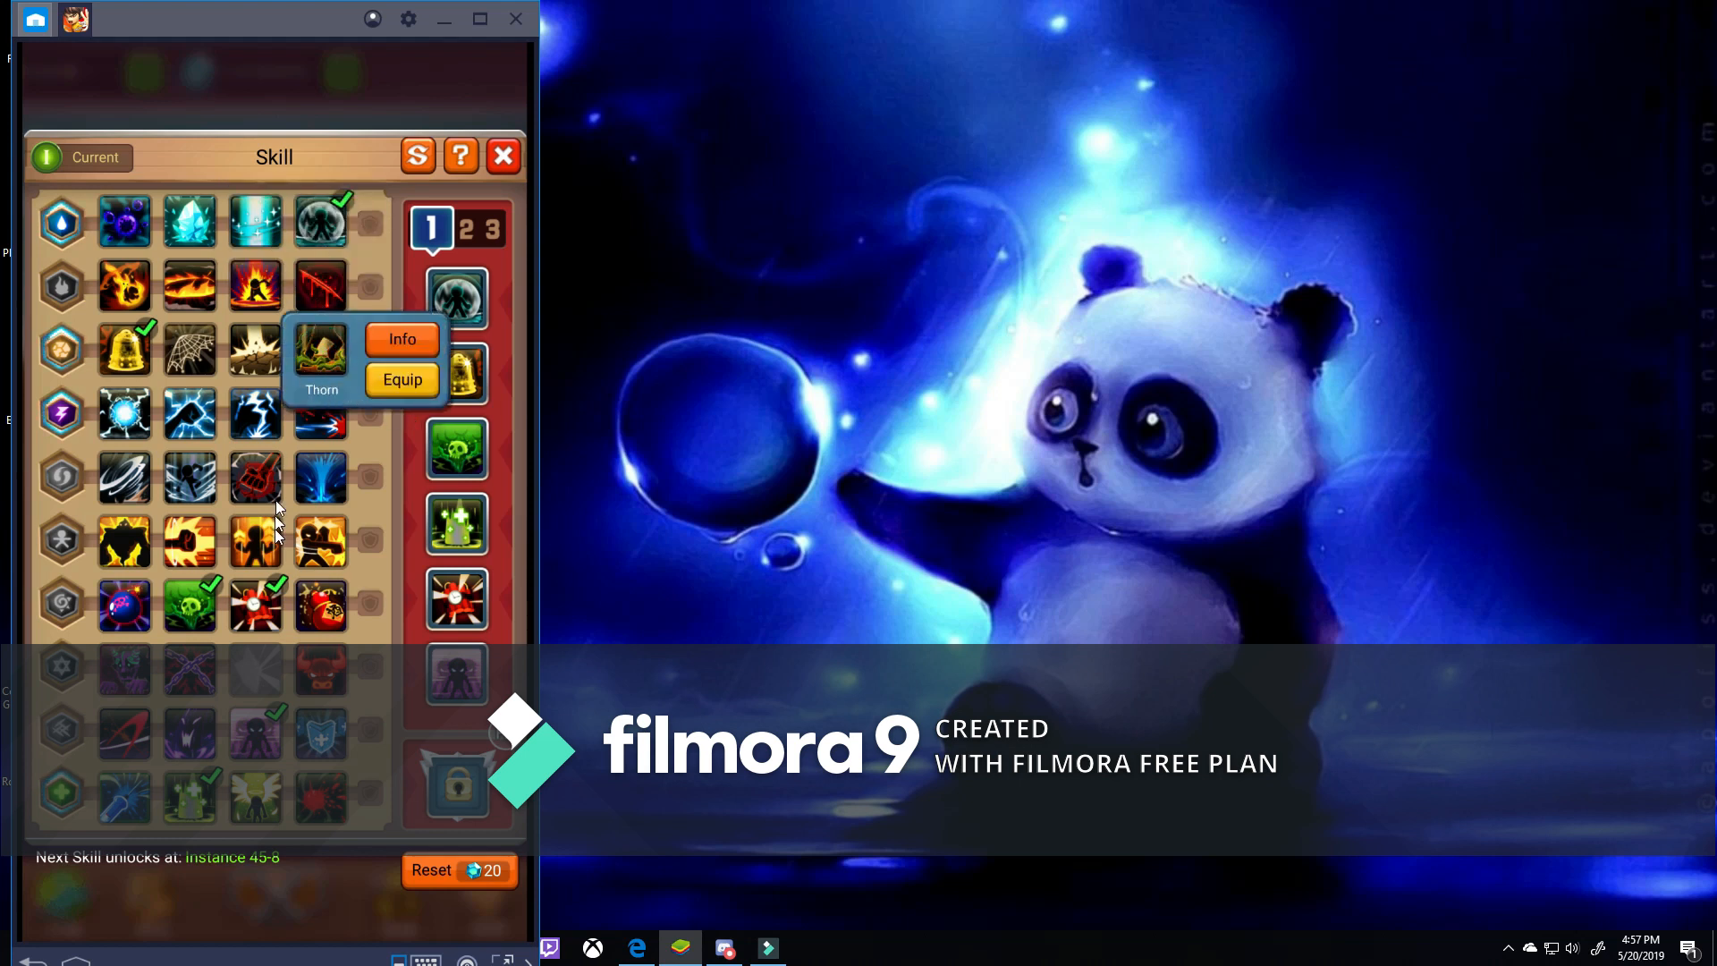
pyautogui.click(319, 605)
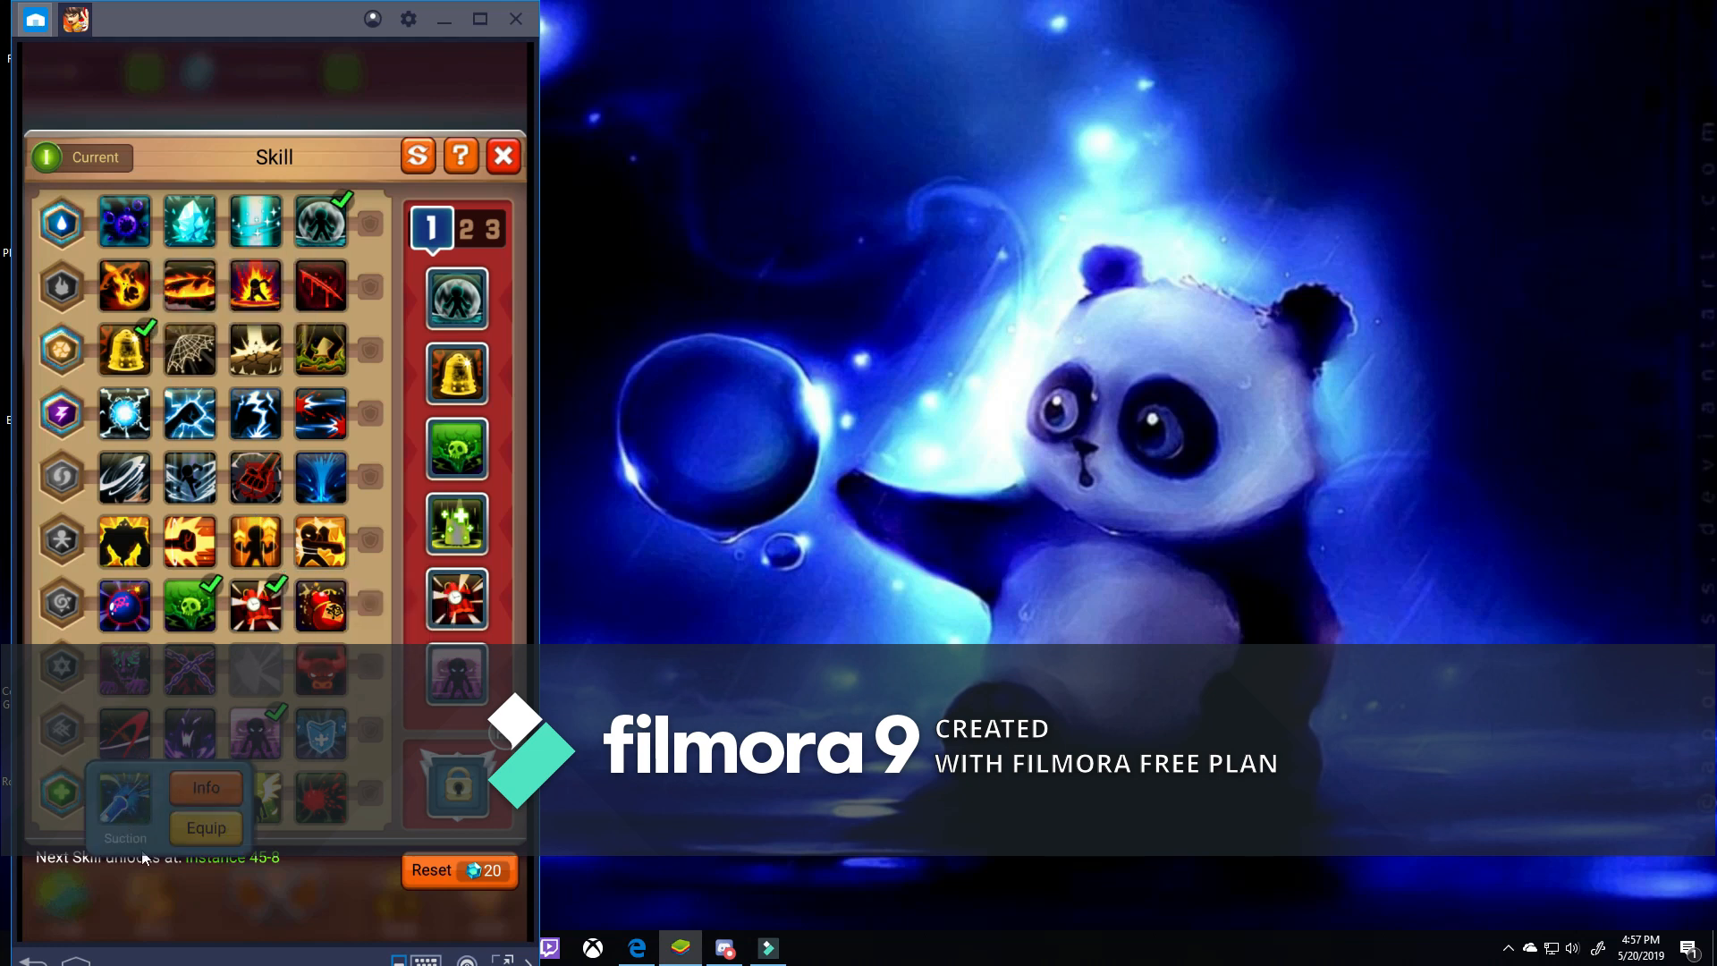
pyautogui.moveTo(206, 826)
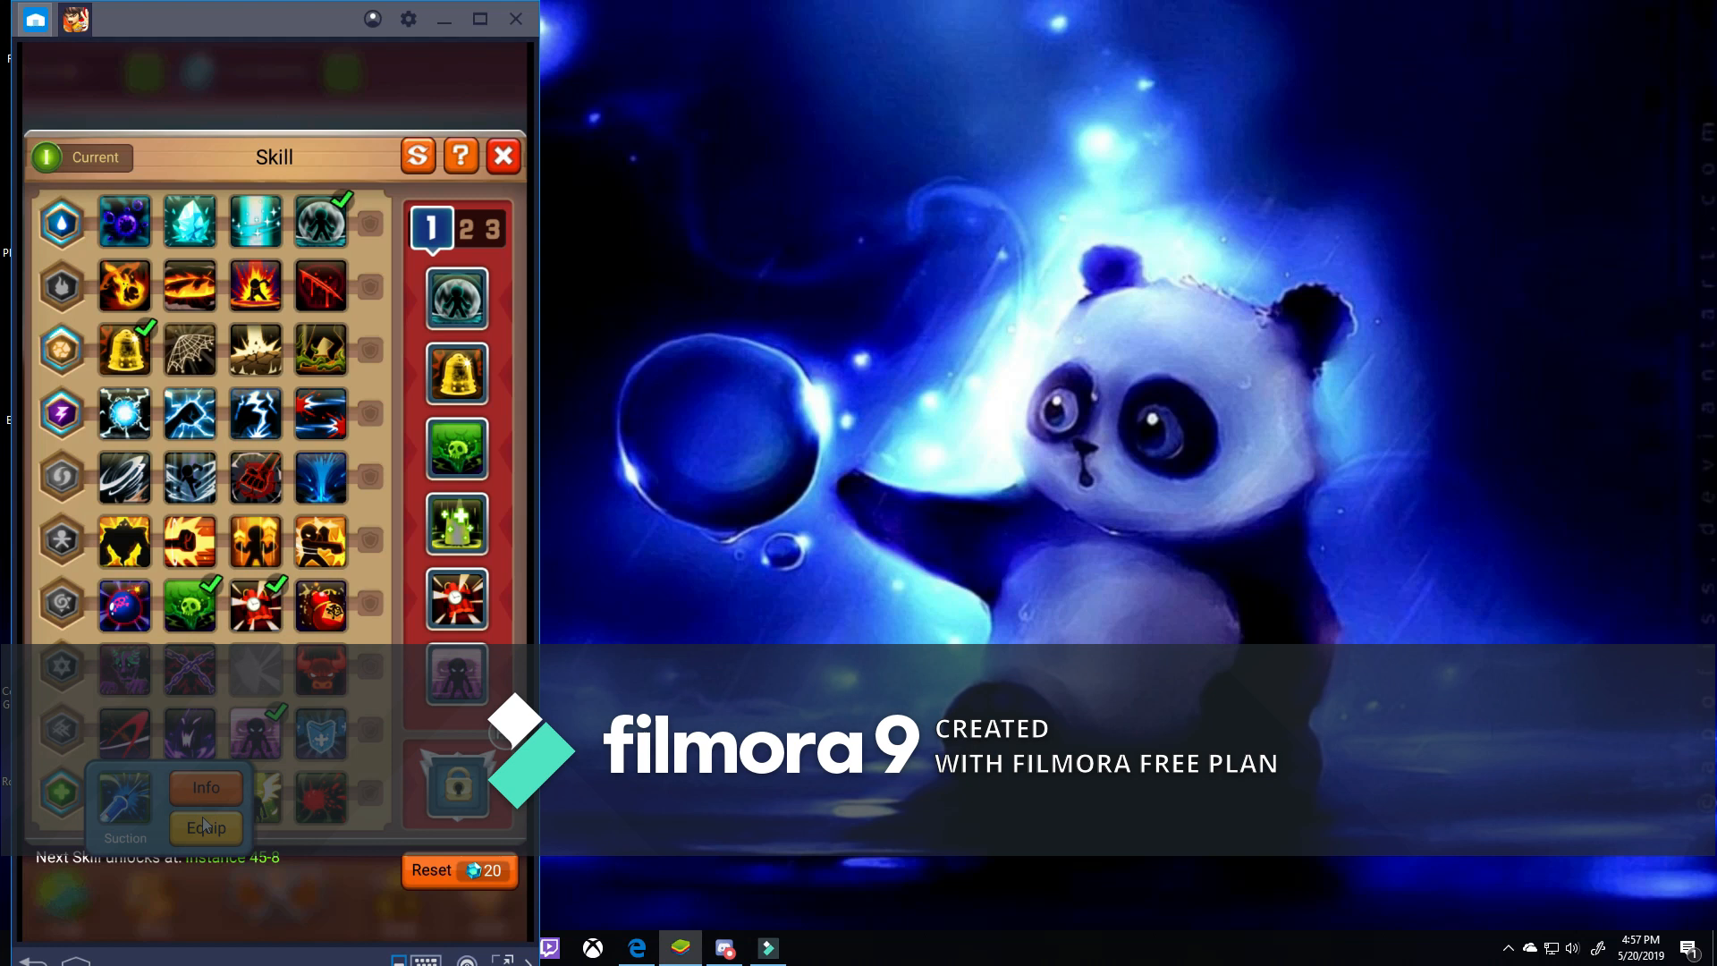
pyautogui.moveTo(253, 645)
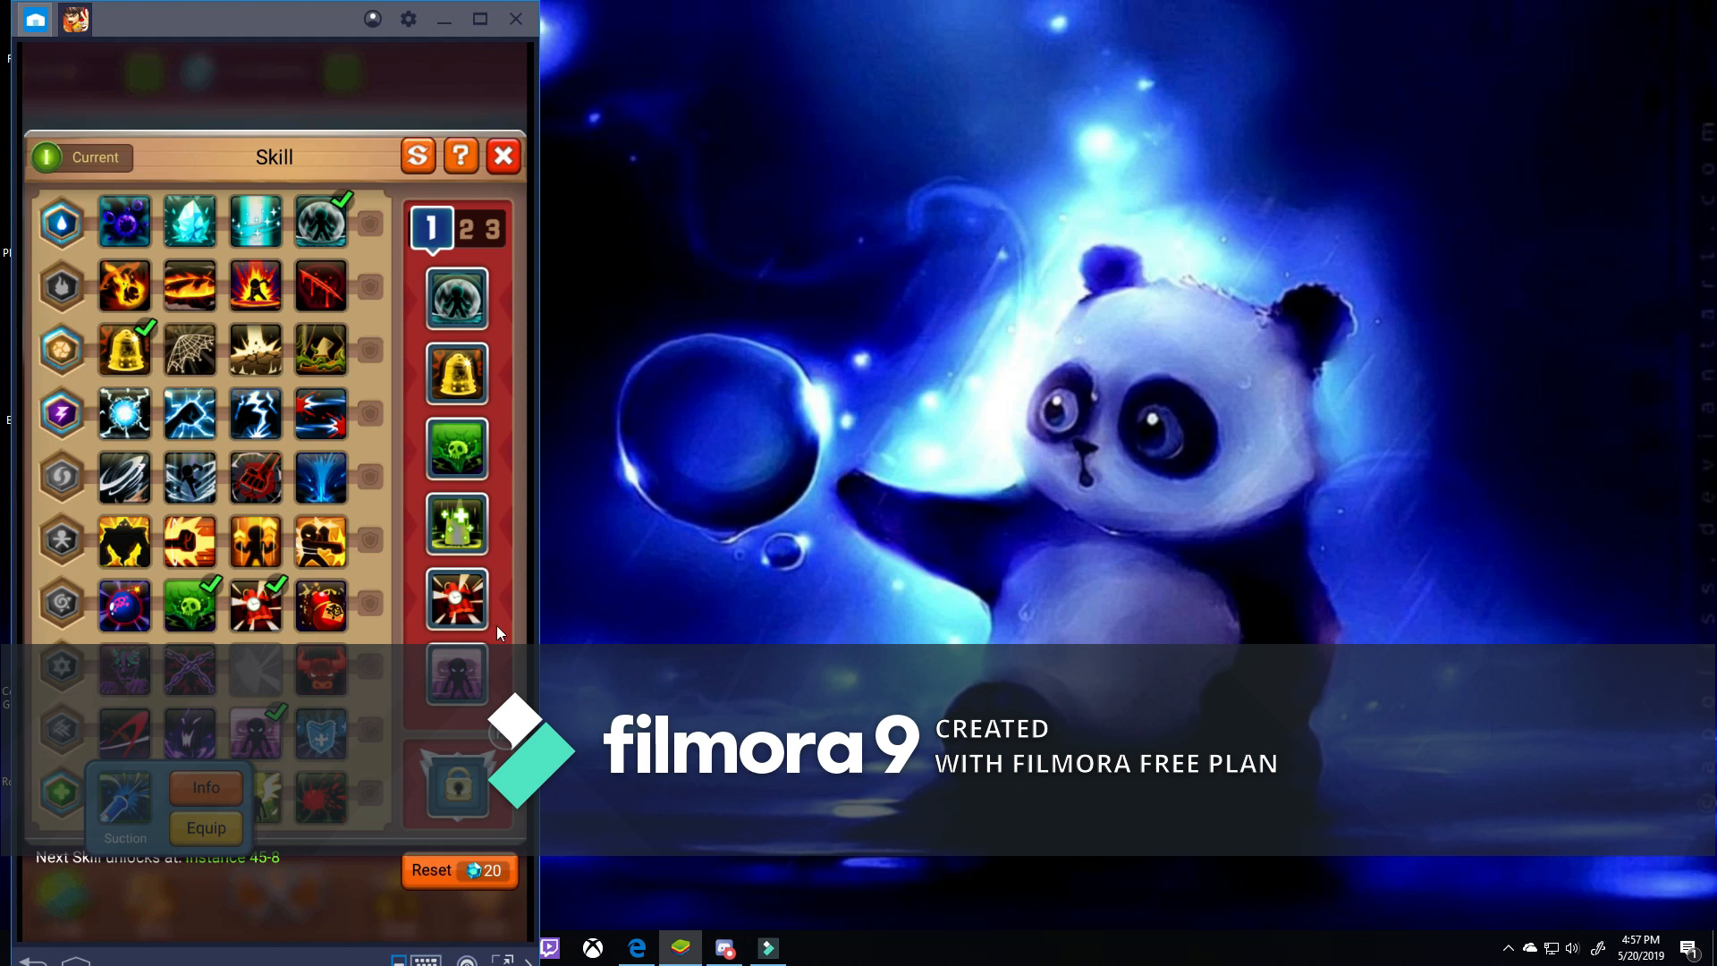
pyautogui.moveTo(340, 633)
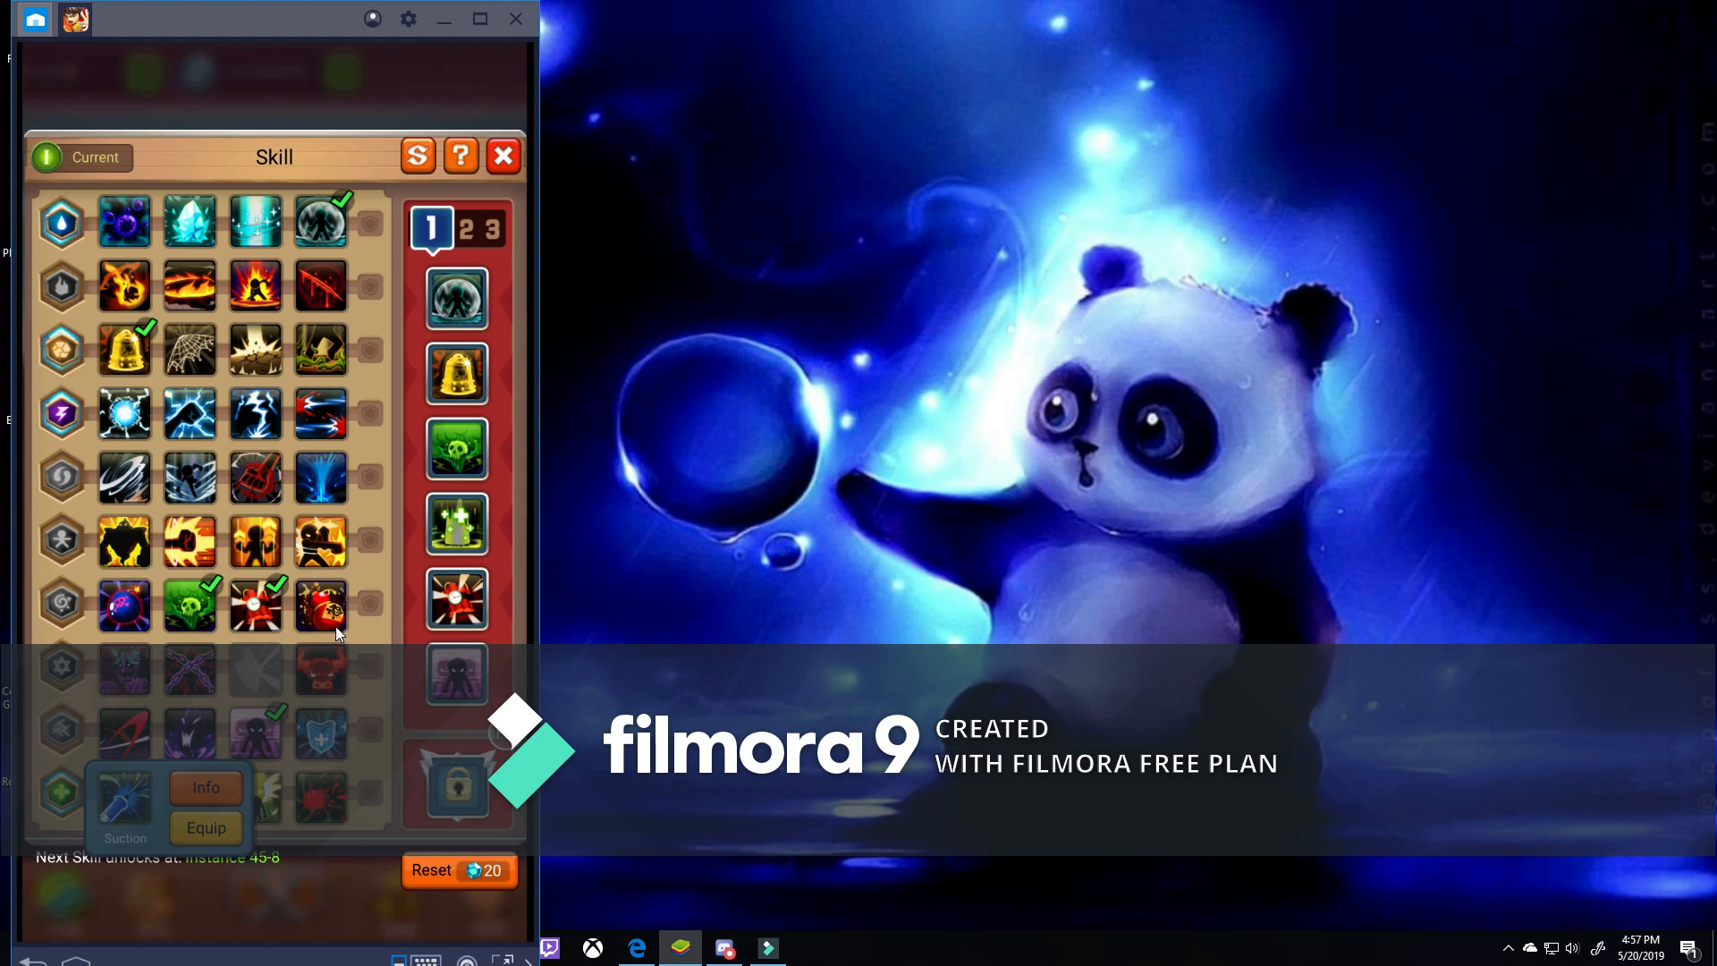
pyautogui.moveTo(221, 696)
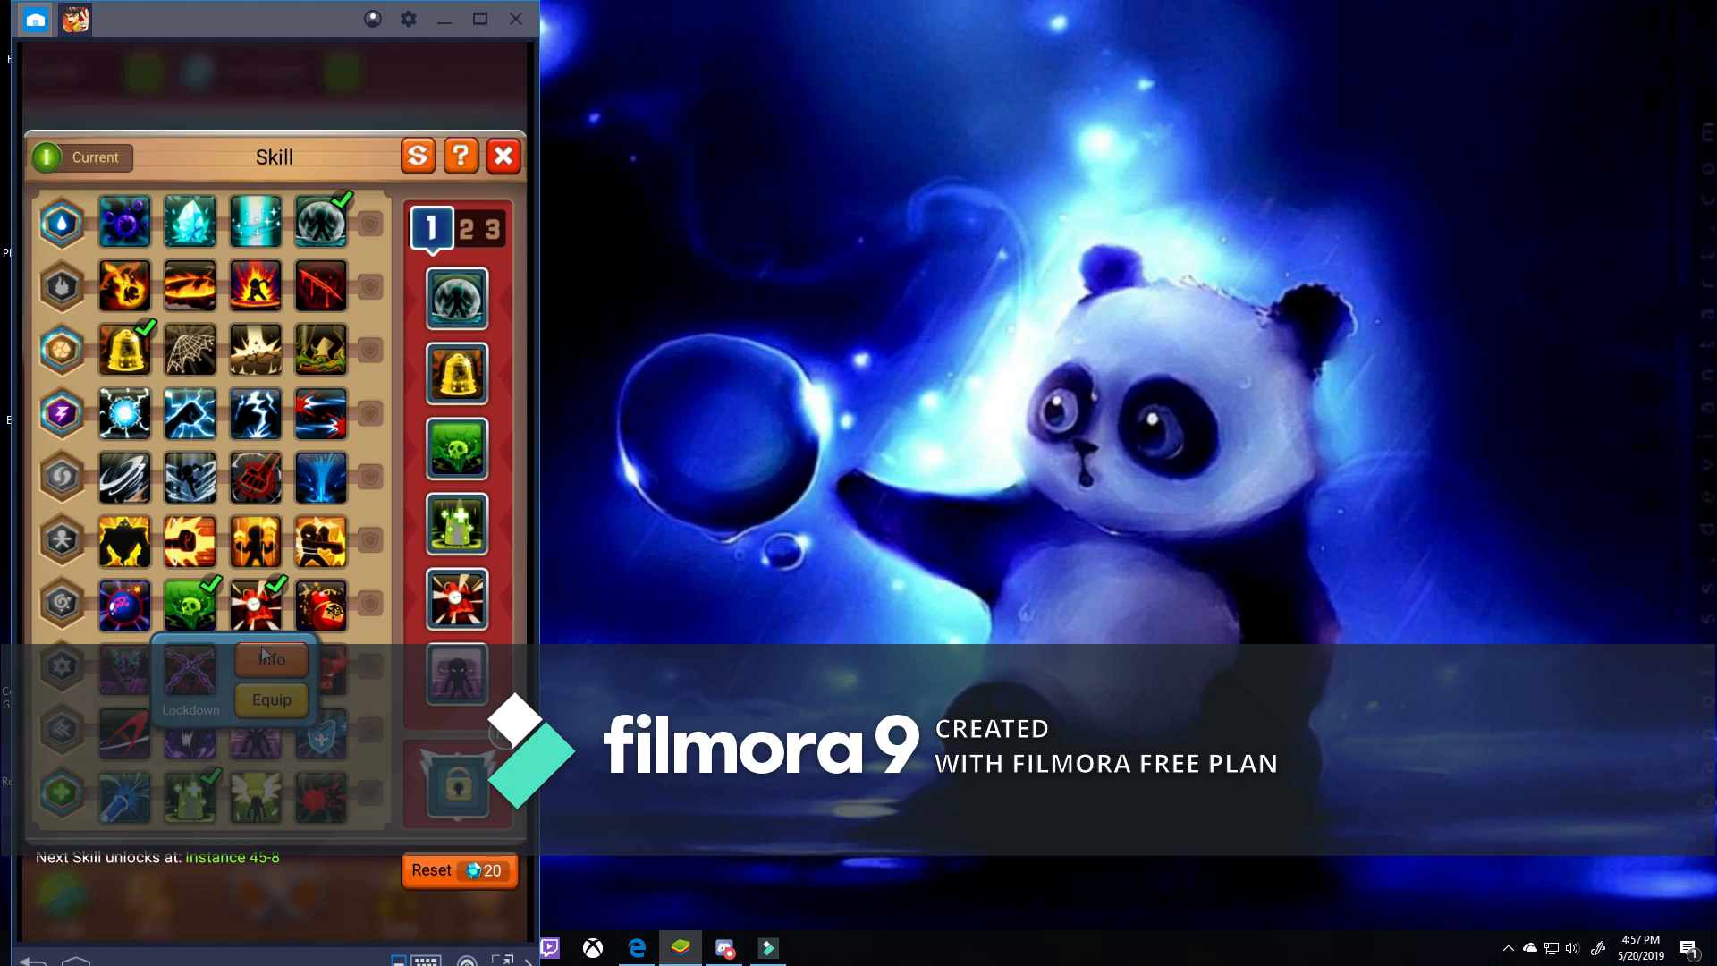
pyautogui.moveTo(321, 615)
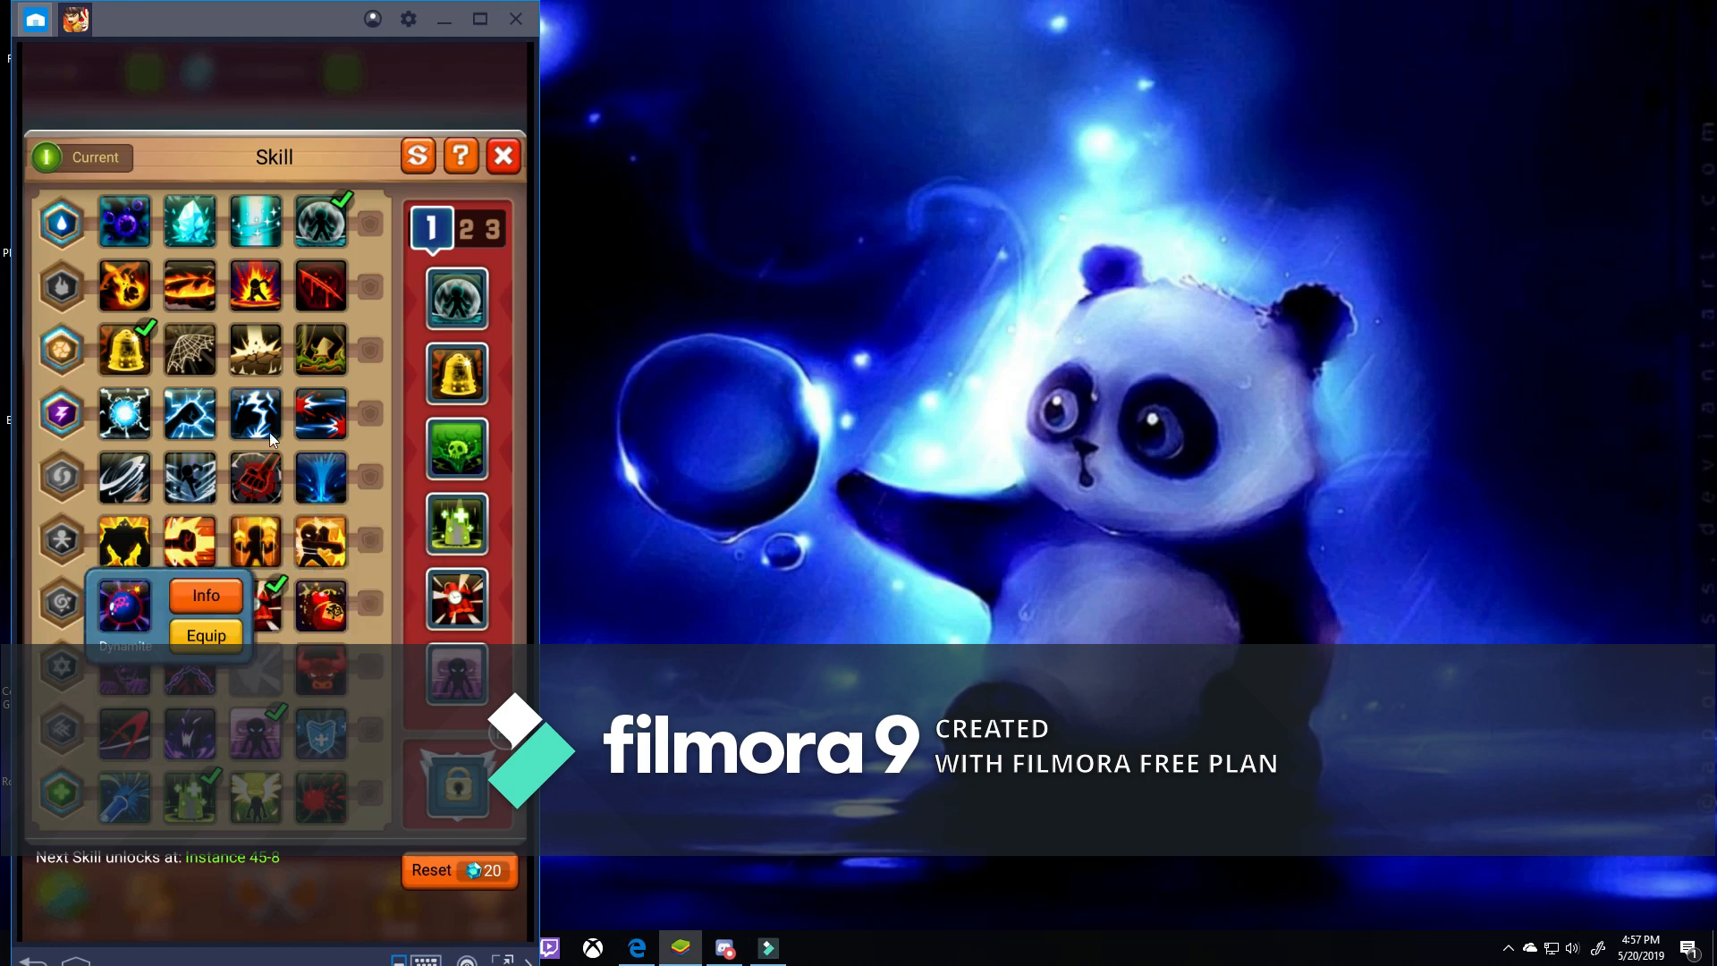
pyautogui.click(206, 594)
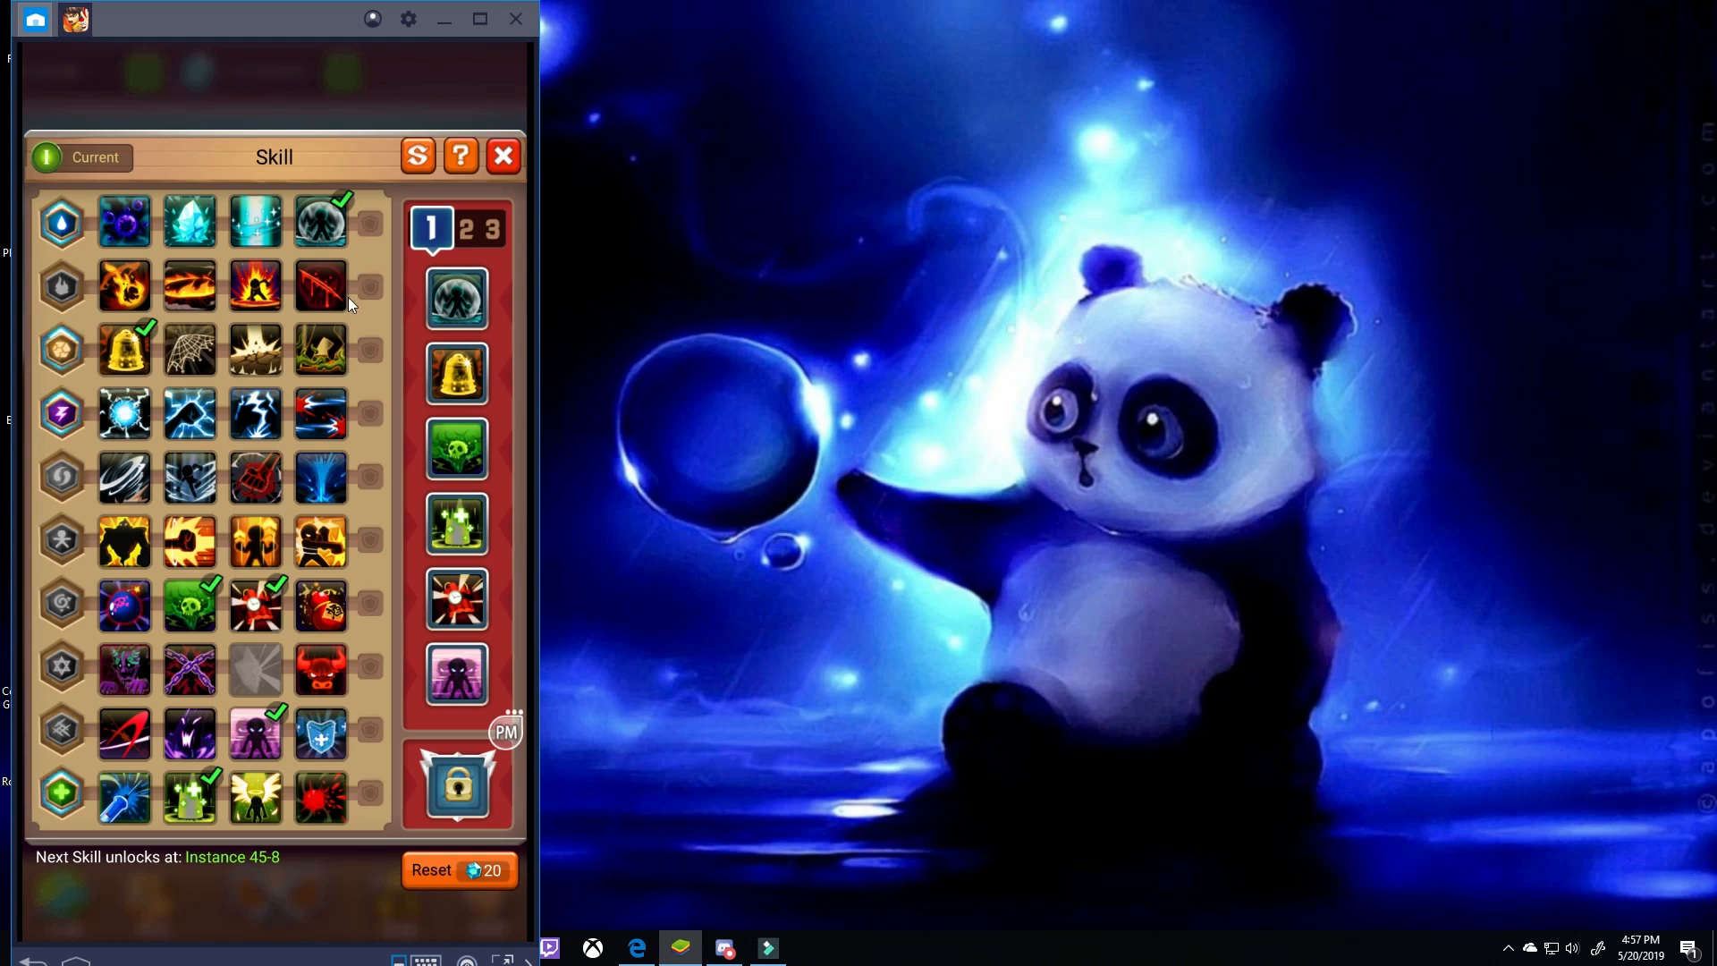
pyautogui.click(254, 283)
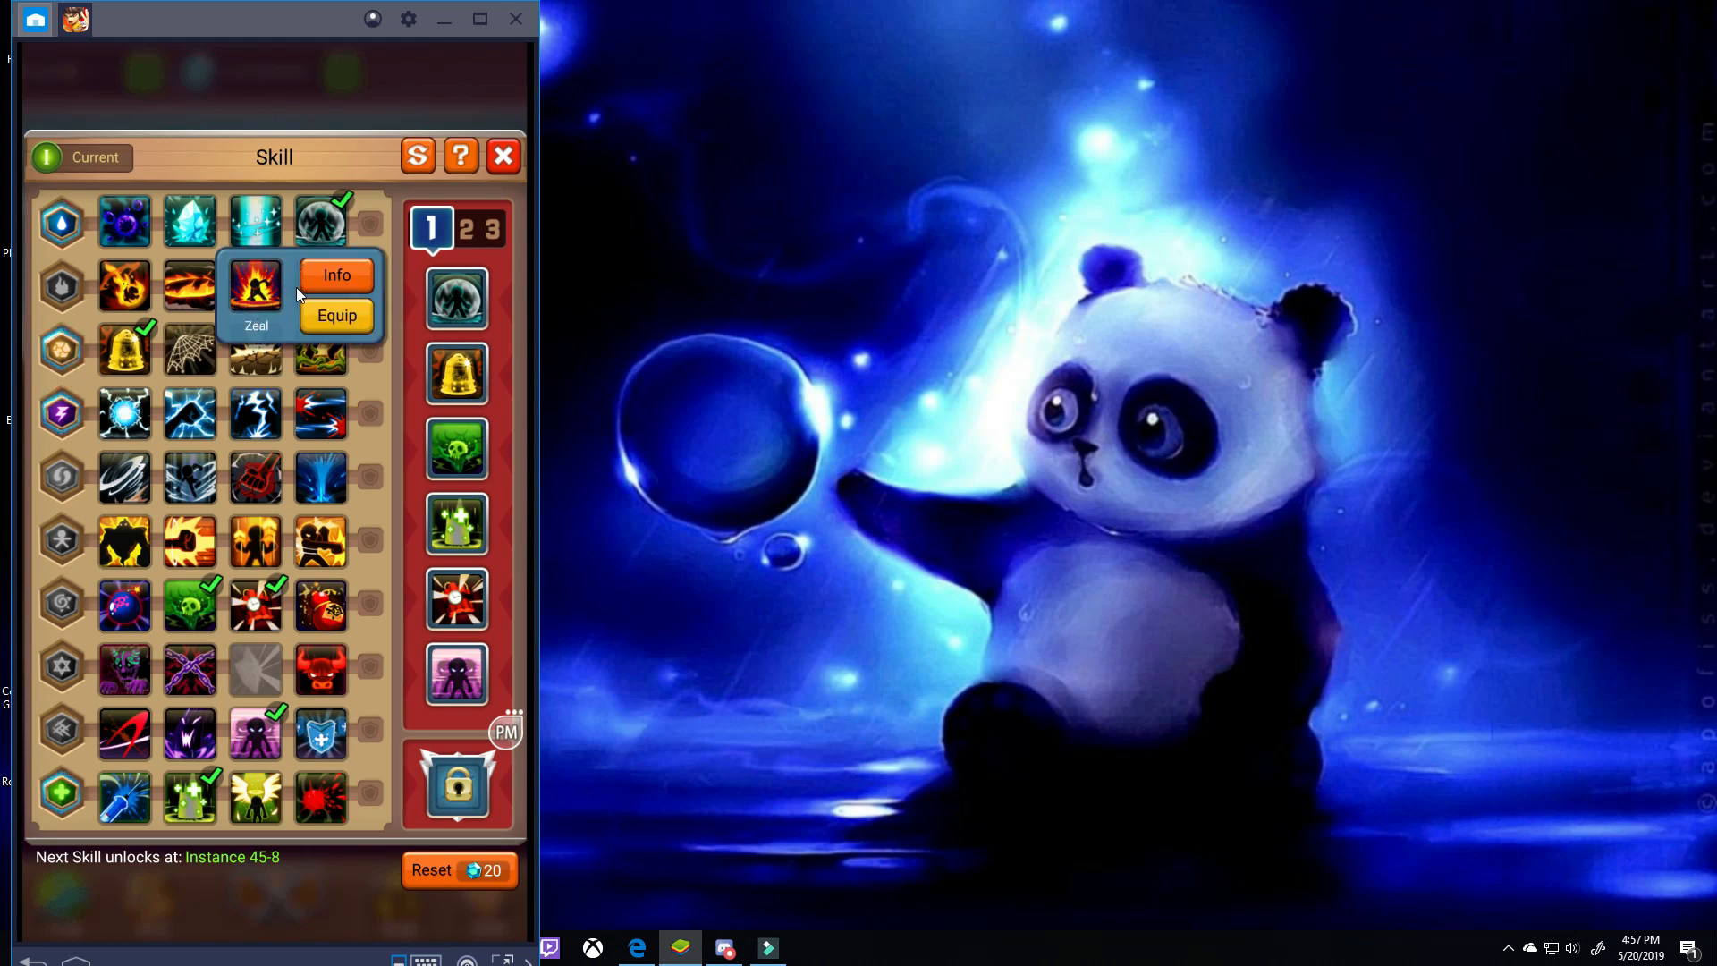
pyautogui.moveTo(254, 287)
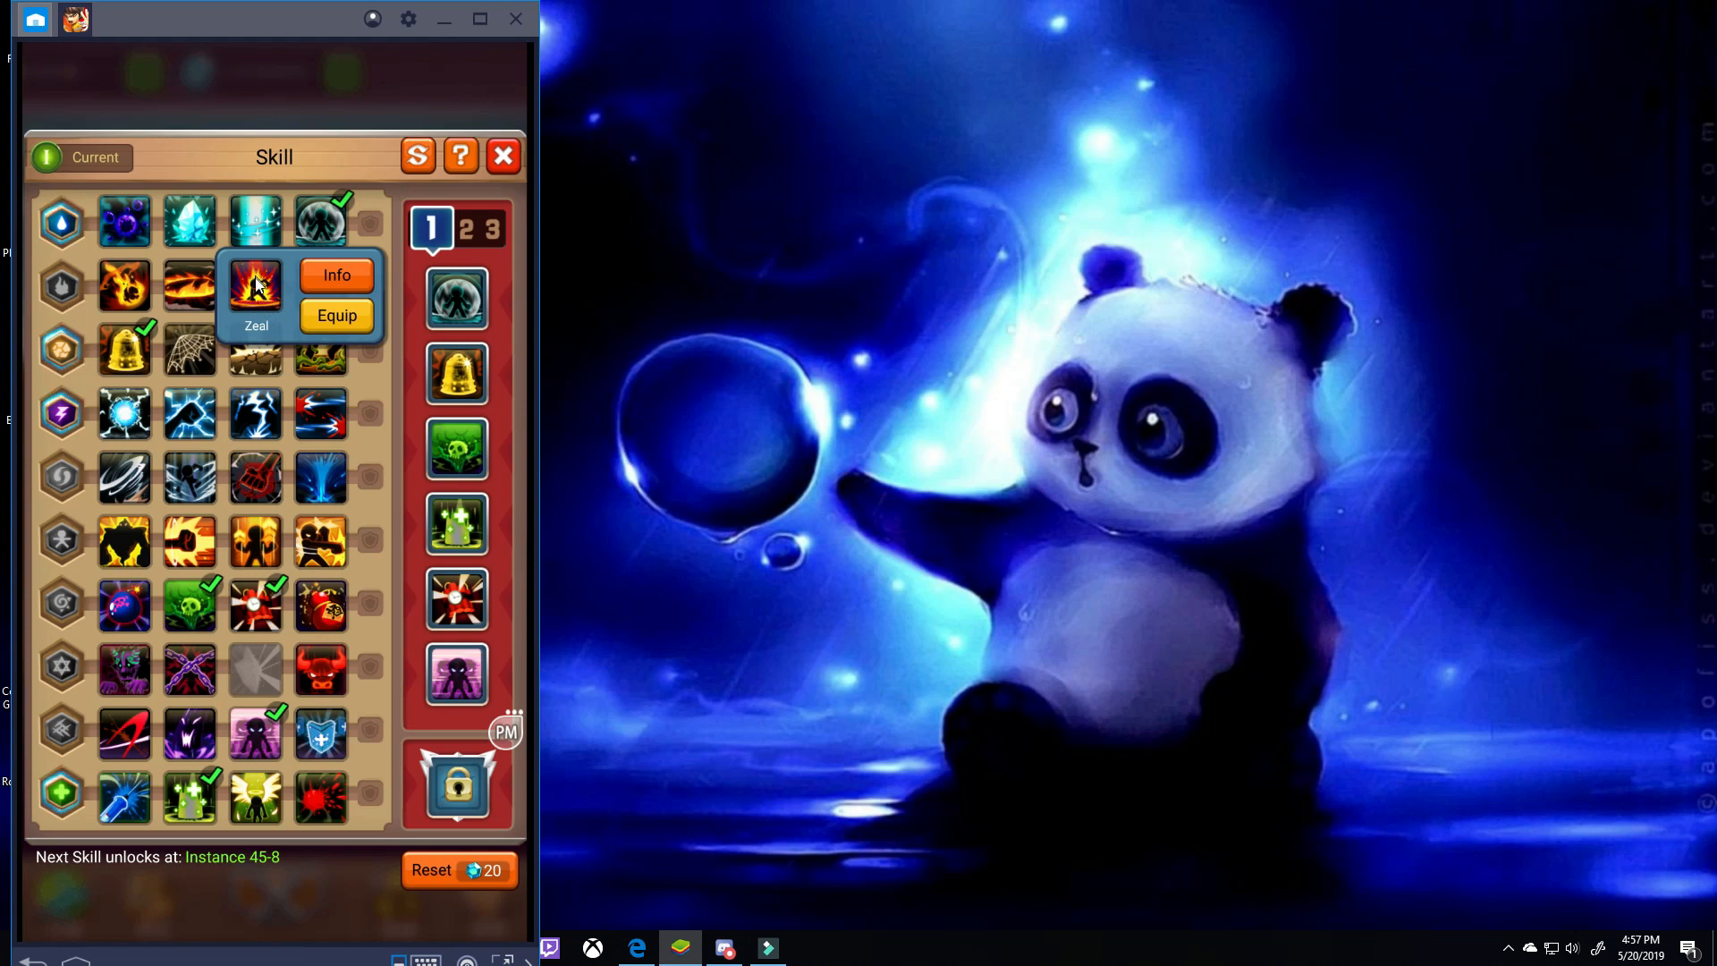
pyautogui.moveTo(294, 340)
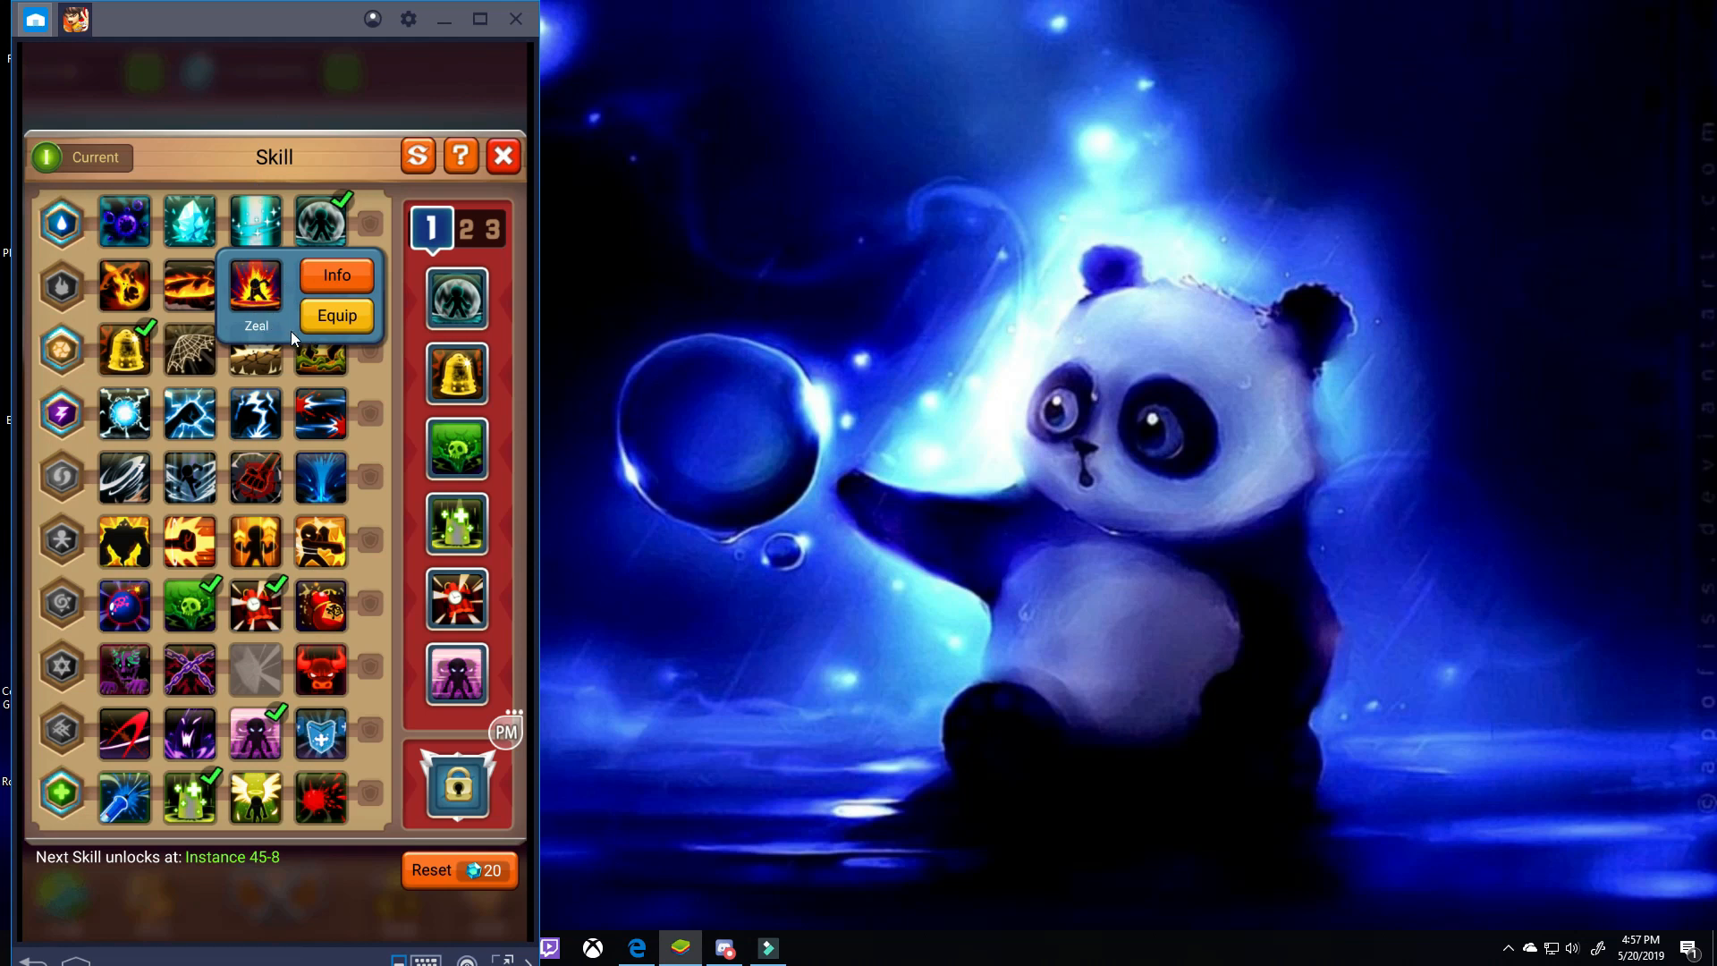
pyautogui.moveTo(283, 696)
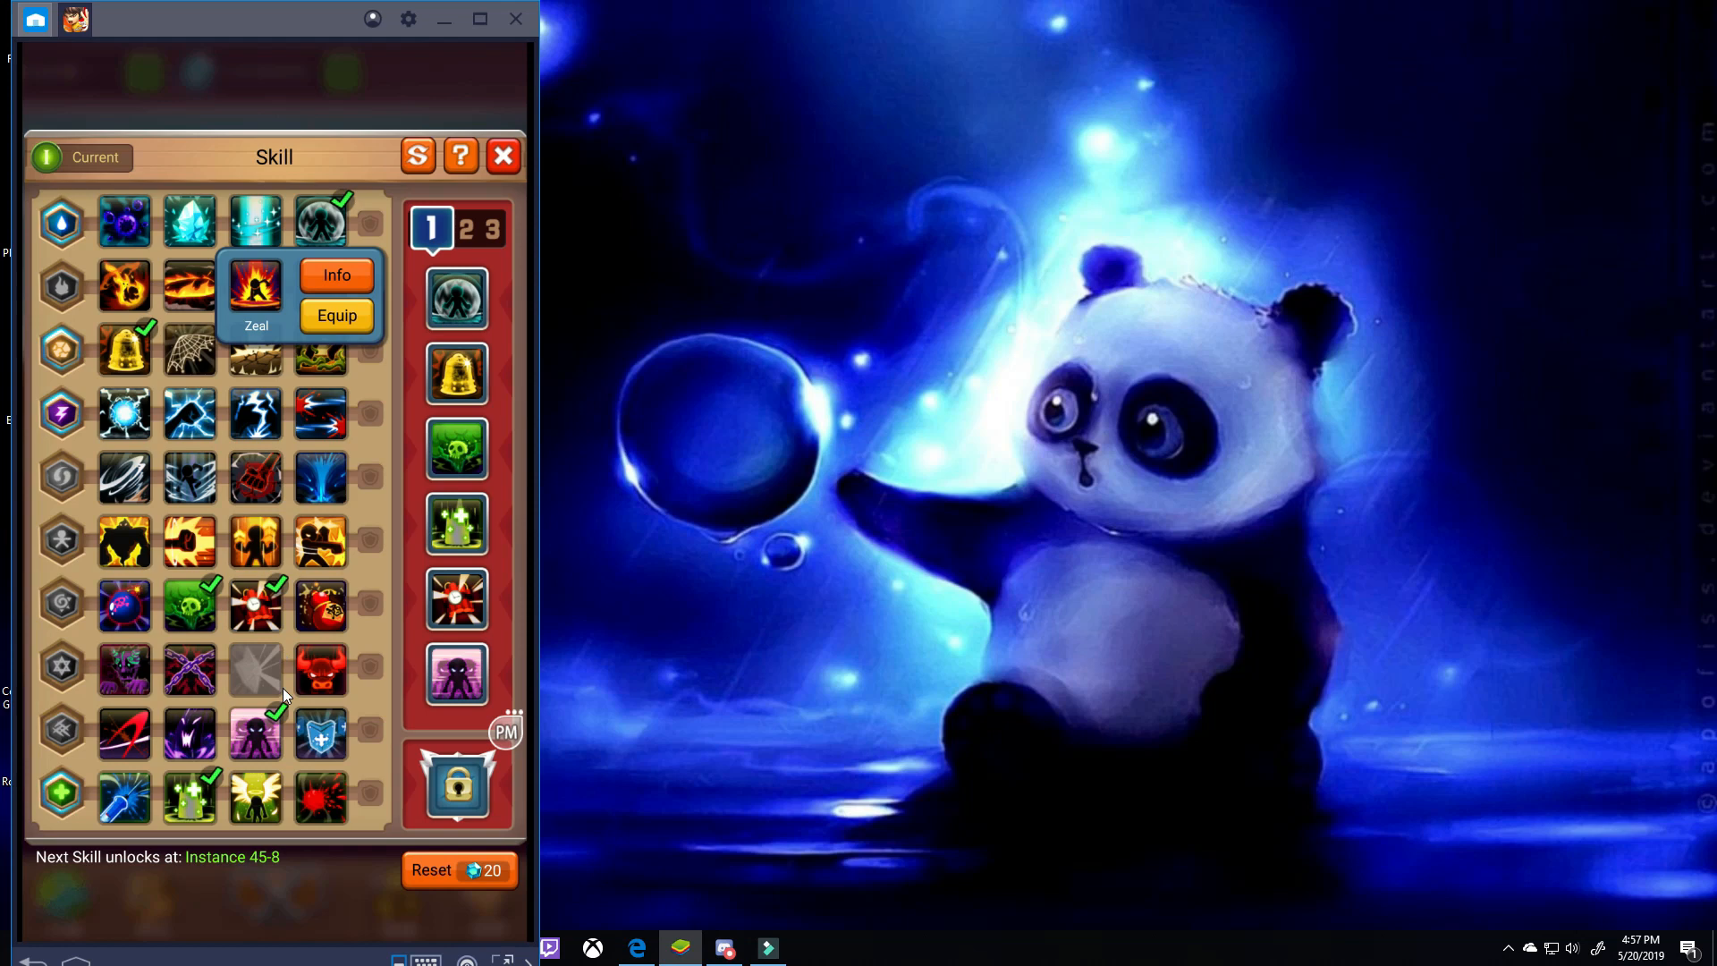
# Leave the Skill panel for the main map and open the Friends list.
pyautogui.click(502, 155)
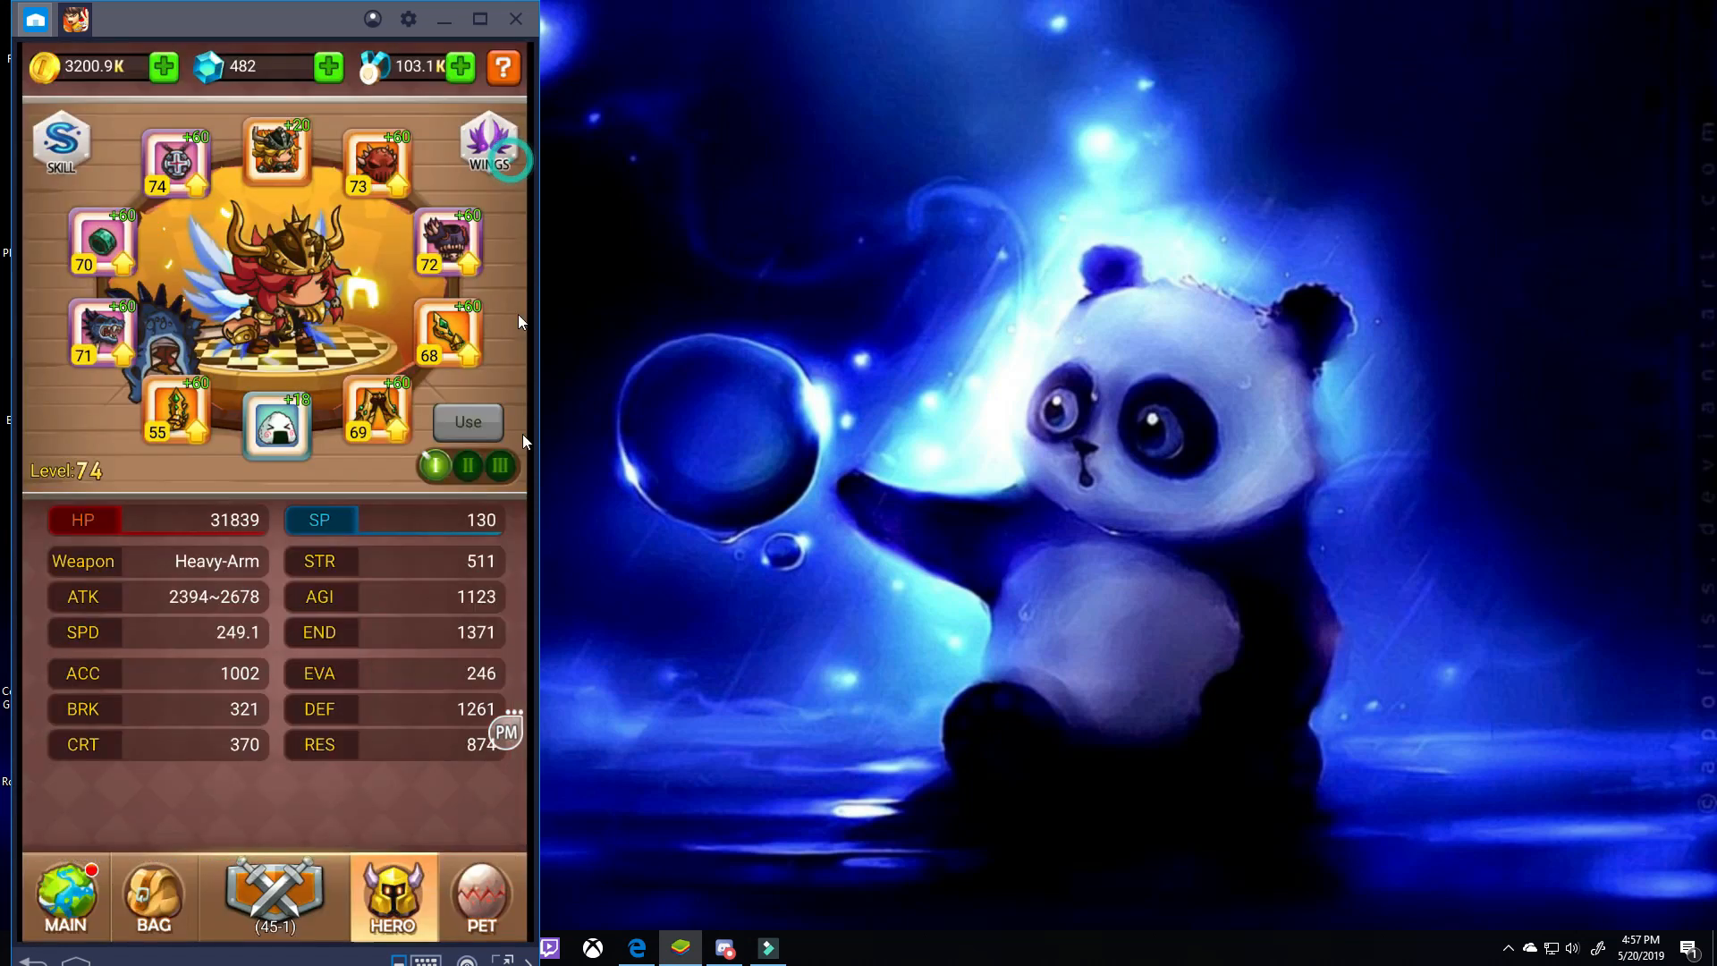
pyautogui.click(64, 896)
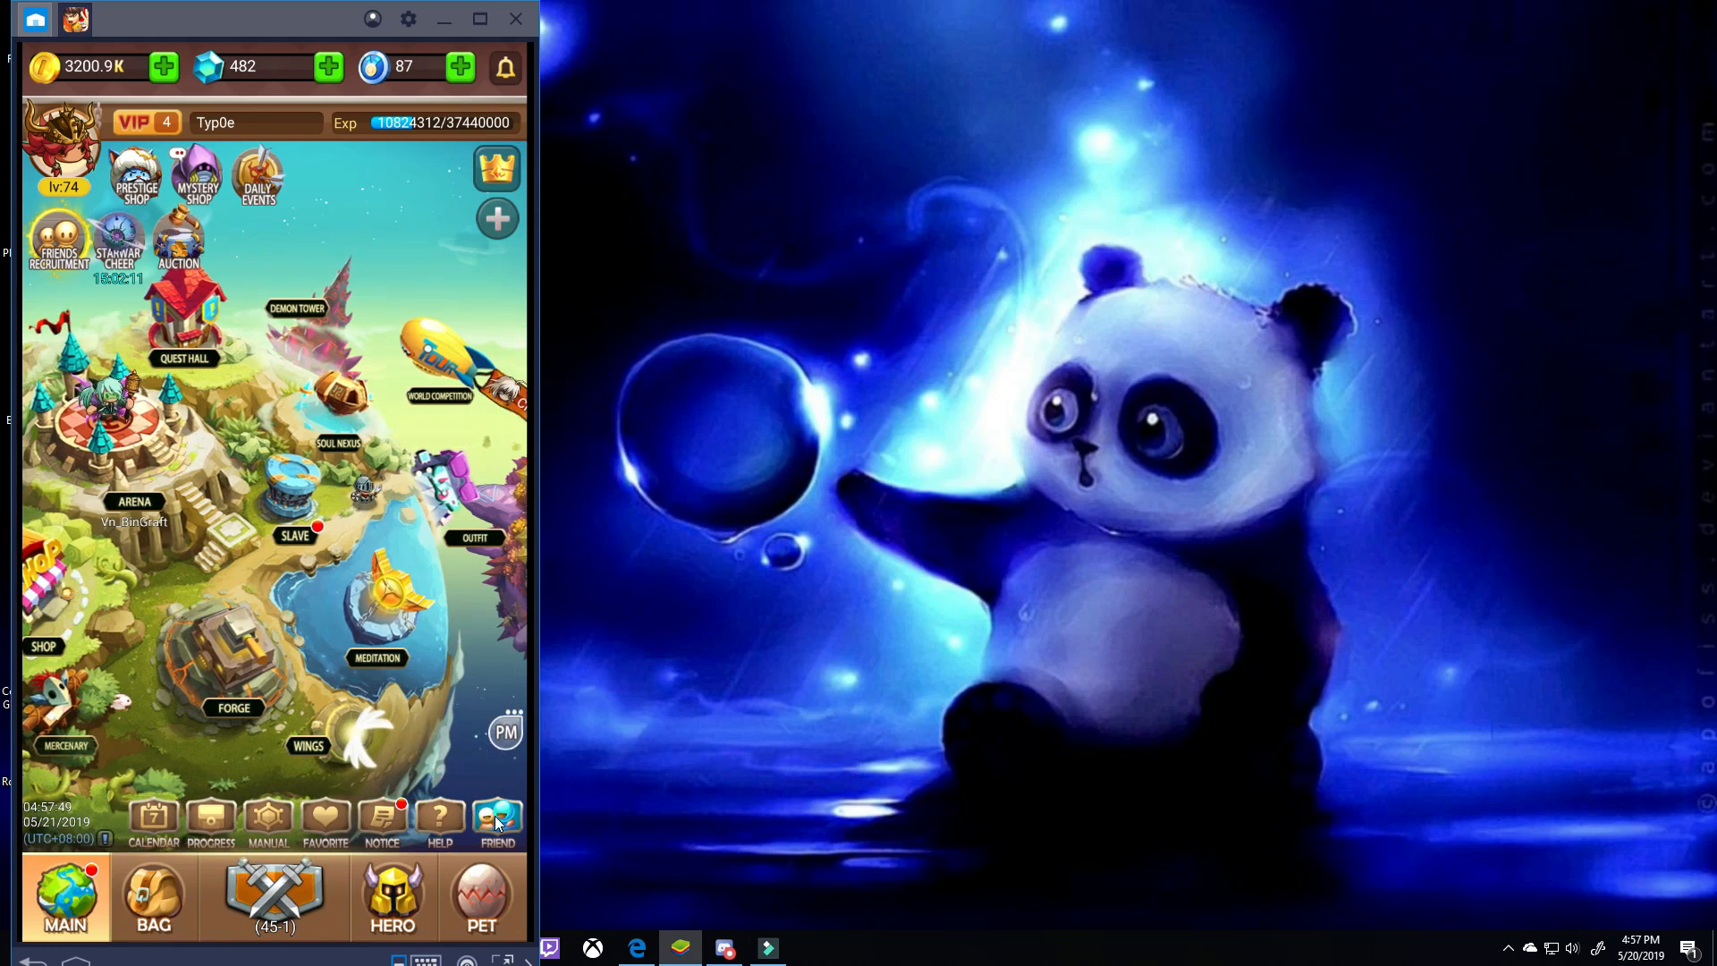
pyautogui.click(496, 819)
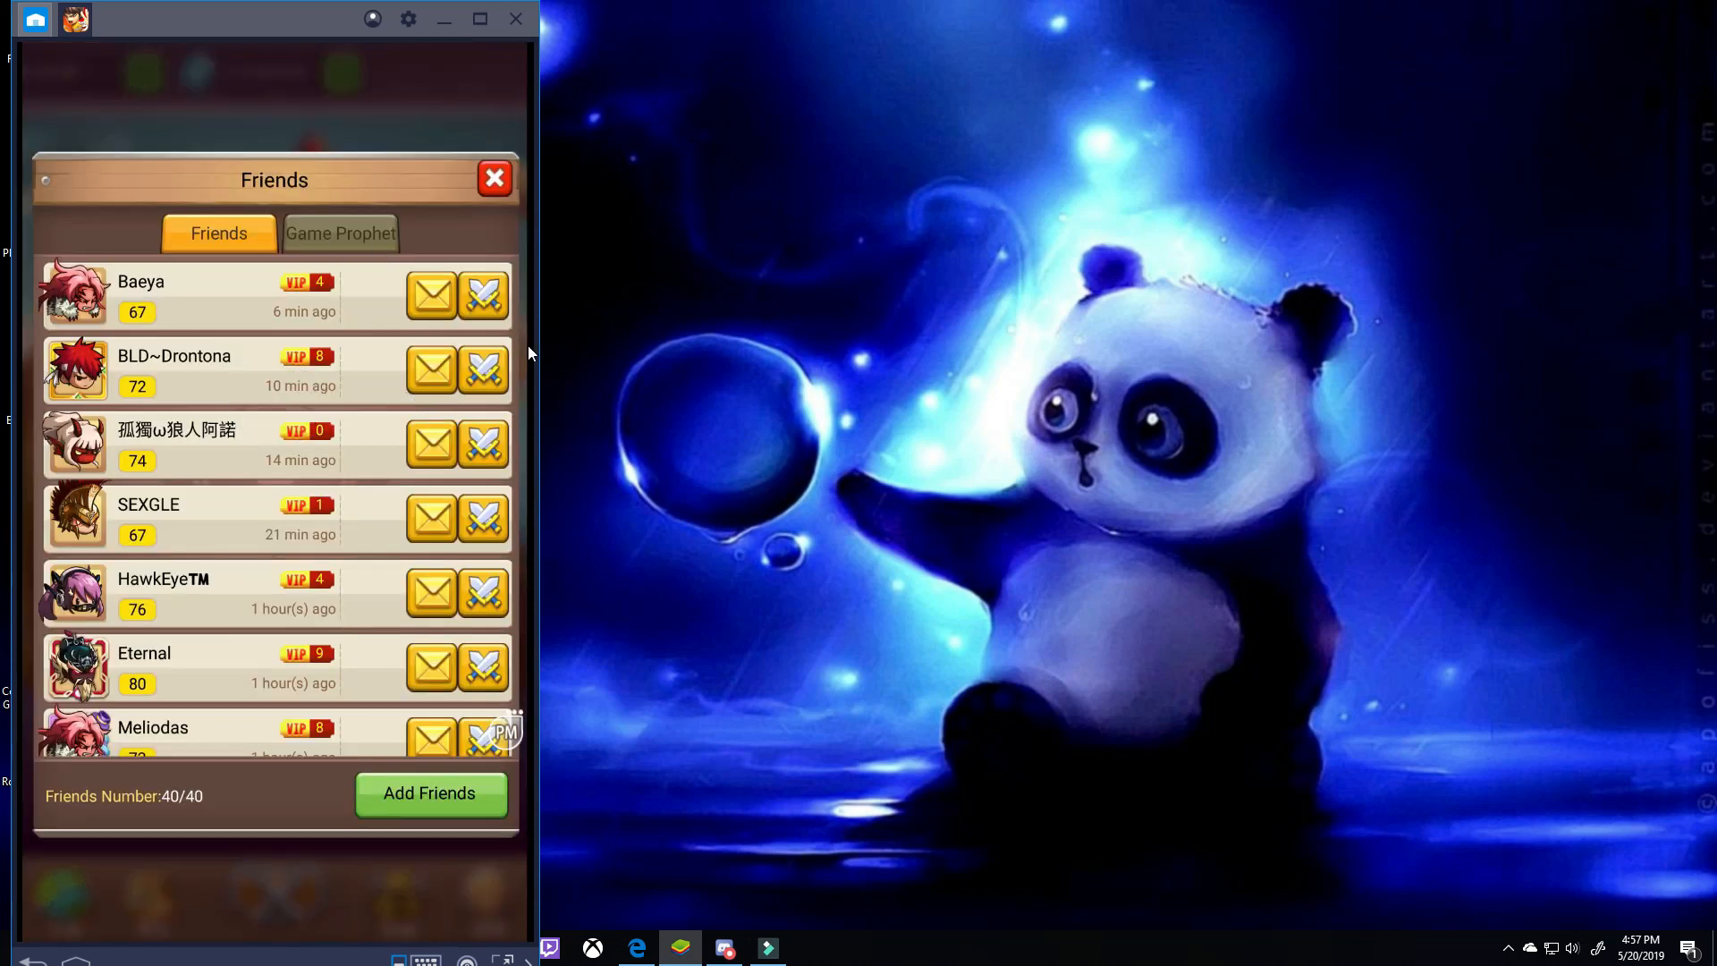
pyautogui.moveTo(430, 302)
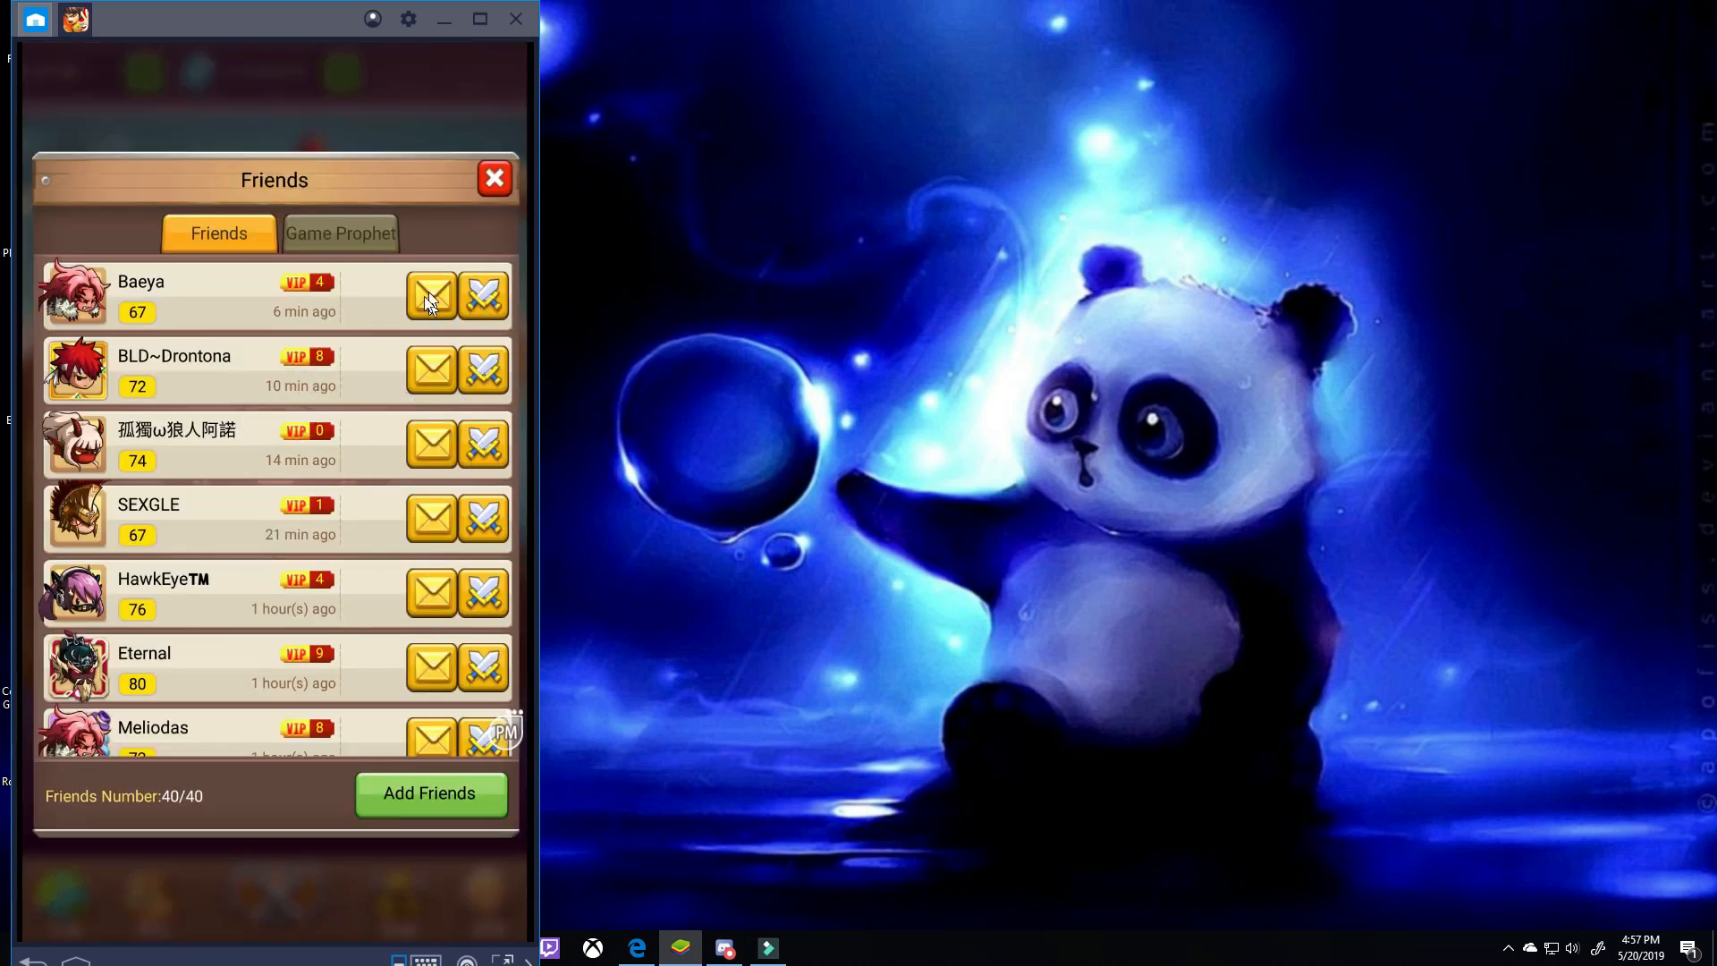
pyautogui.moveTo(464, 409)
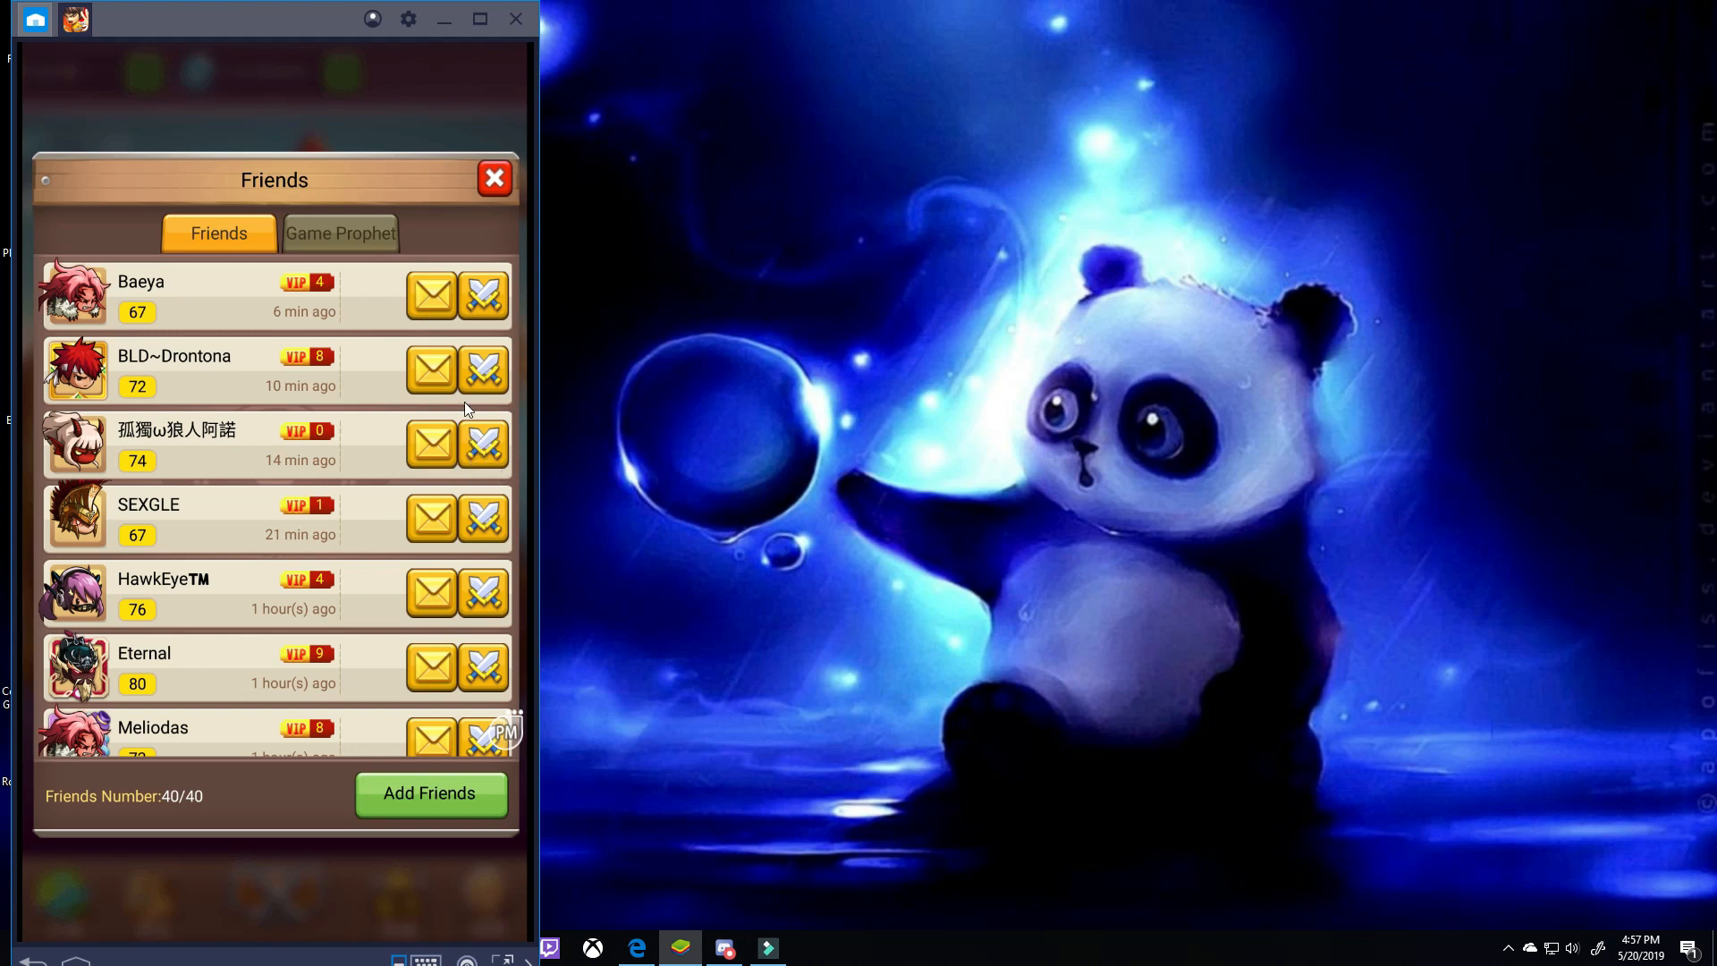
pyautogui.moveTo(429, 496)
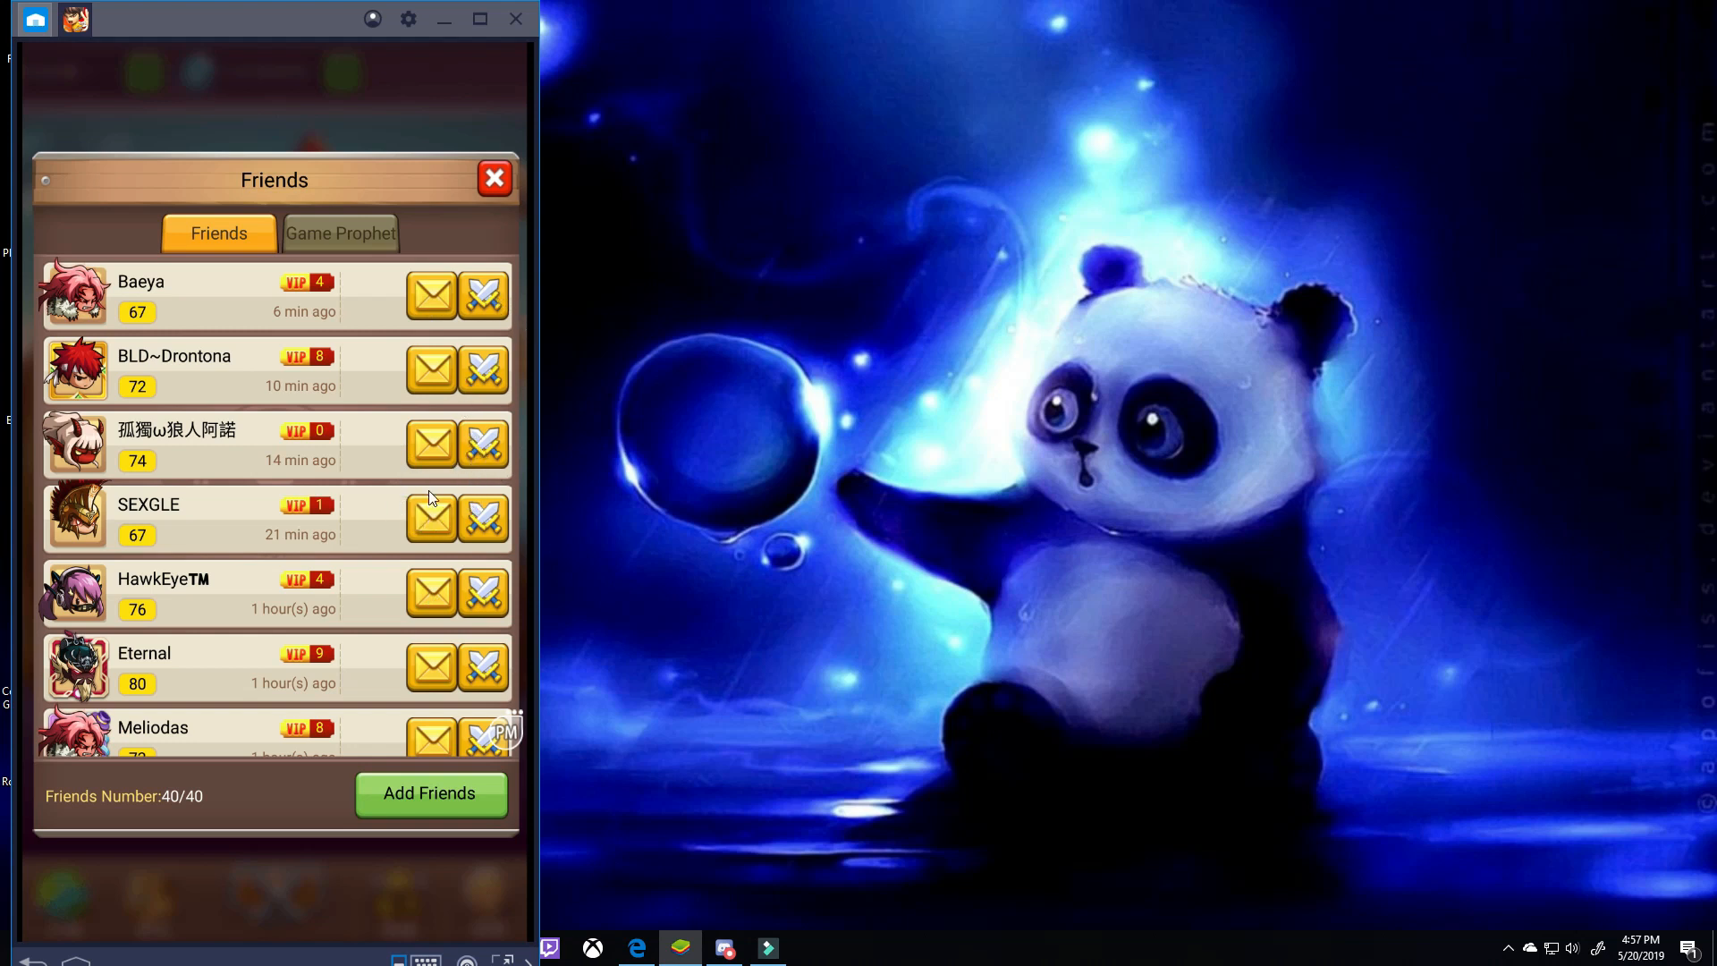
pyautogui.moveTo(869, 632)
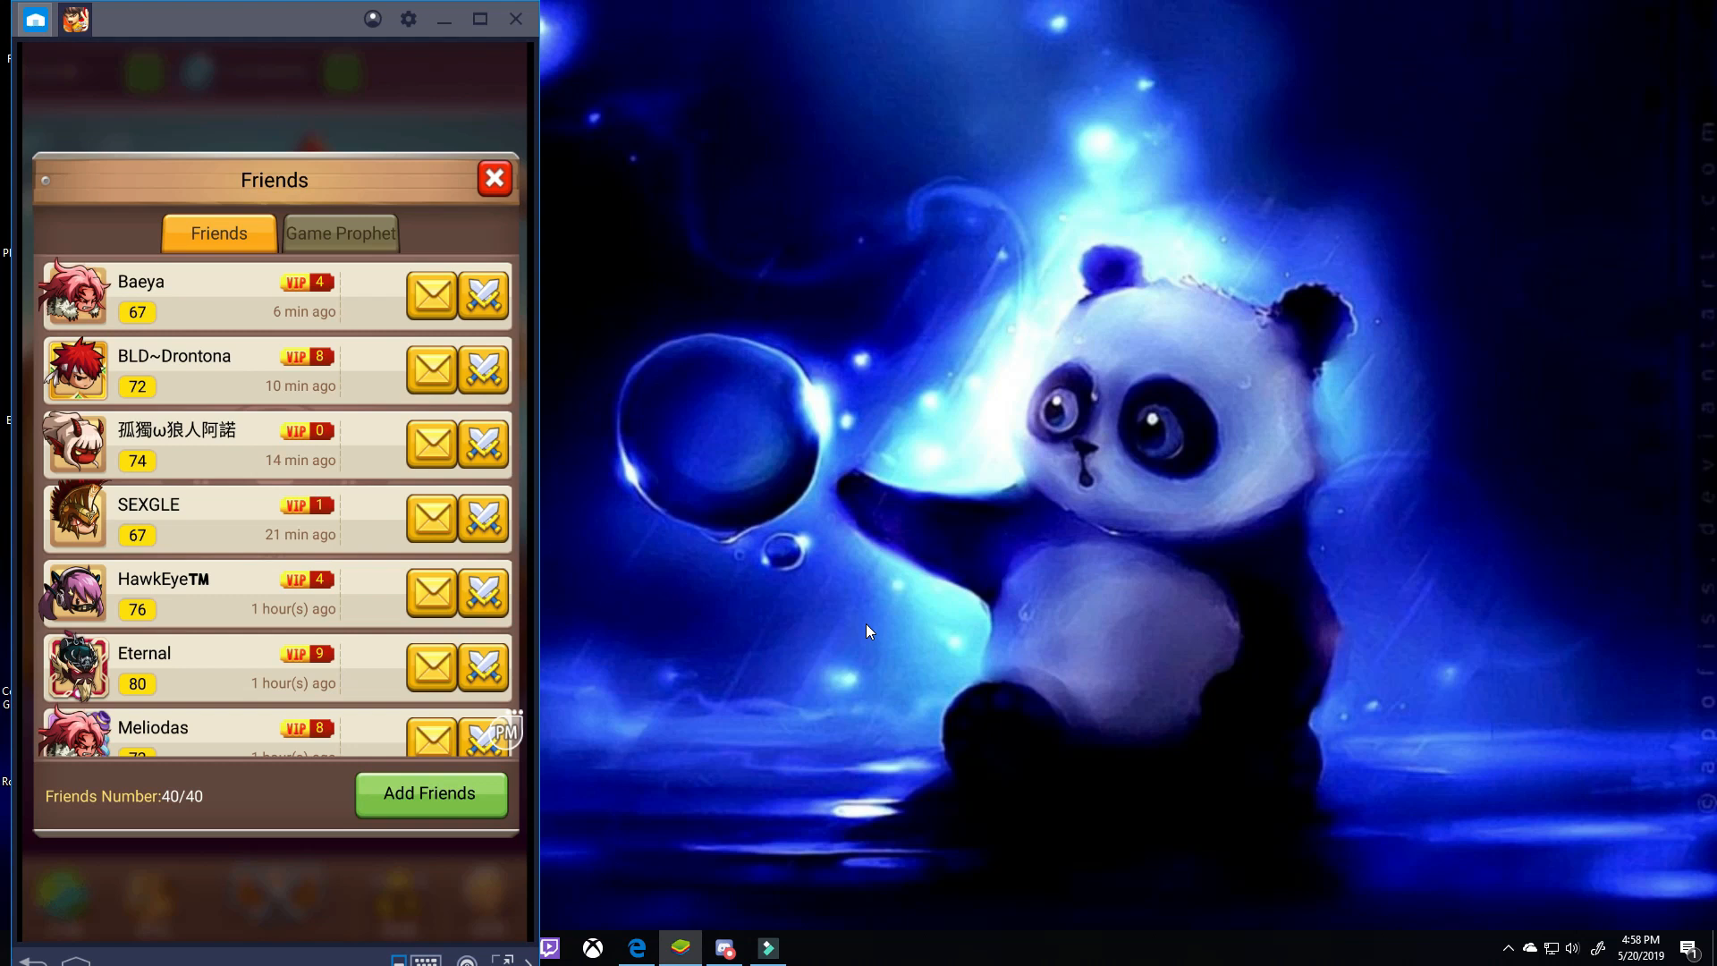
pyautogui.moveTo(530, 333)
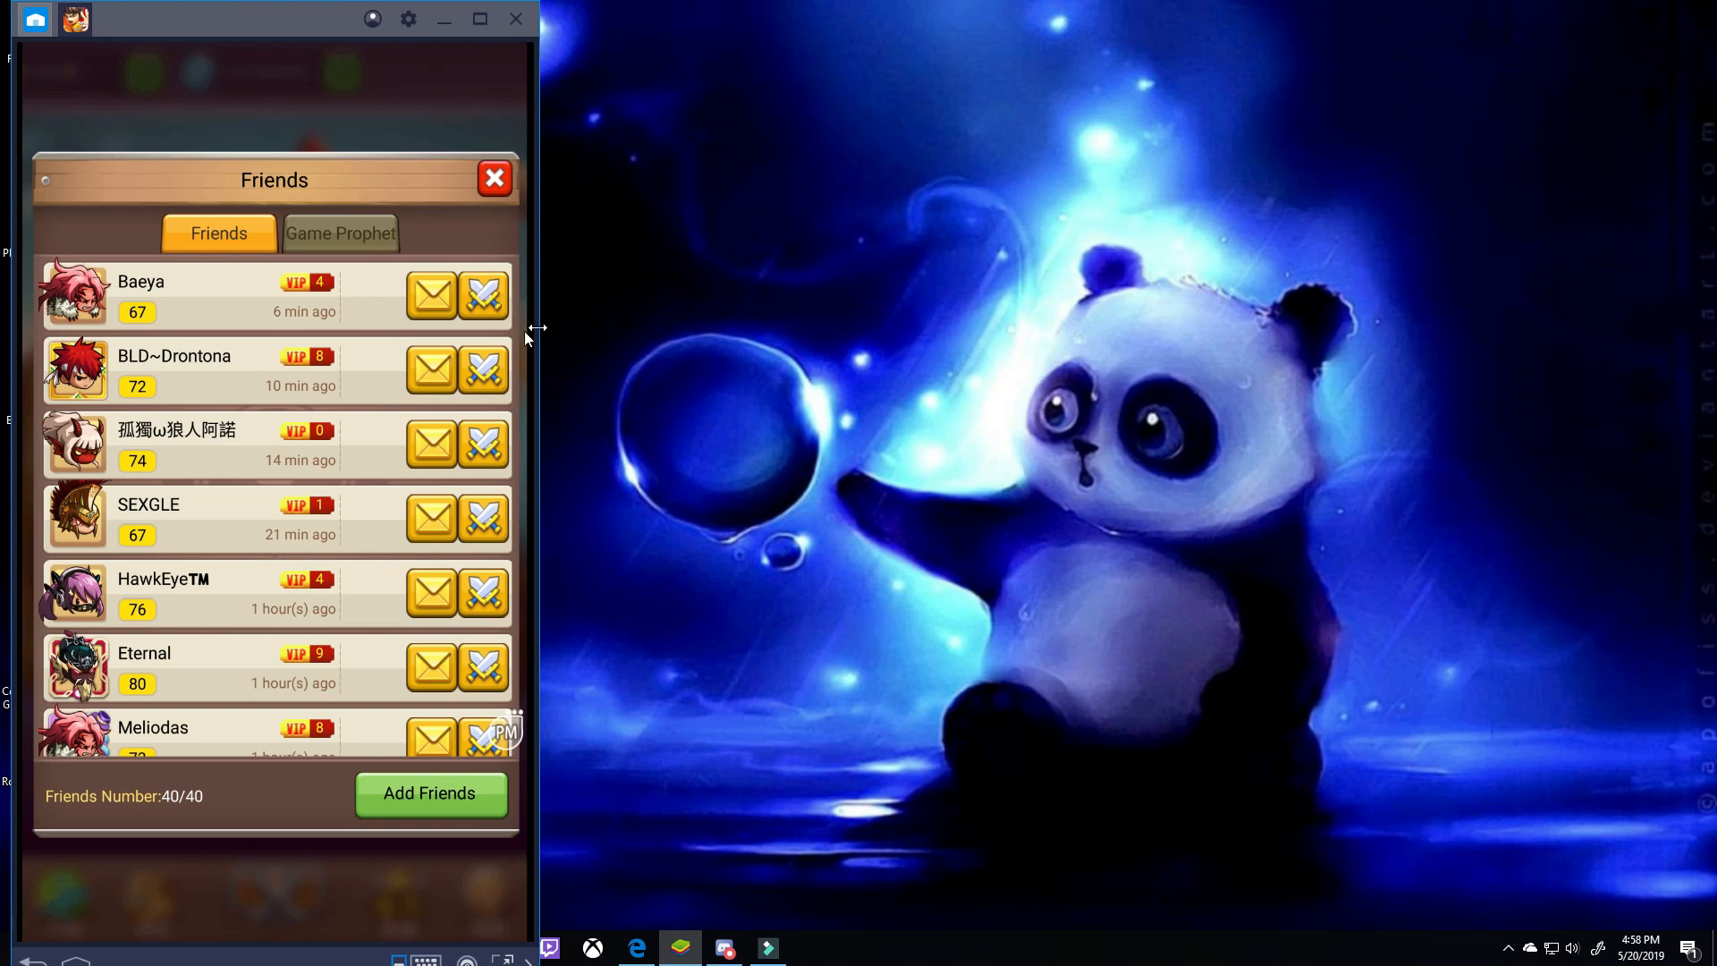
pyautogui.moveTo(499, 316)
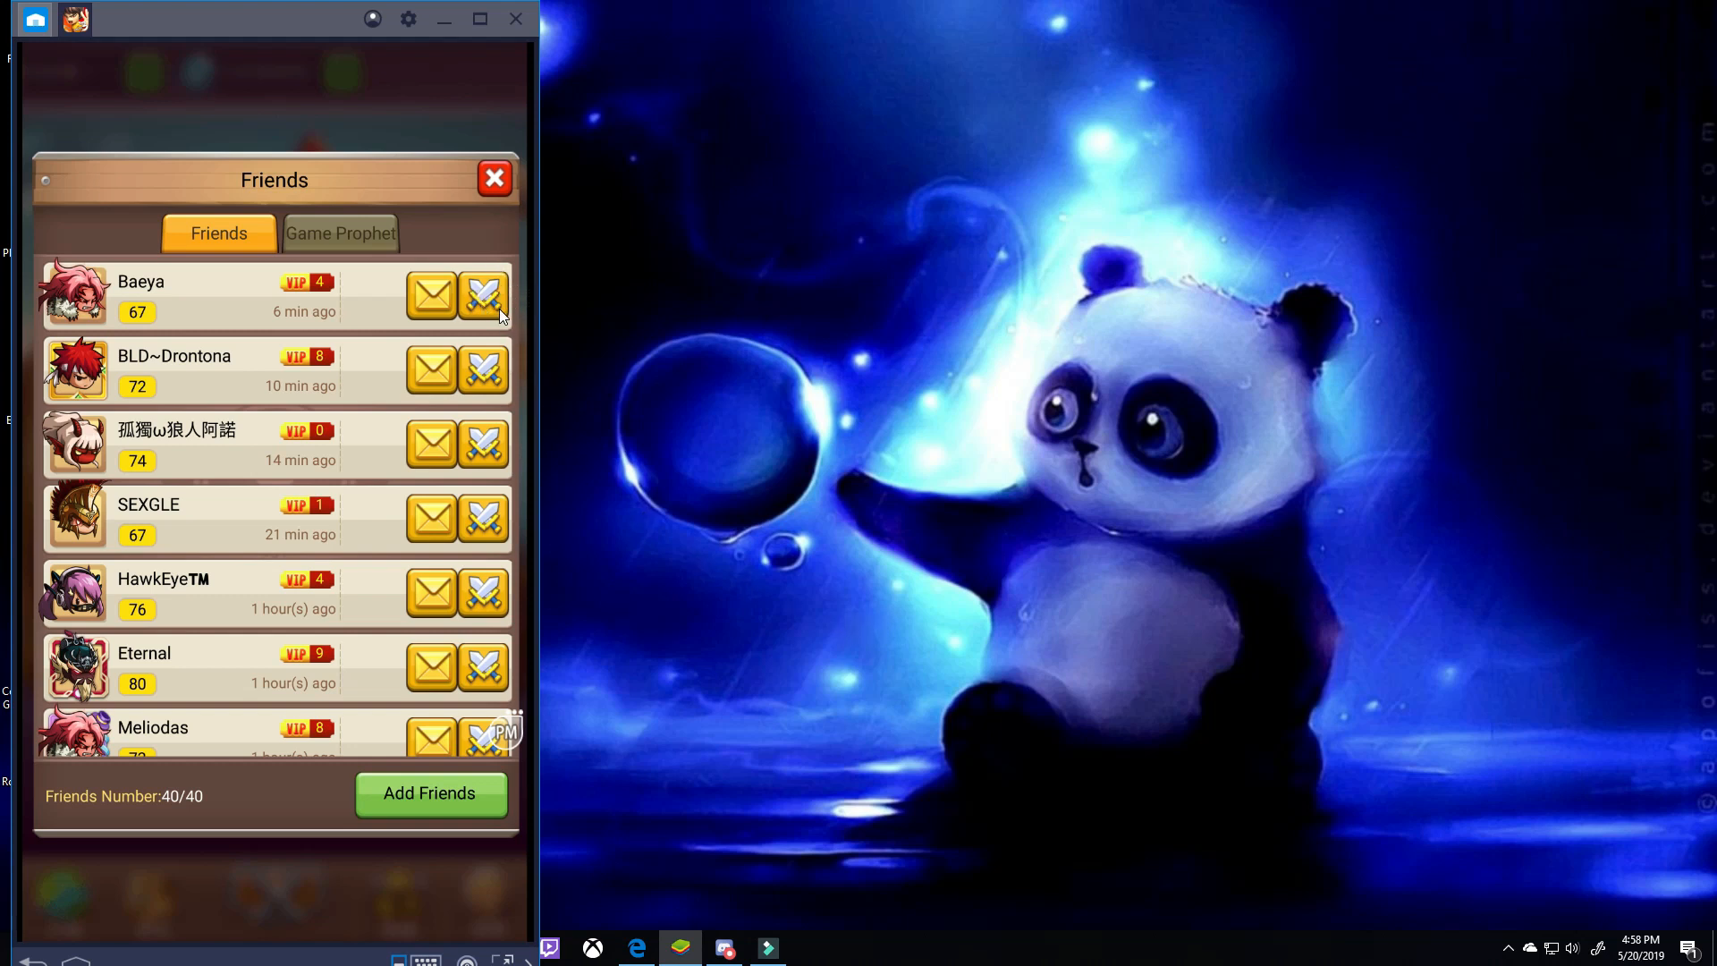
pyautogui.moveTo(485, 297)
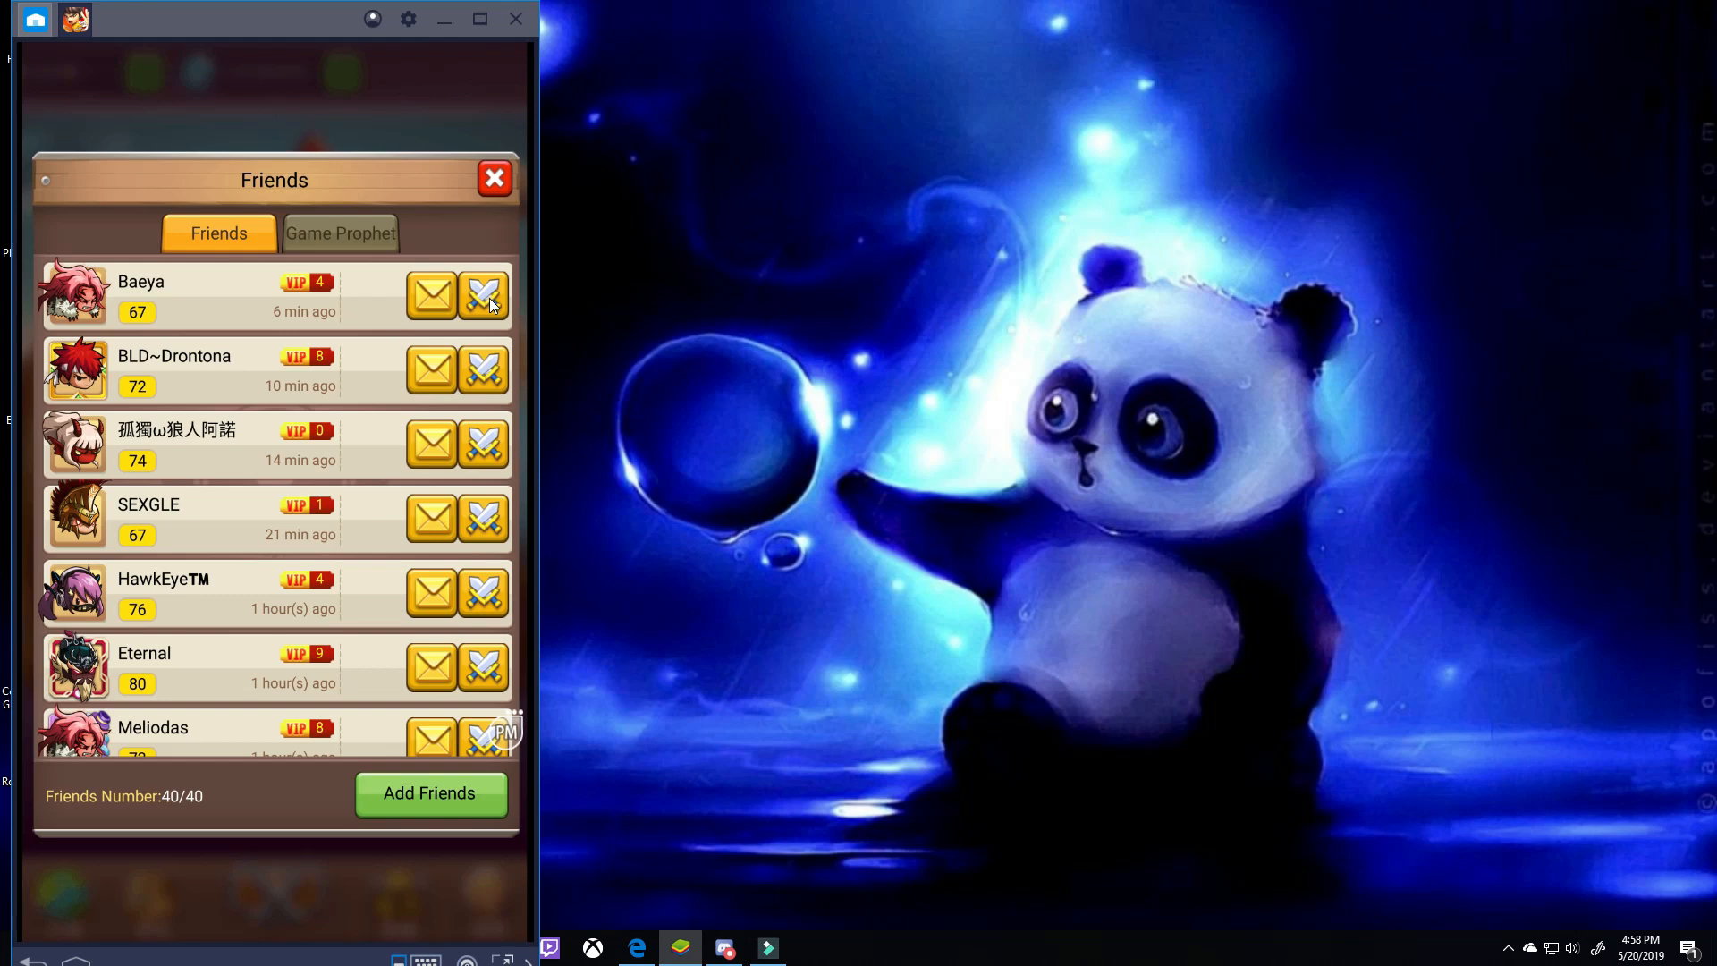